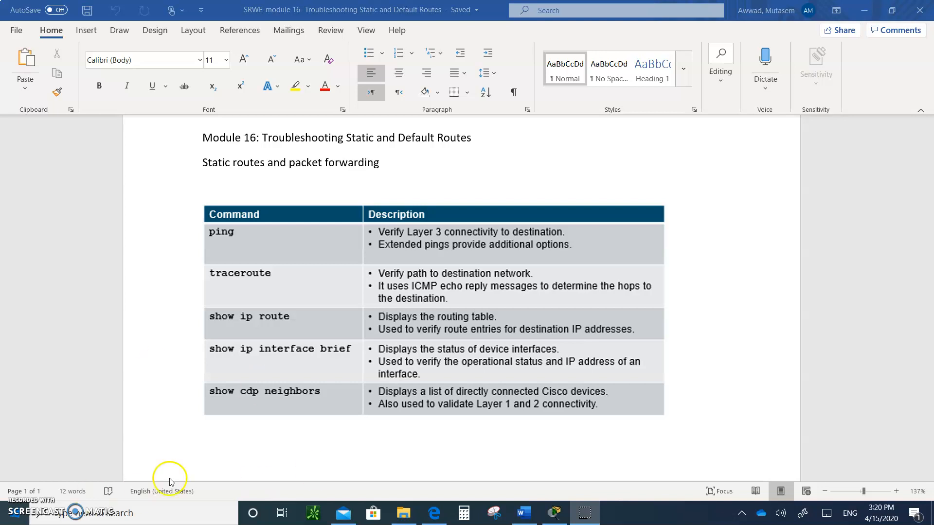
pyautogui.moveTo(392, 270)
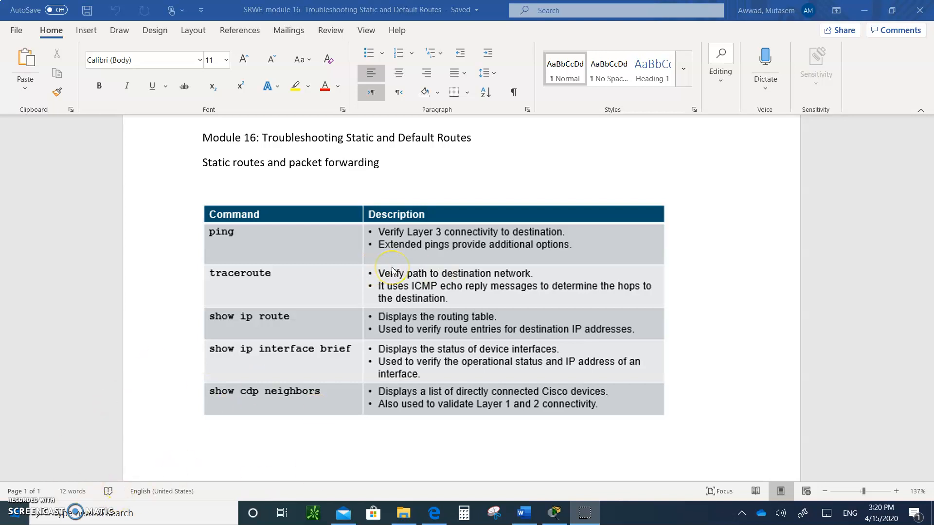
pyautogui.moveTo(275, 241)
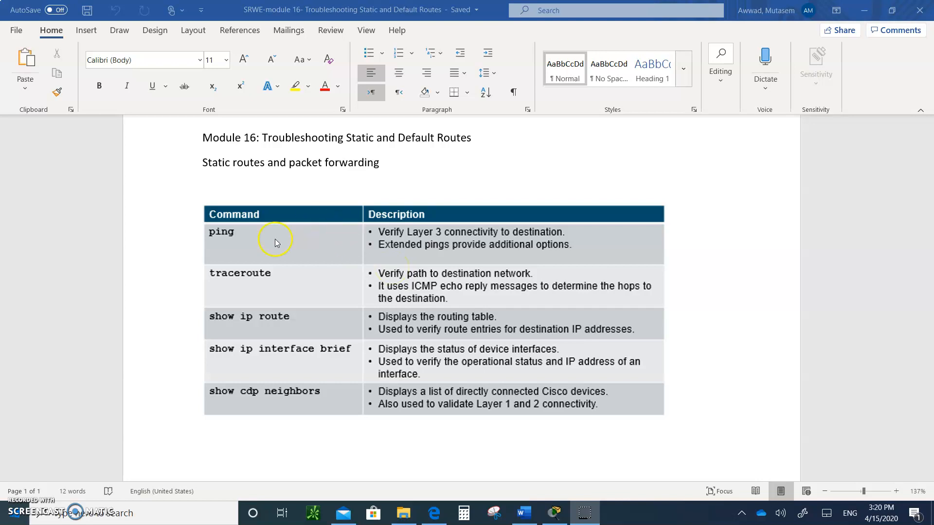
pyautogui.moveTo(259, 376)
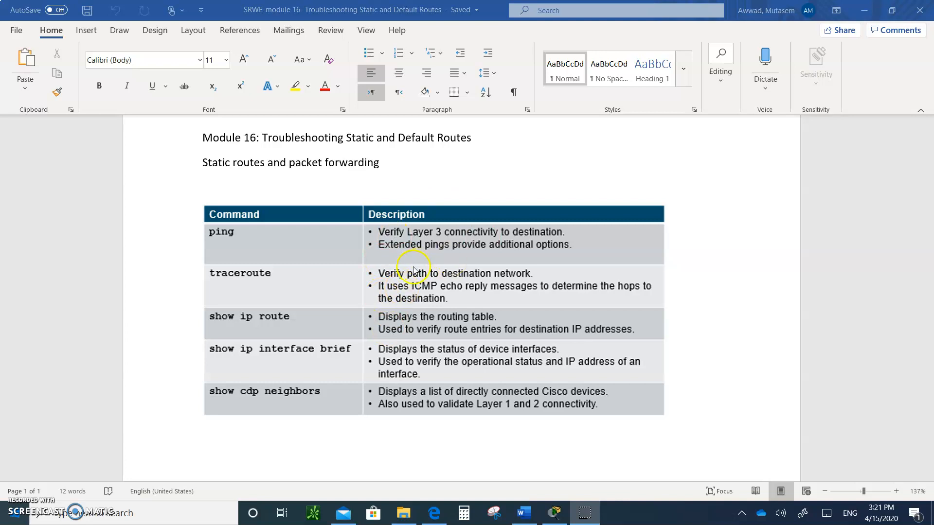
pyautogui.moveTo(592, 430)
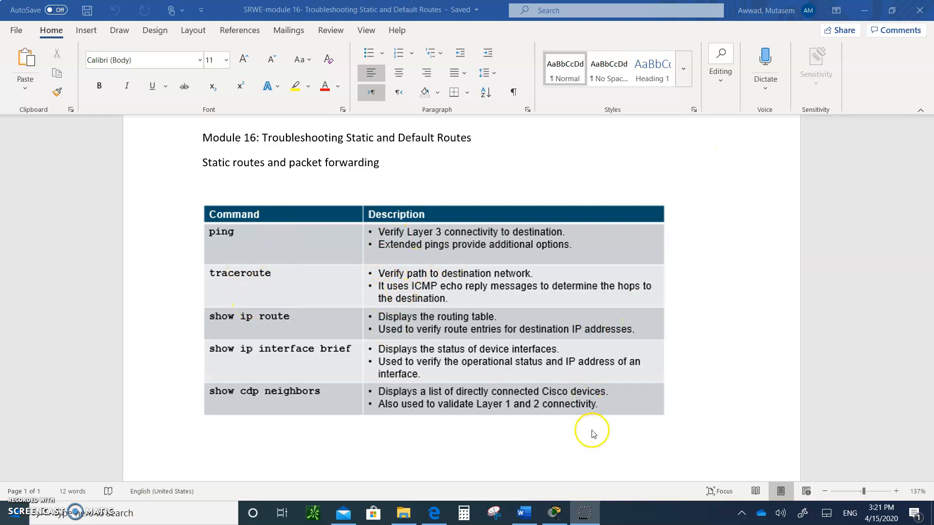
# Bring up the PC1–S1–R1–R2–S2–PC2 topology with 192.168.10.0/24, 10.10.10.4 and 172.16.100.64/26
pyautogui.click(552, 513)
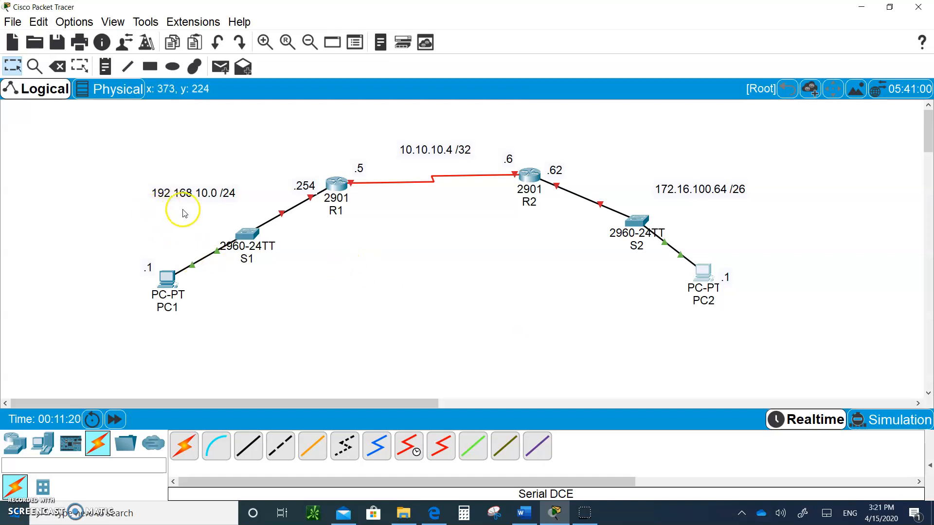
pyautogui.moveTo(408, 162)
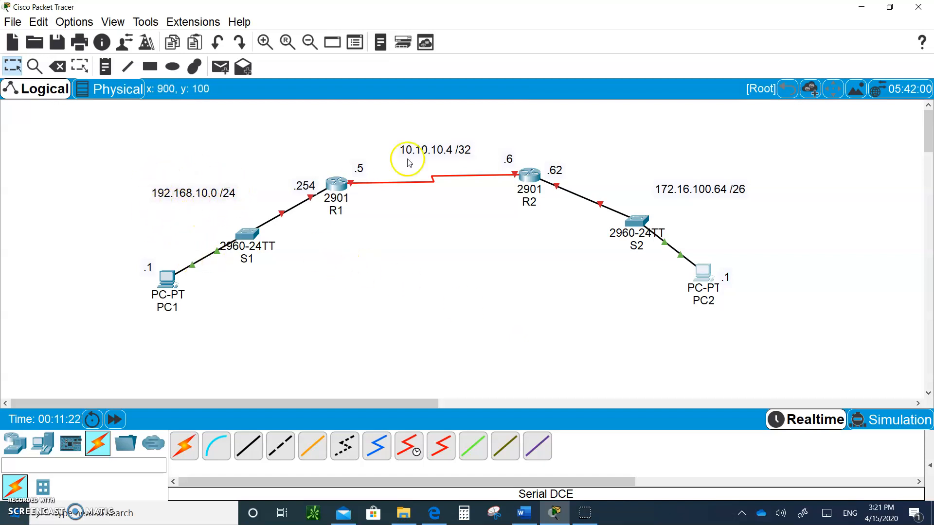
pyautogui.moveTo(453, 155)
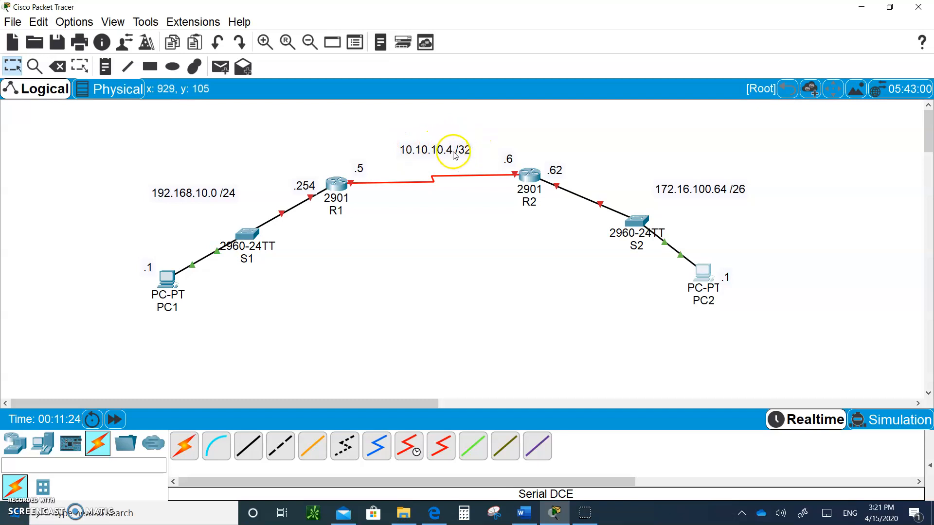
pyautogui.moveTo(703, 189)
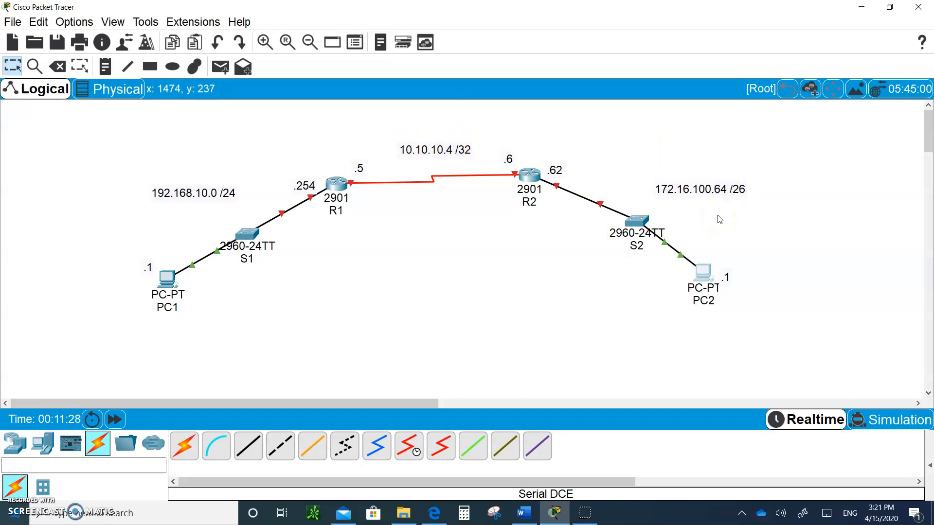
pyautogui.moveTo(756, 204)
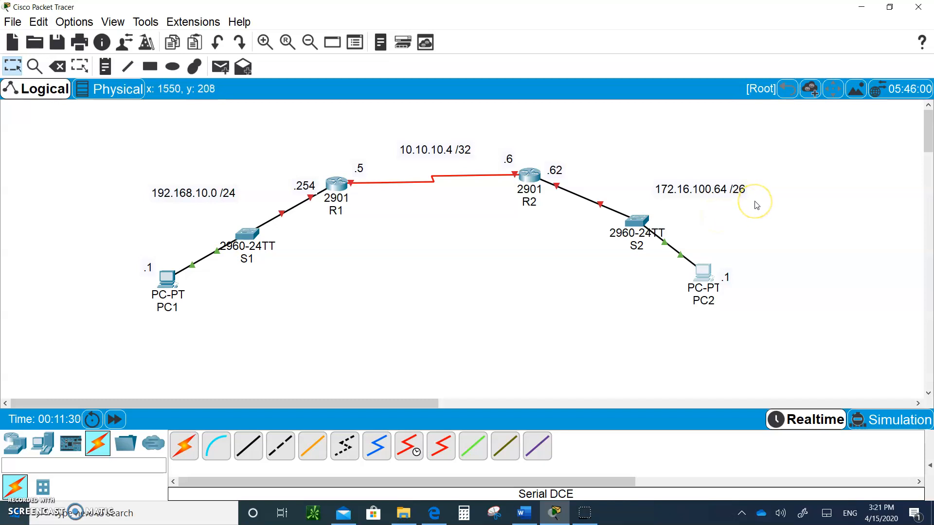
pyautogui.moveTo(543, 331)
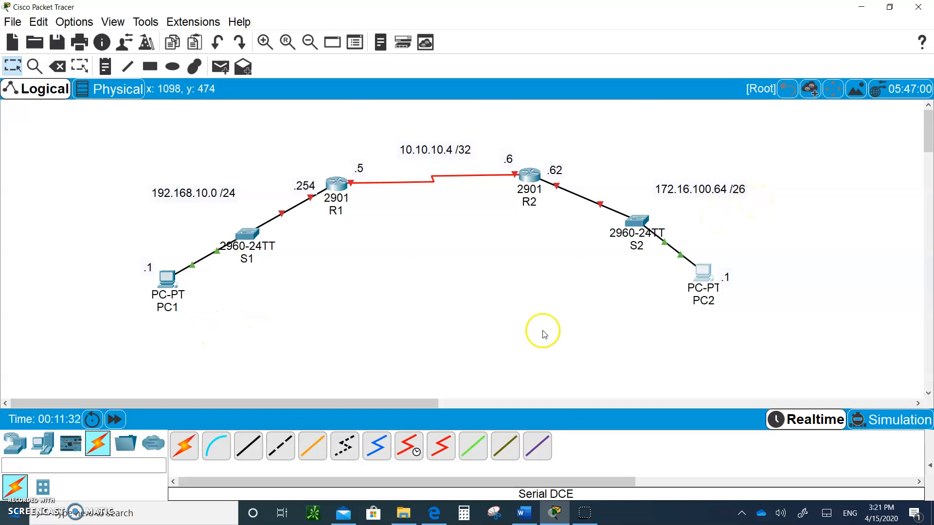
pyautogui.moveTo(179, 283)
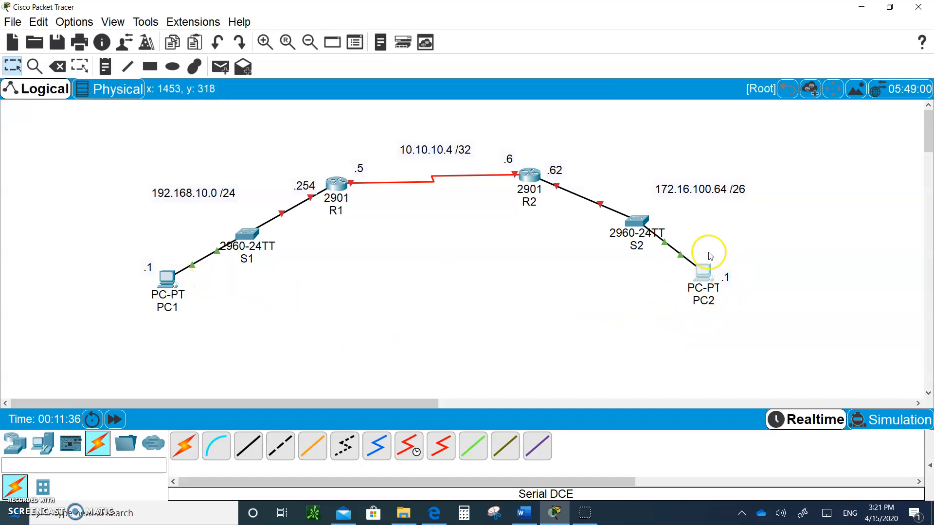
pyautogui.moveTo(318, 202)
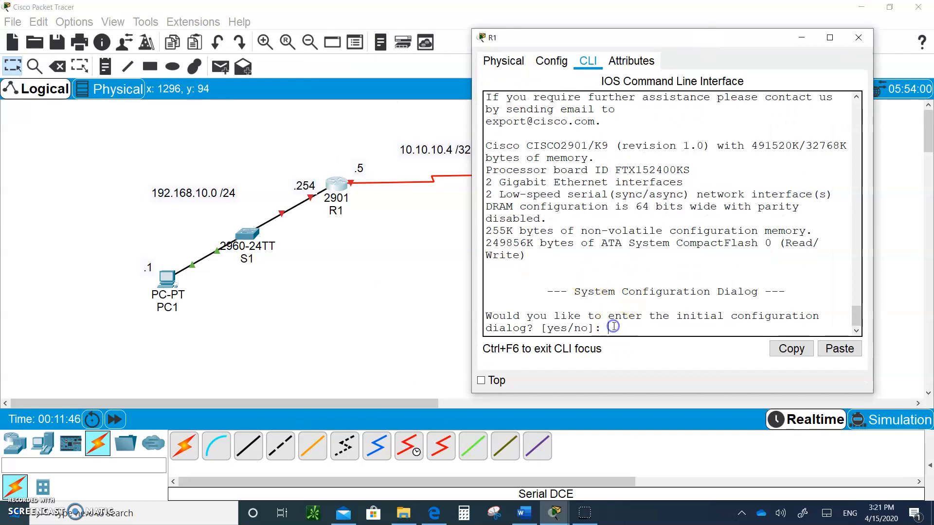
# Decline R1's initial setup dialog and enter global configuration mode
pyautogui.write('n')
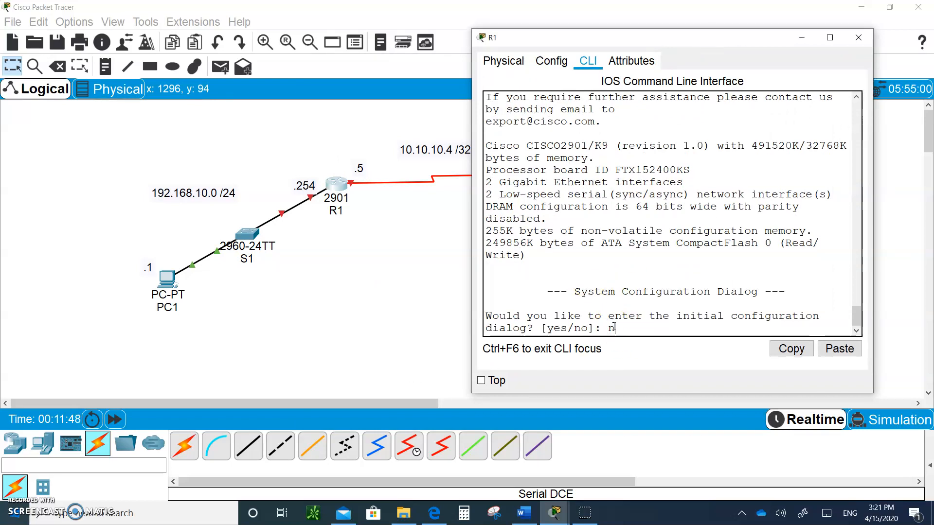
pyautogui.write('o')
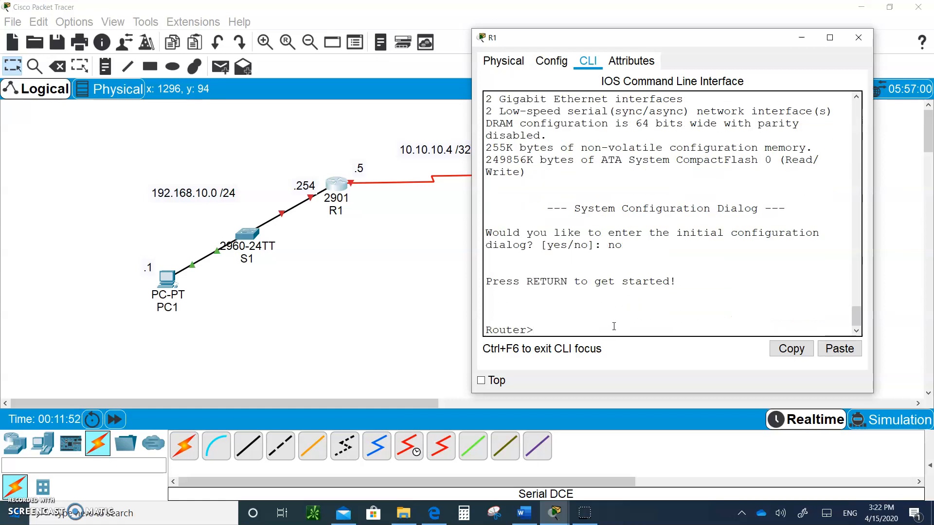
pyautogui.write('con')
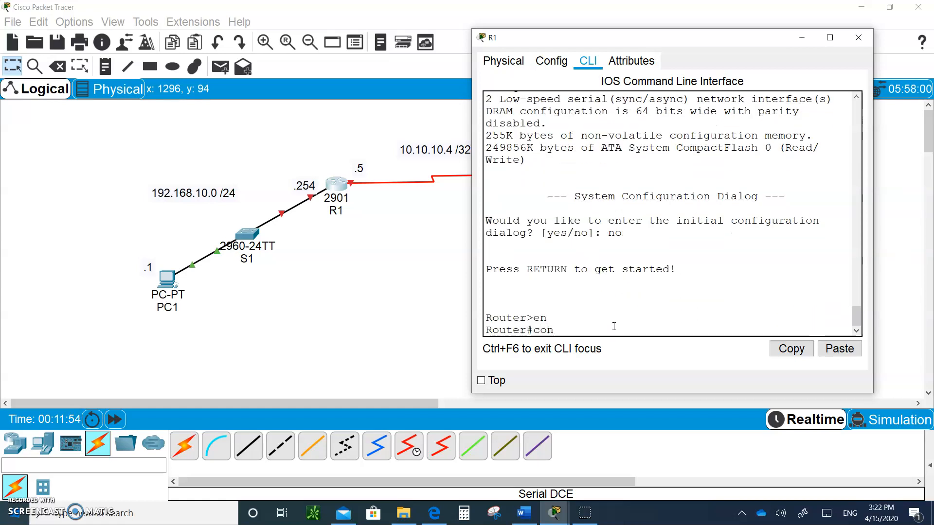
pyautogui.write('config t')
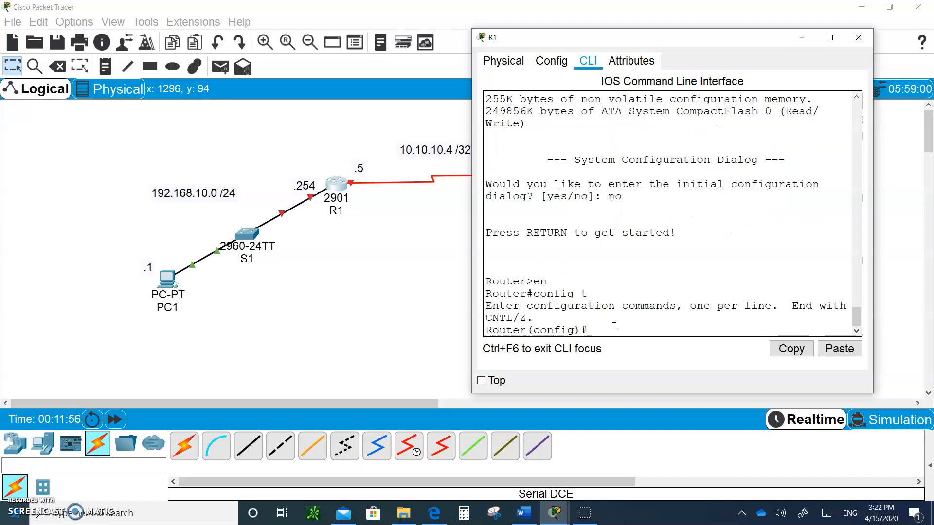
# Disable domain lookup, set hostname R1, and return to the privileged prompt
pyautogui.write('no')
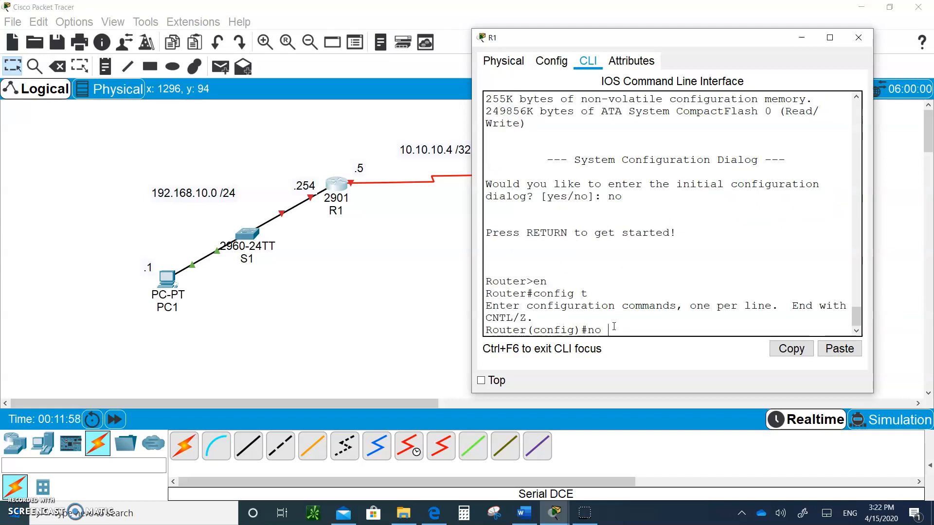
pyautogui.write('ip domain')
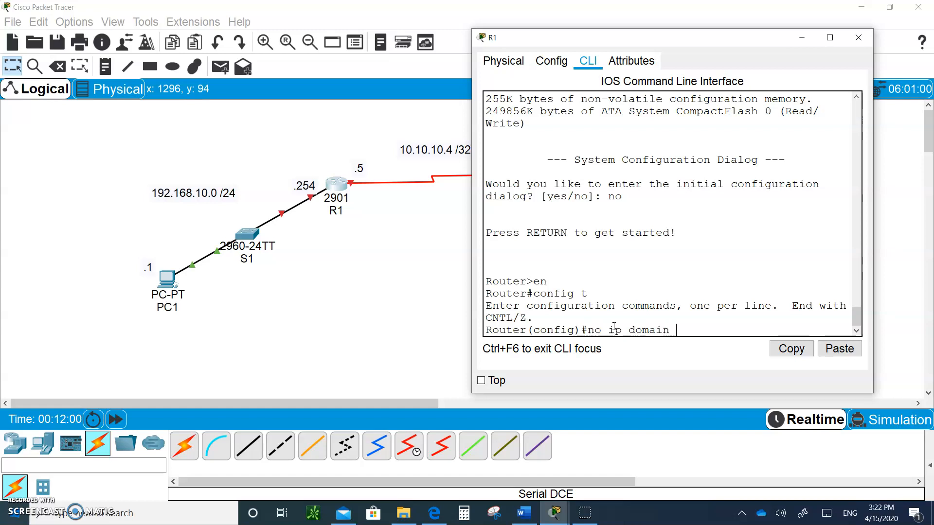
pyautogui.write('lookup')
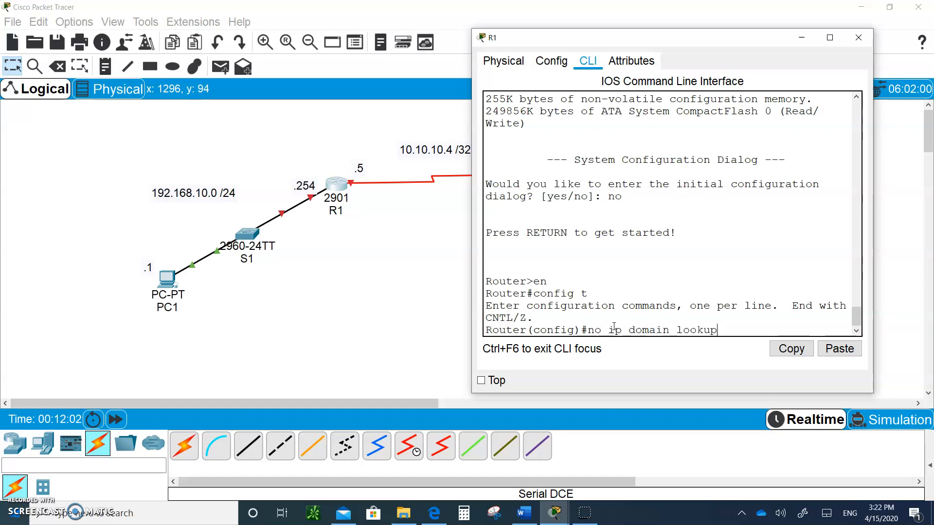
pyautogui.write('hostname R')
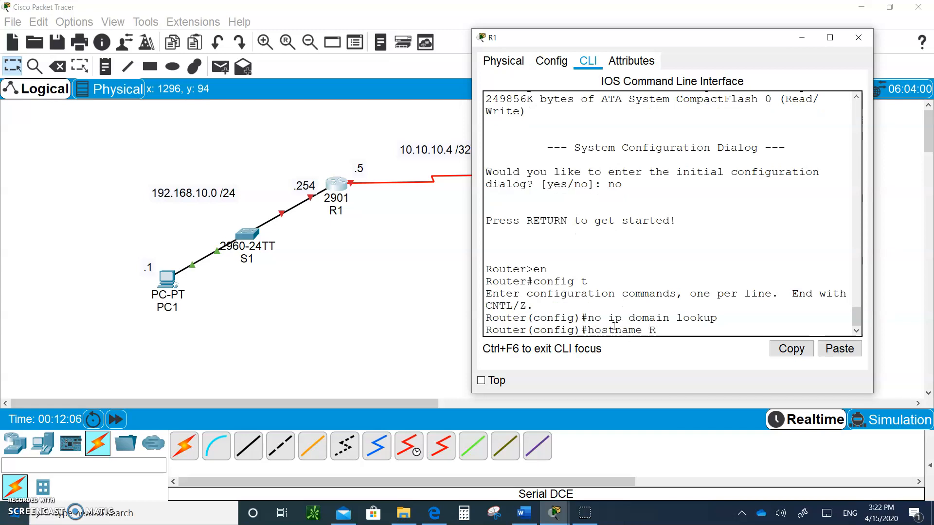
pyautogui.write('1')
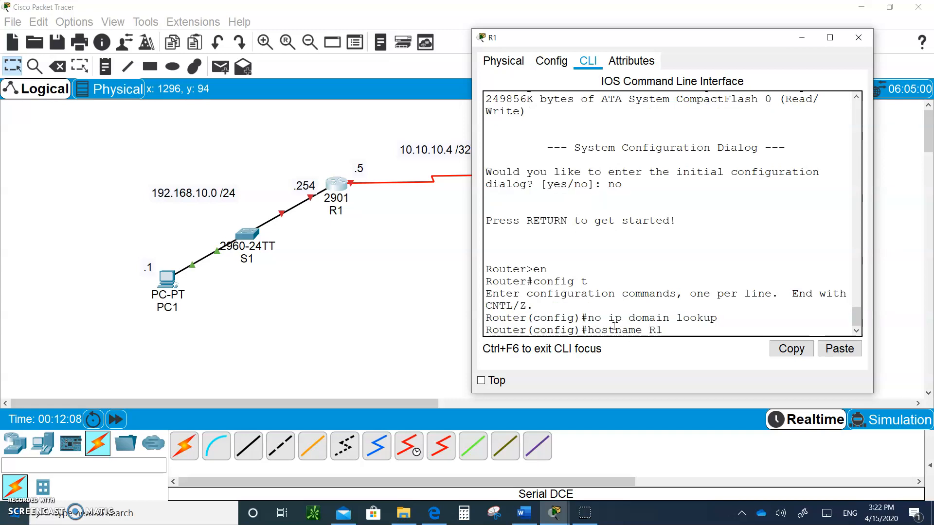
pyautogui.press('enter')
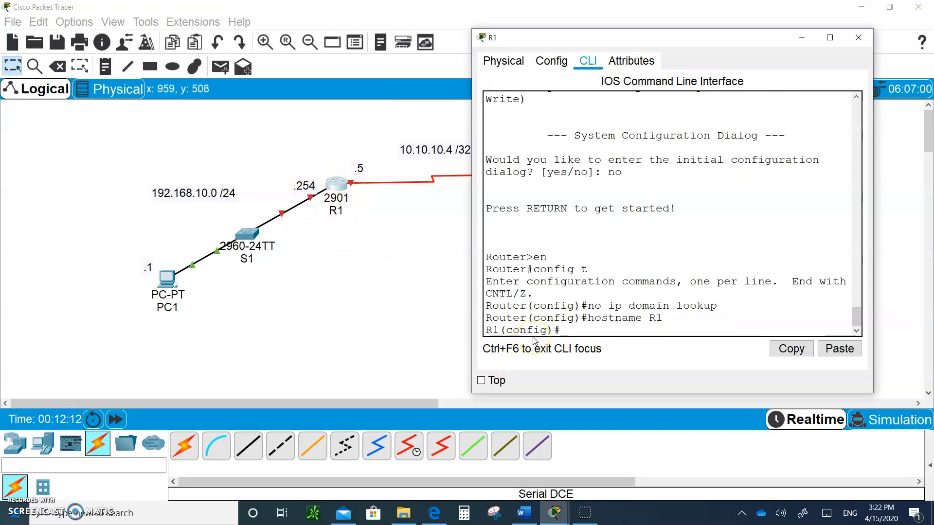
pyautogui.press('ctrl+z')
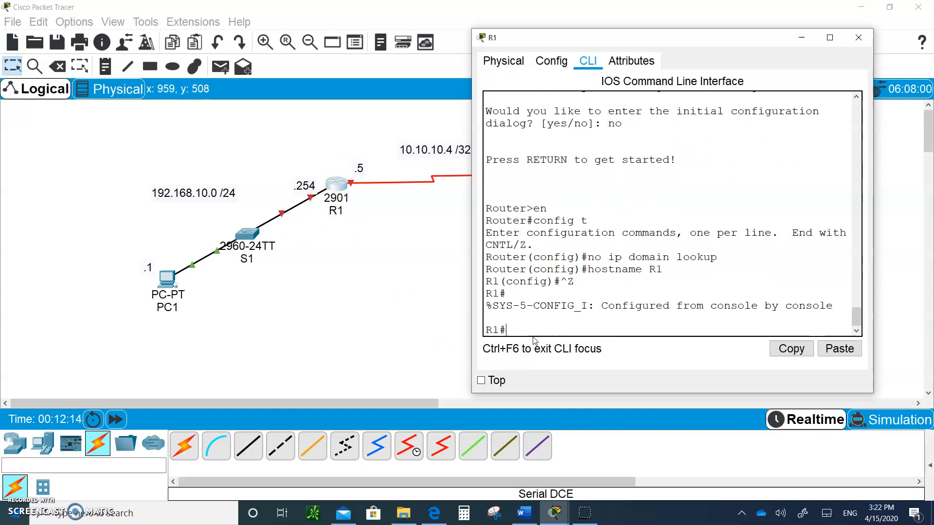
# Show R1's routing table filtered with 'sh ip route | begin gateway'
pyautogui.write('sh ip route')
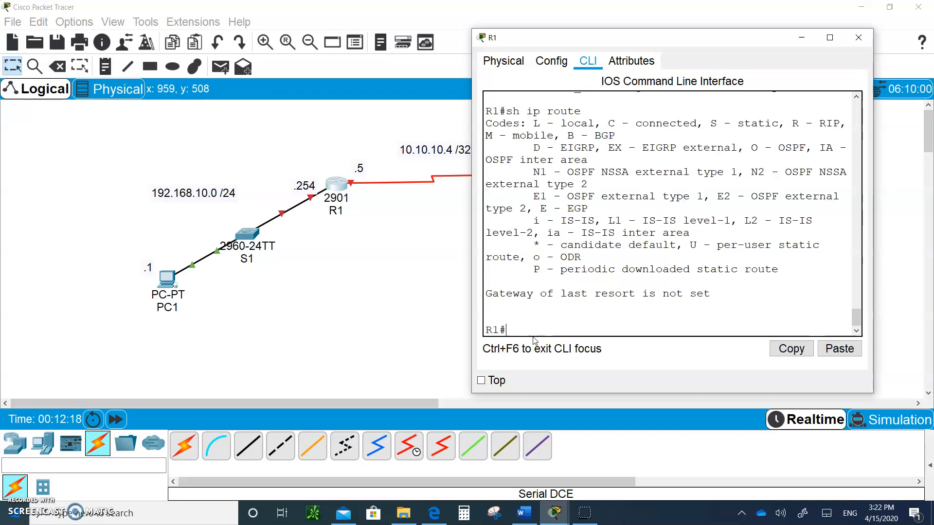
pyautogui.moveTo(424, 210)
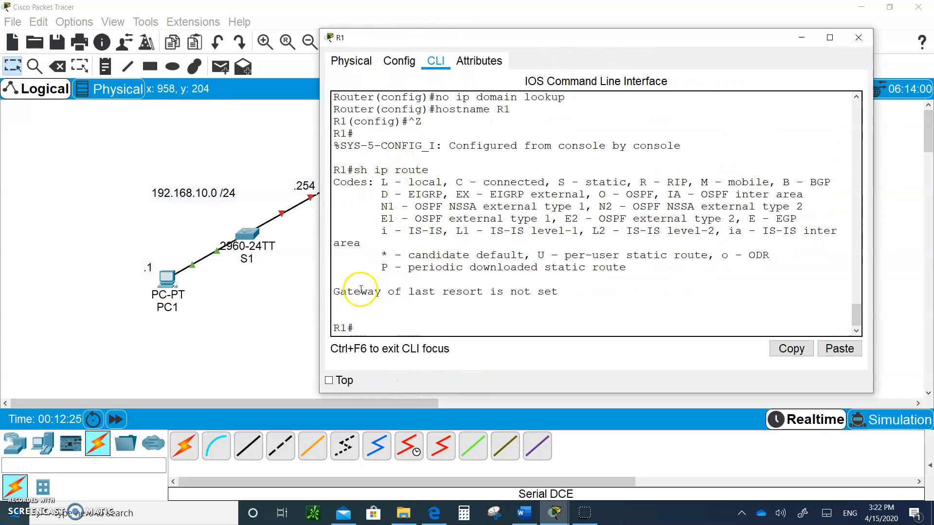
pyautogui.moveTo(445, 287)
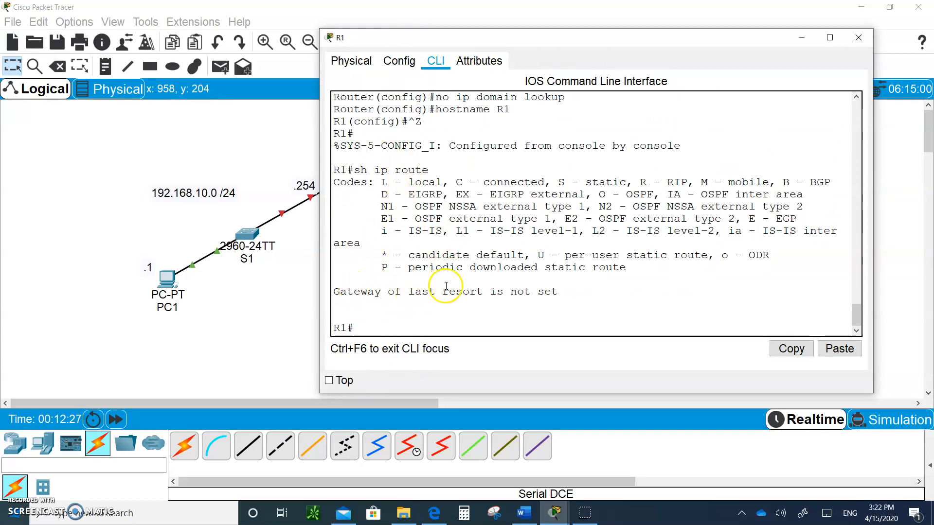
pyautogui.moveTo(546, 306)
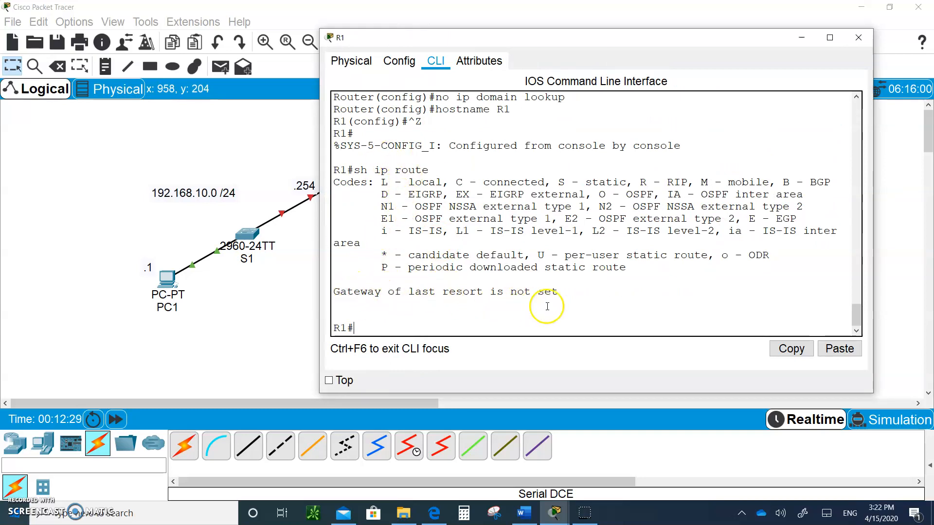
pyautogui.write('sh ip route |')
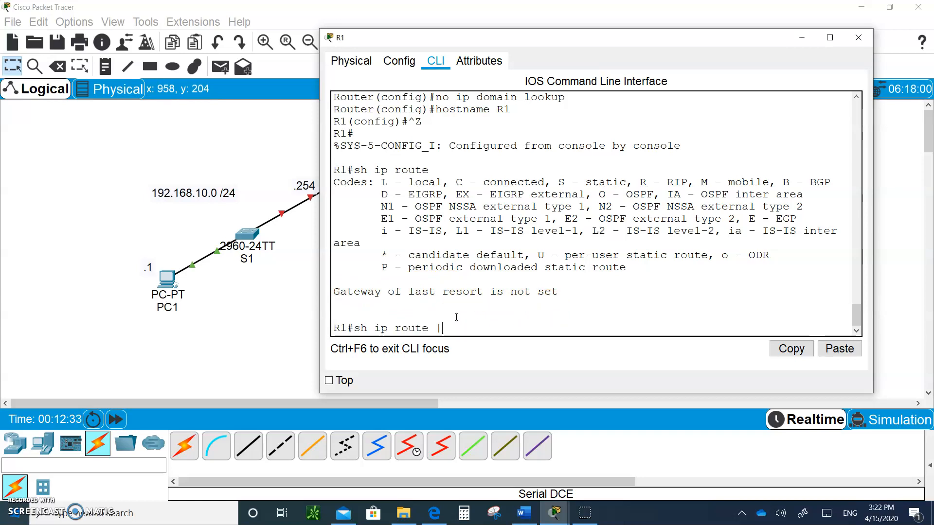
pyautogui.write('begin')
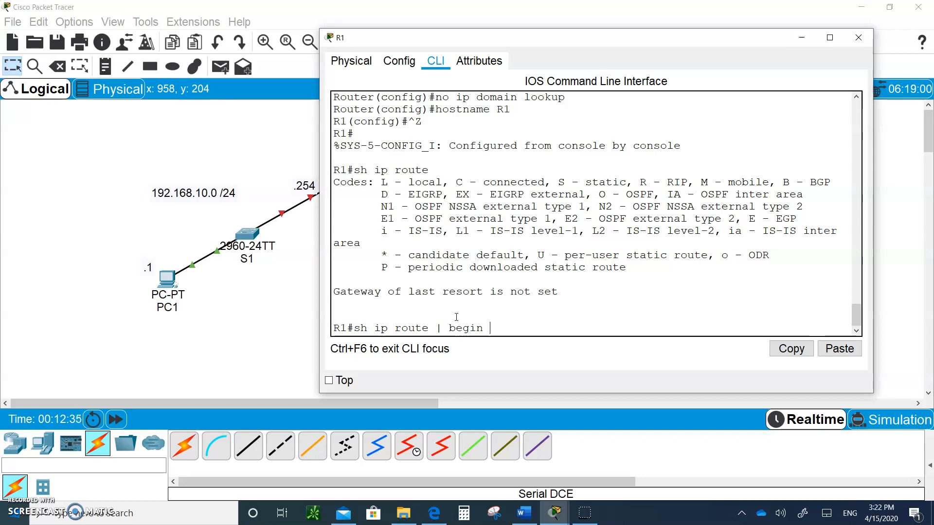
pyautogui.write('gat')
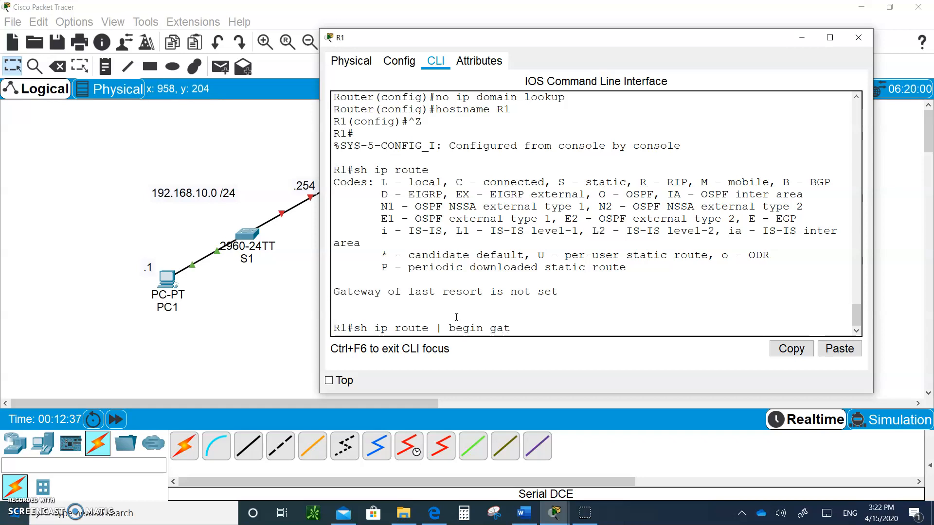
pyautogui.write('eway')
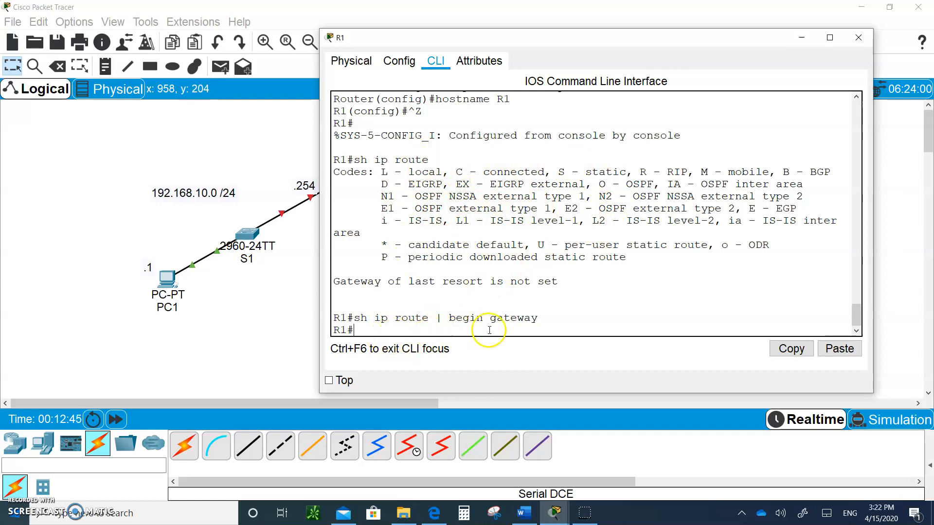
pyautogui.moveTo(379, 291)
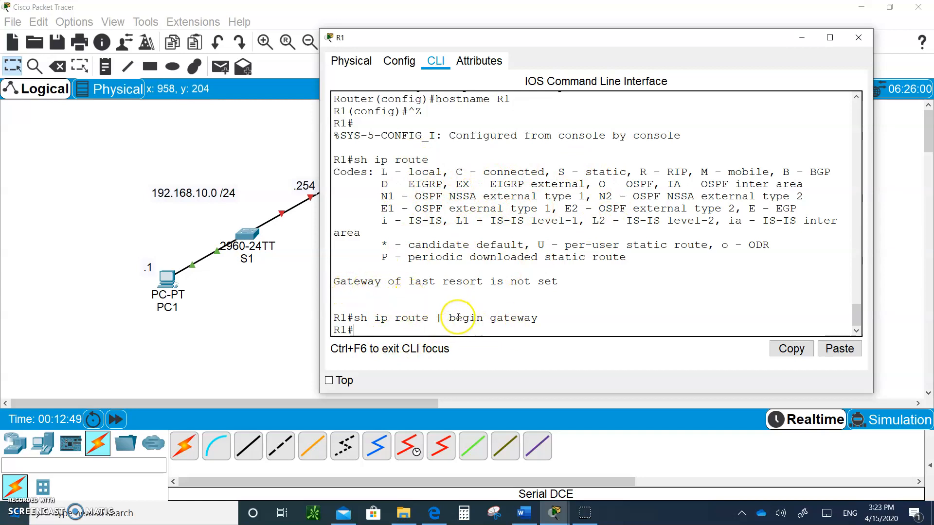
pyautogui.moveTo(621, 66)
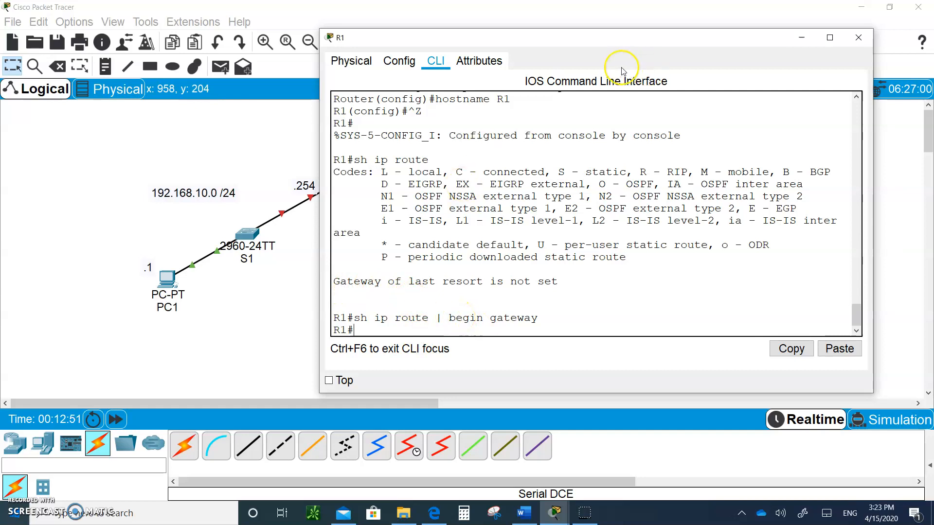
# Address R1's G0/0 as 192.168.10.254 255.255.255.0 and bring it up
pyautogui.moveTo(595, 37); pyautogui.dragTo(697, 44)
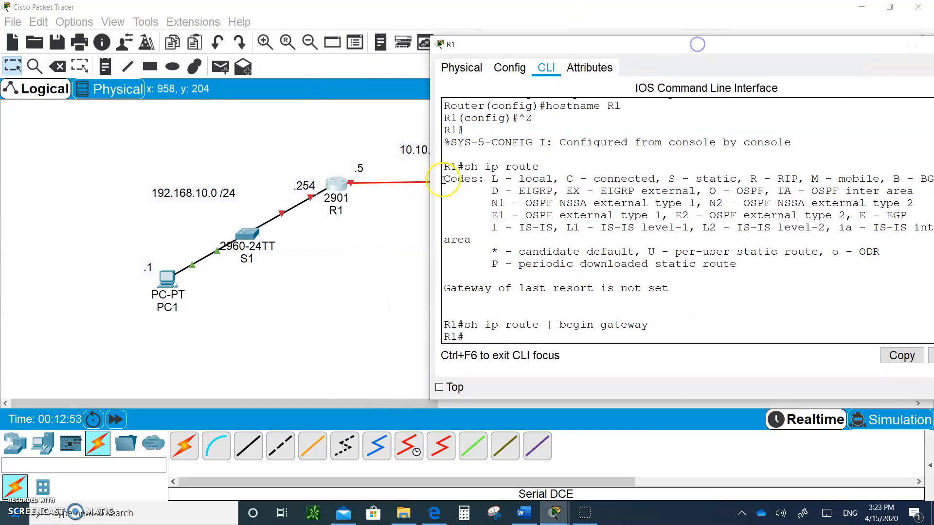
pyautogui.moveTo(310, 197)
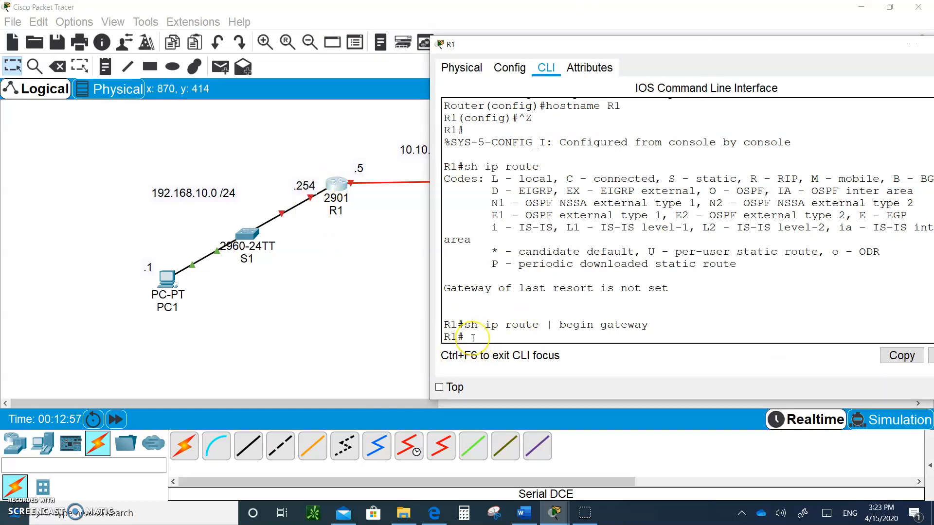
pyautogui.write('config')
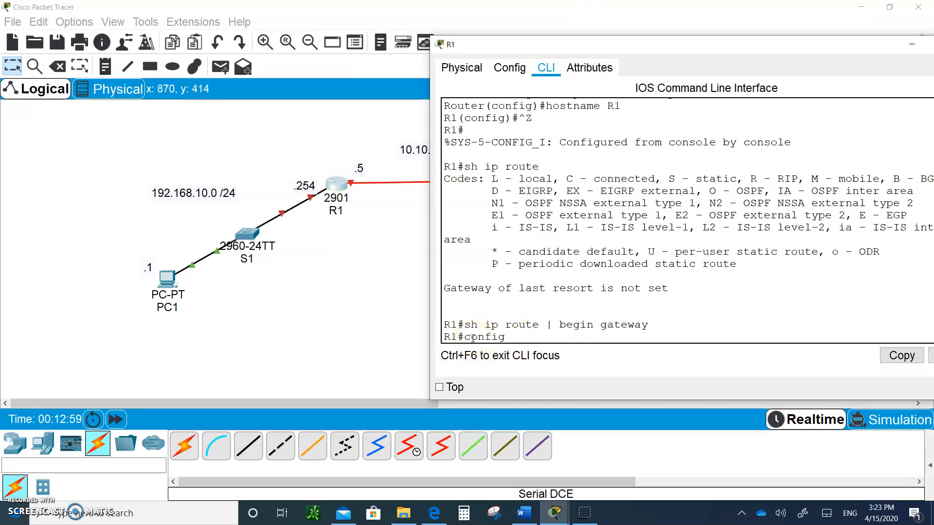
pyautogui.write('config t')
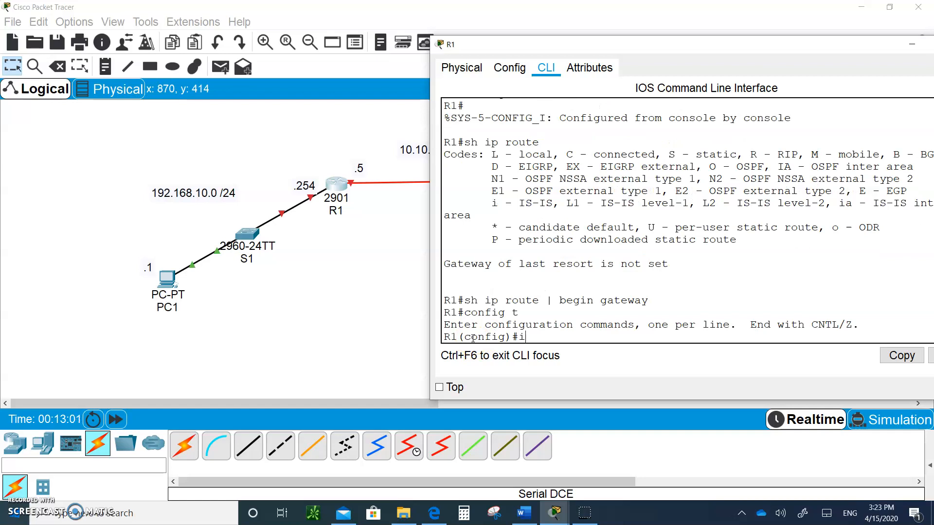
pyautogui.write('nt g0/0')
pyautogui.write('ip add 192')
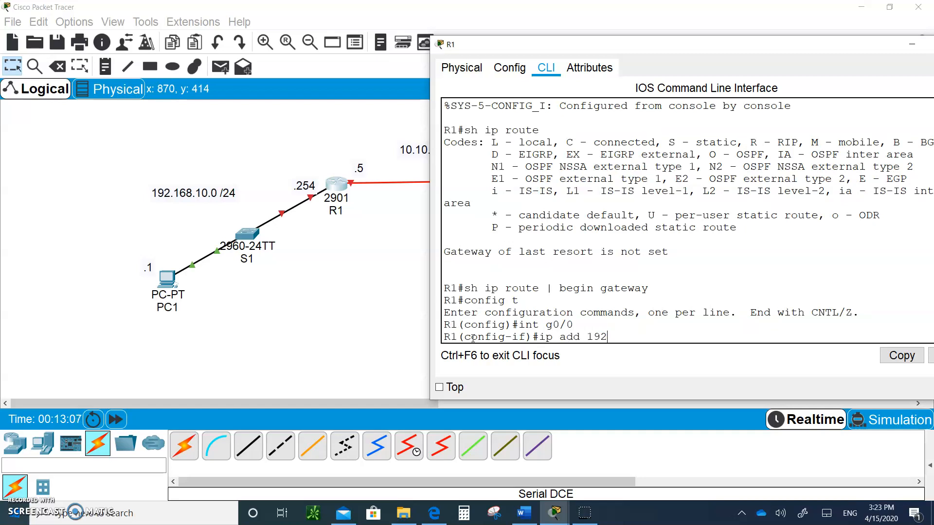
pyautogui.write('.168.')
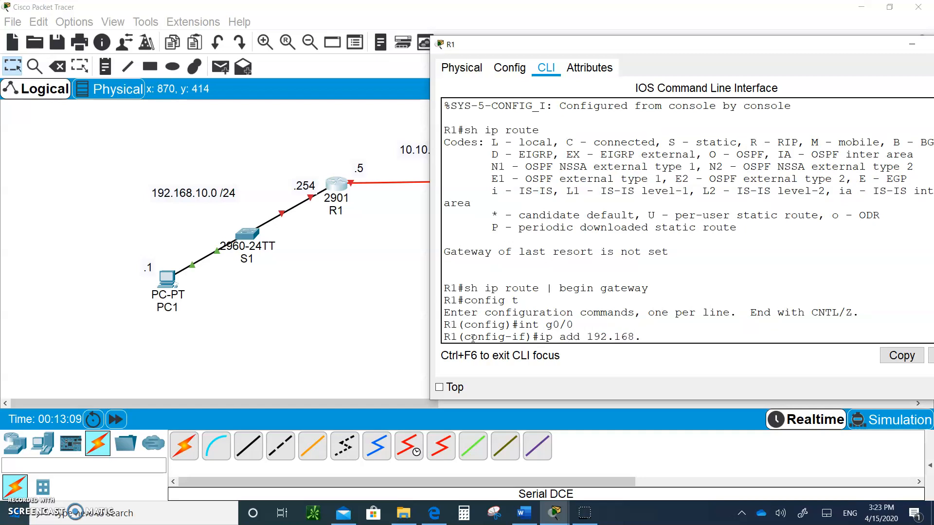
pyautogui.write('10.254 2')
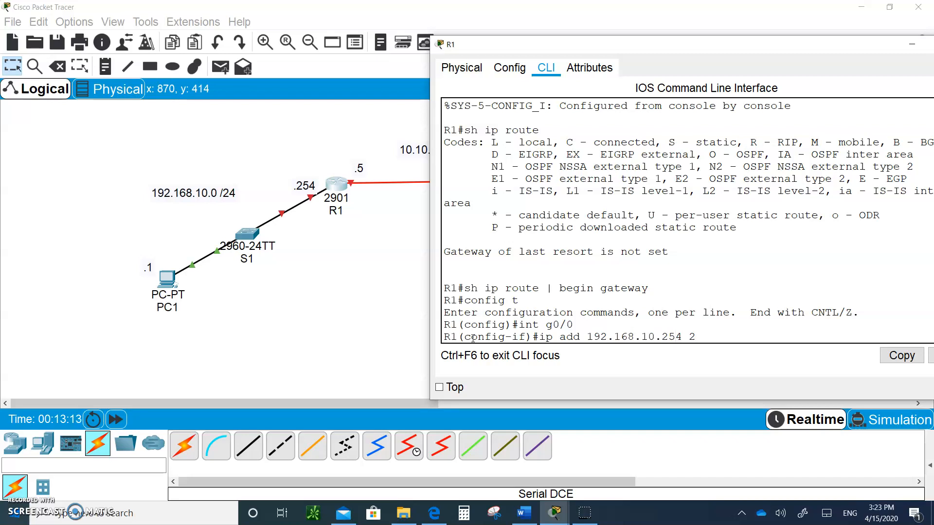
pyautogui.write('55.255.255.0')
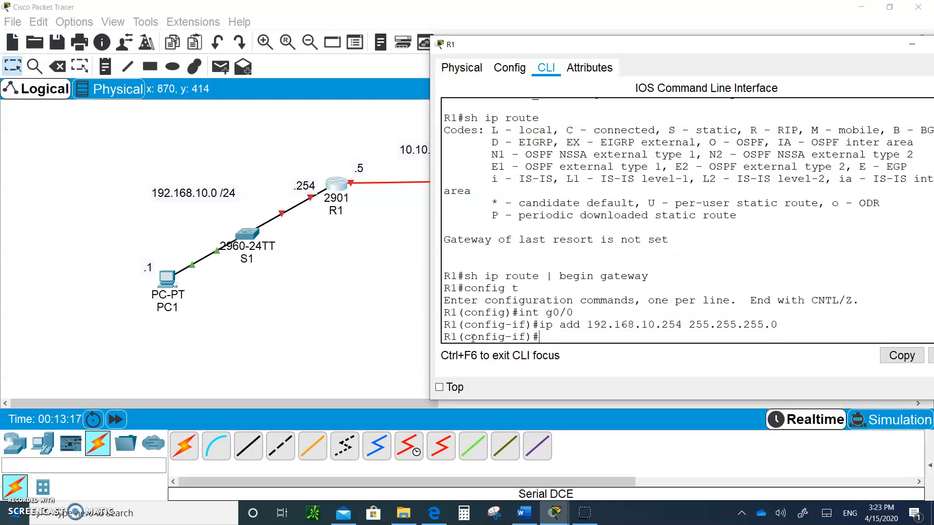
pyautogui.write('no shut')
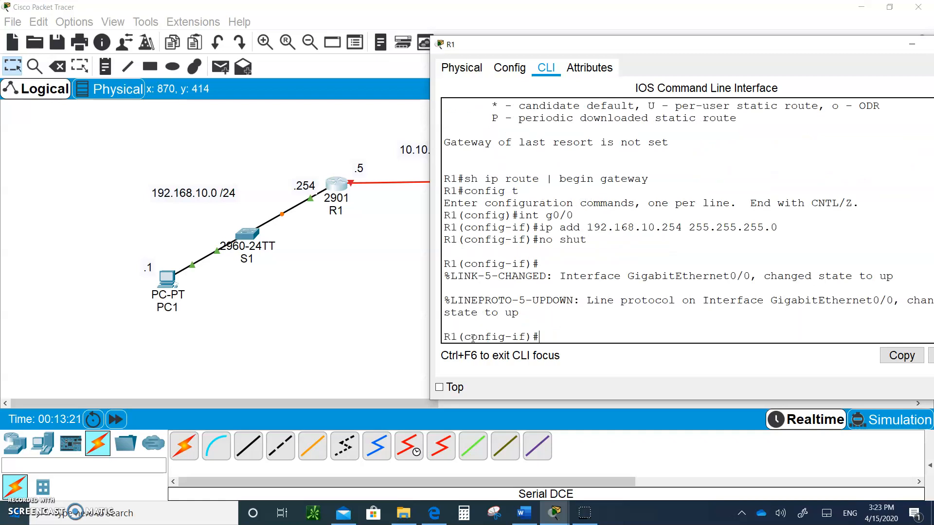
pyautogui.press('ctrl+z')
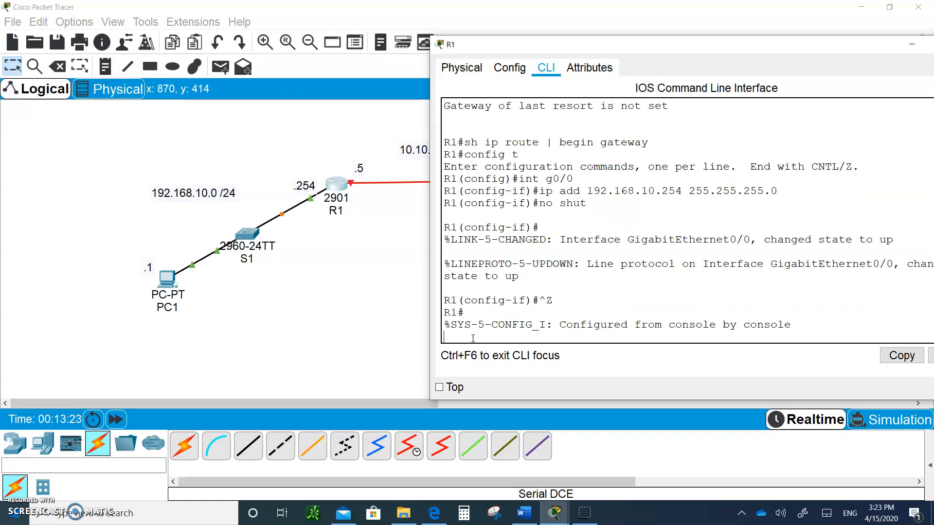
# Show R1's full routing table with the connected 192.168.10.0/24 routes
pyautogui.write('sh ip route | begin gateway')
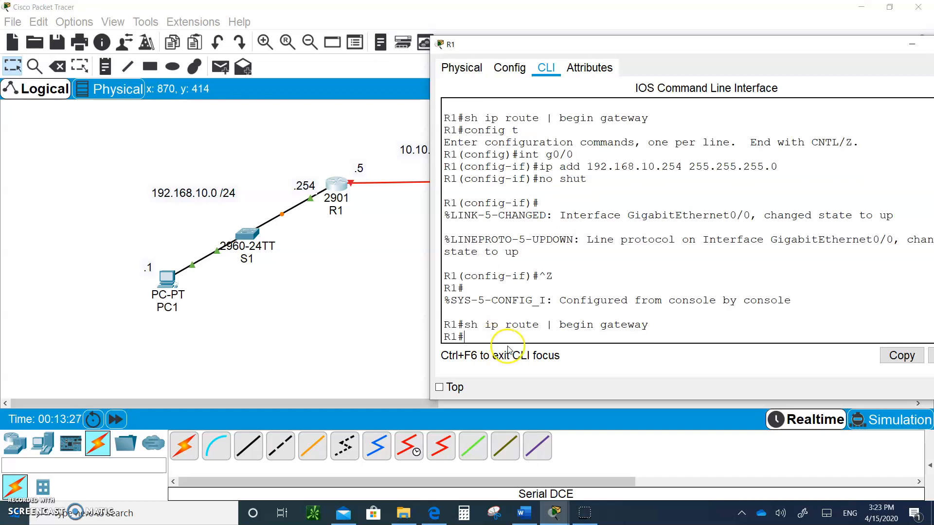
pyautogui.write('sh ip route | begin gateway')
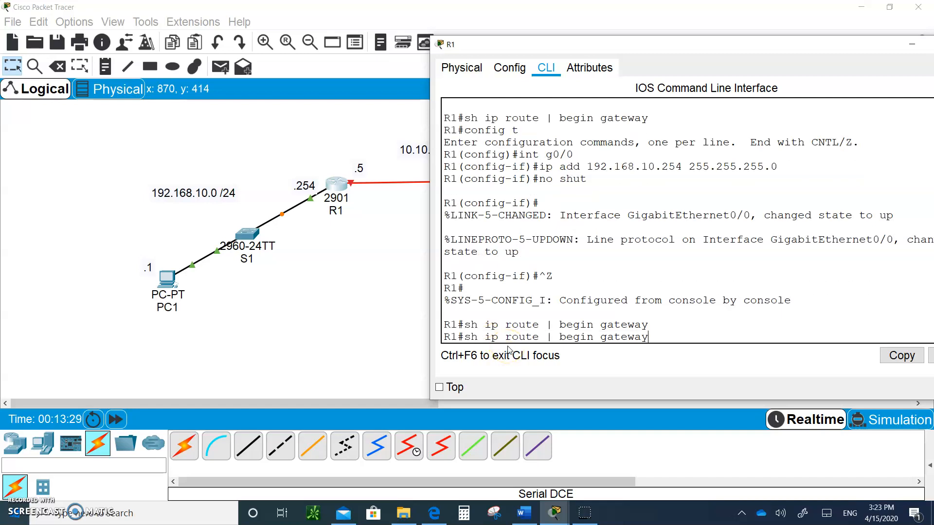
pyautogui.press('backspace')
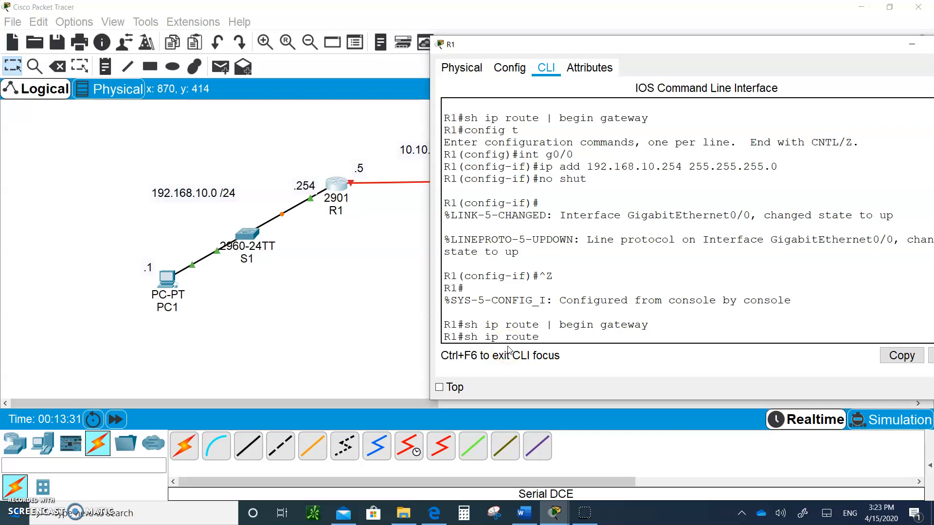
pyautogui.press('Return')
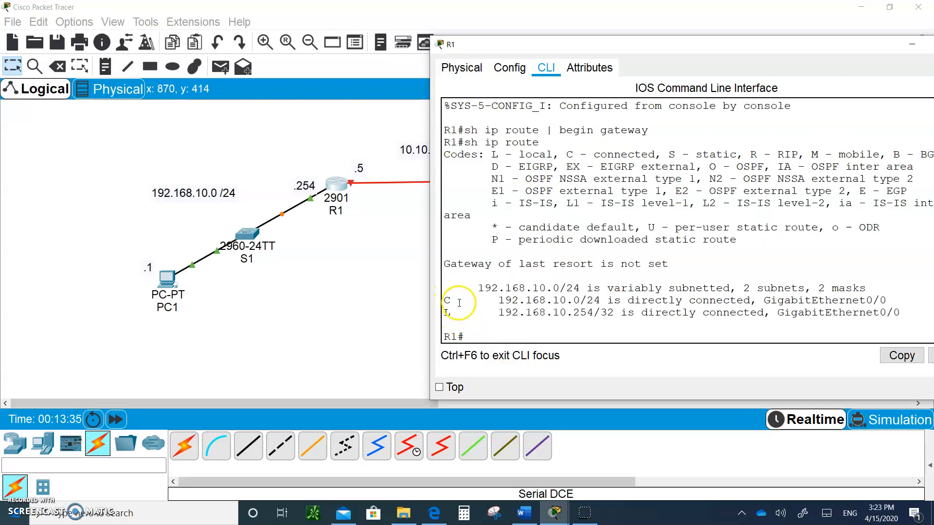
pyautogui.moveTo(440, 307)
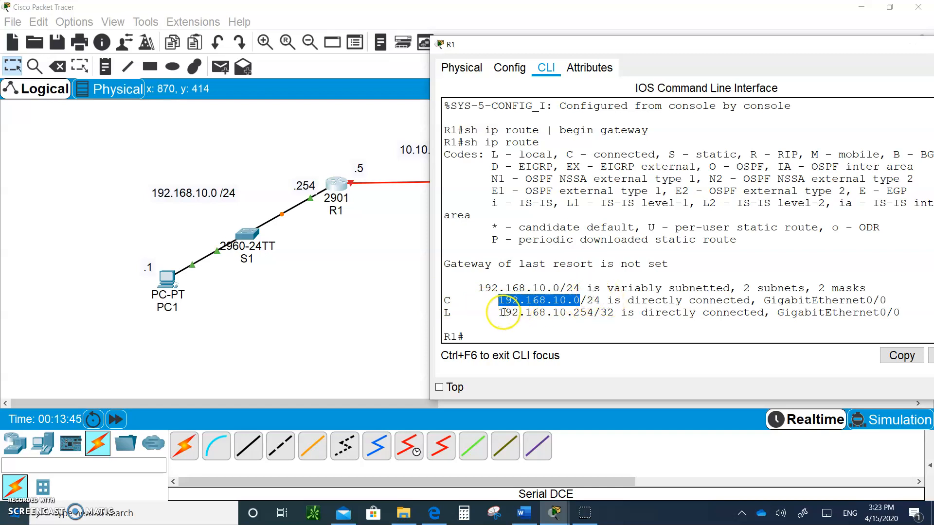
pyautogui.moveTo(590, 313)
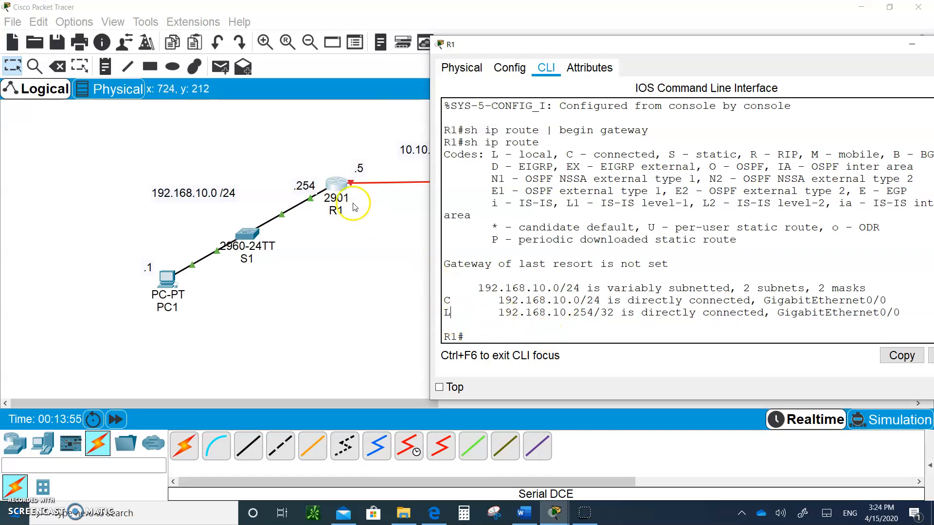
pyautogui.moveTo(749, 322)
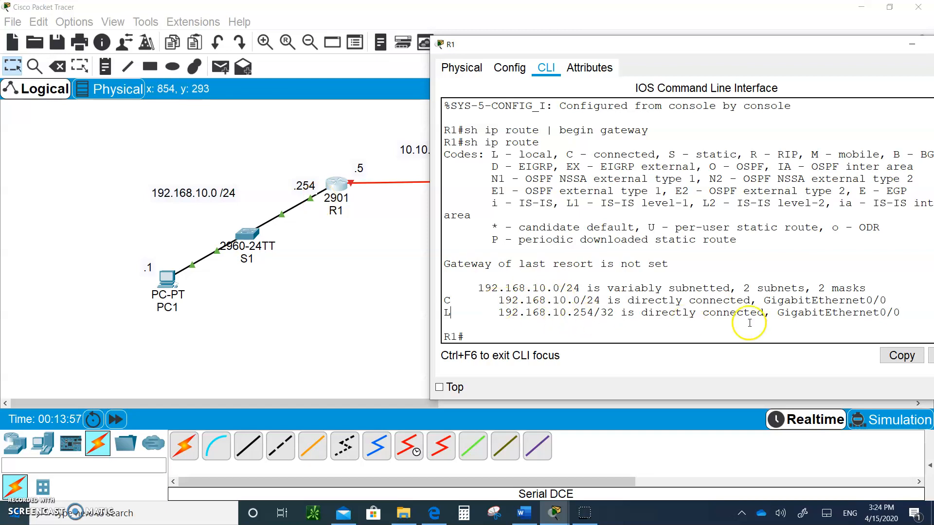
pyautogui.moveTo(754, 334)
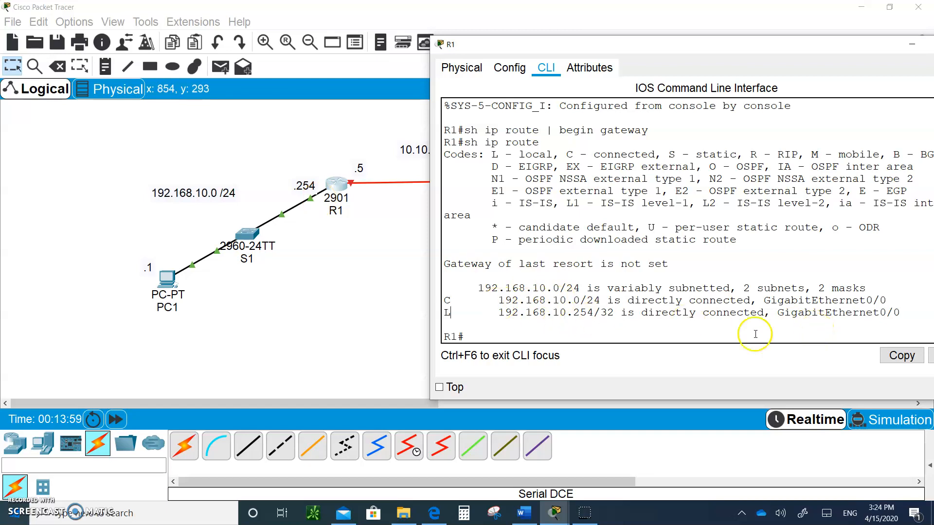
pyautogui.moveTo(310, 189)
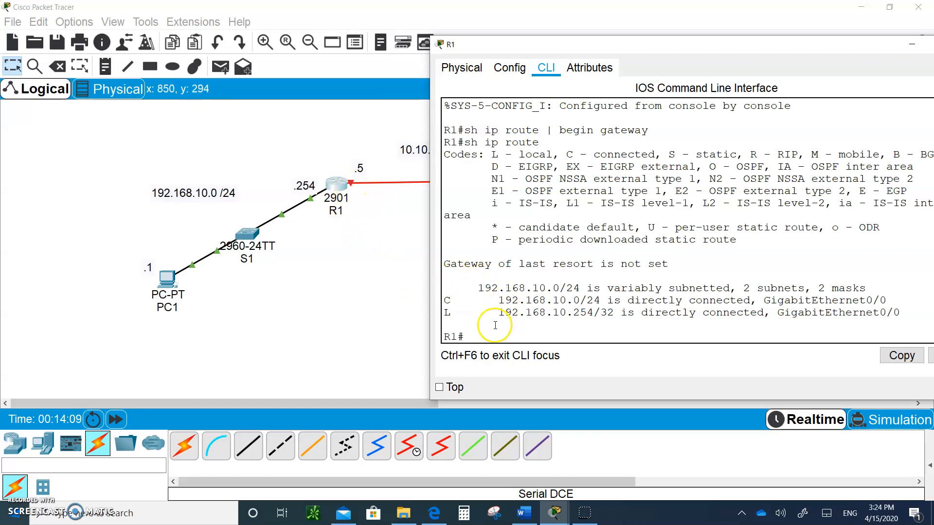
# Give R1's Serial0/0/0 address 10.10.10.5 255.255.255.252, clock rate 64000, and enable it
pyautogui.write('config t')
pyautogui.write('int s0/0/')
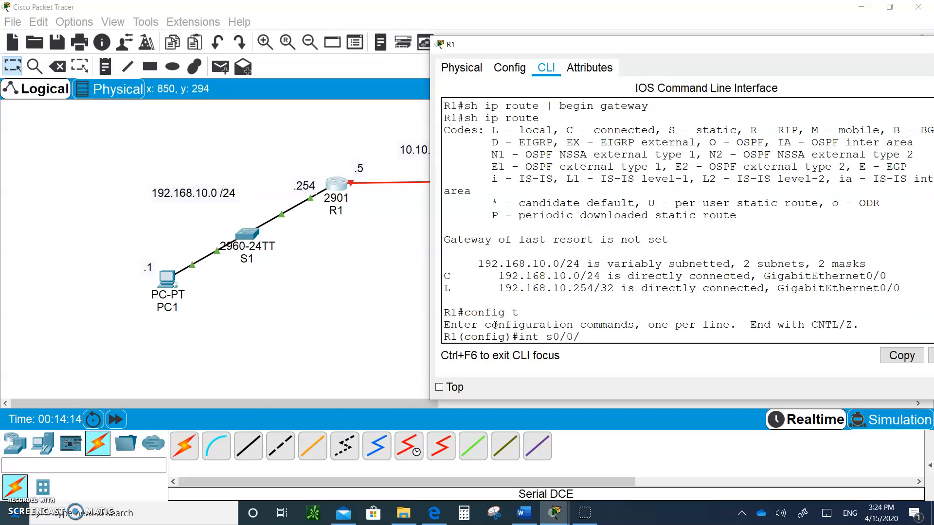
pyautogui.write('ip')
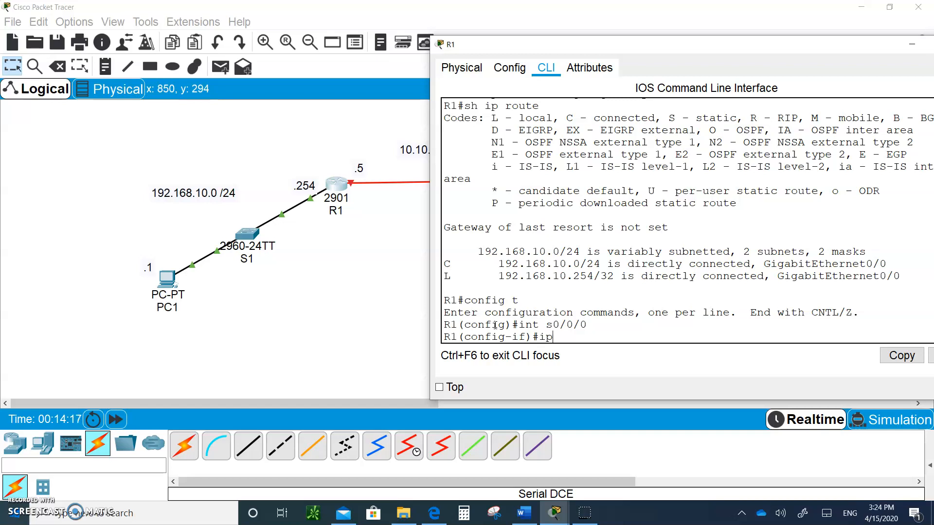
pyautogui.write('add 10.10.10.5 255.255.255.252')
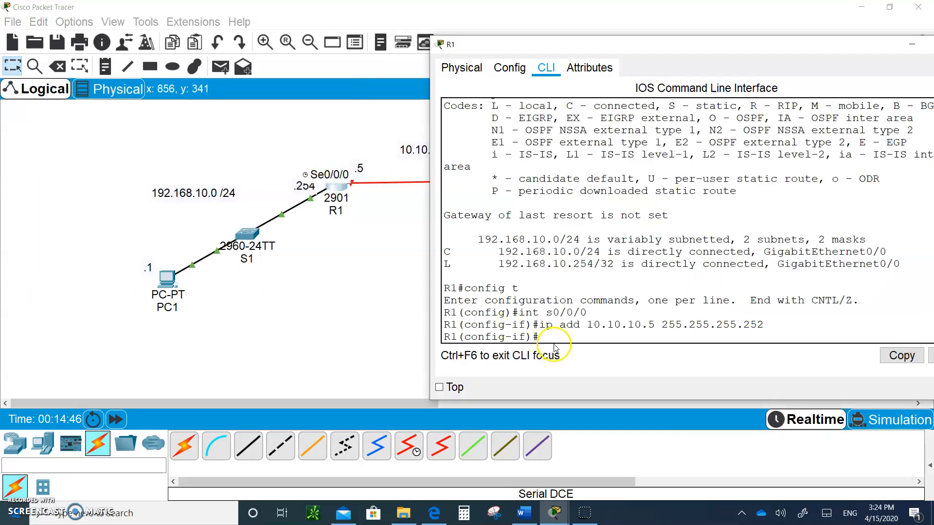
pyautogui.write('clock r')
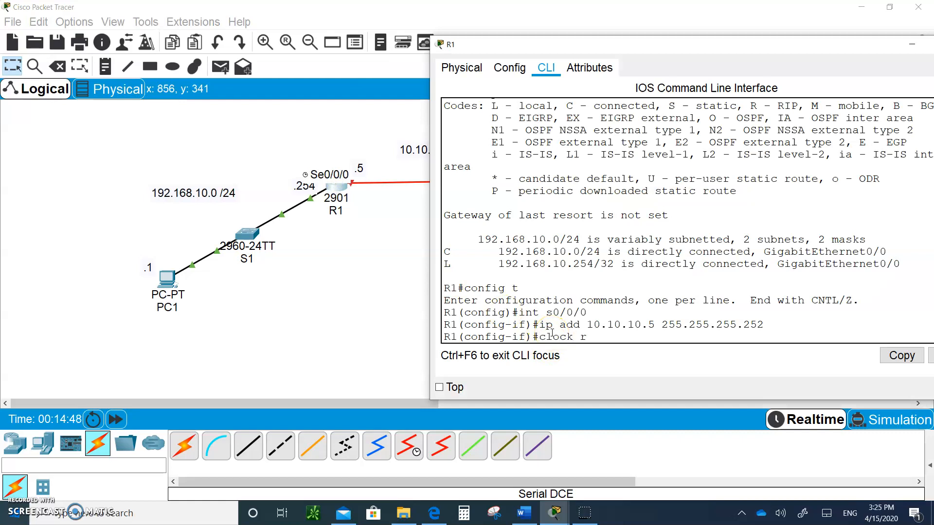
pyautogui.write('ate')
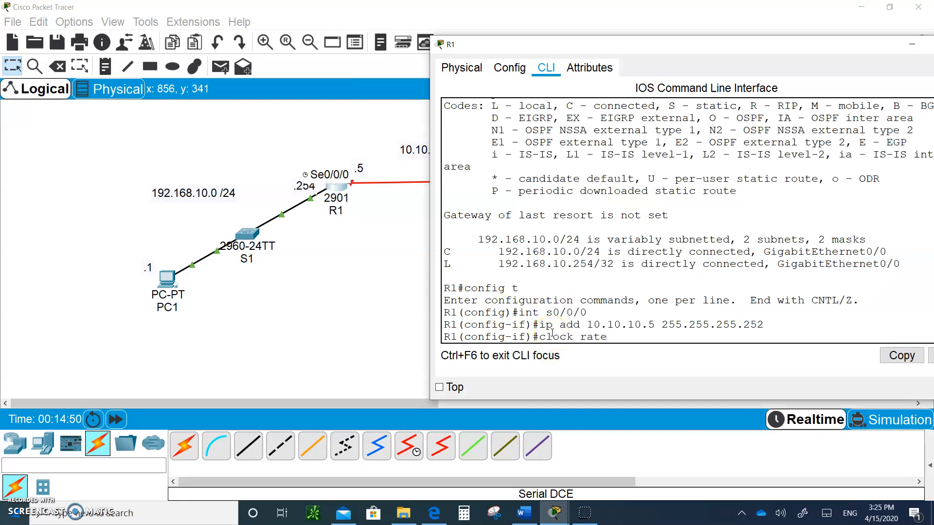
pyautogui.write('64')
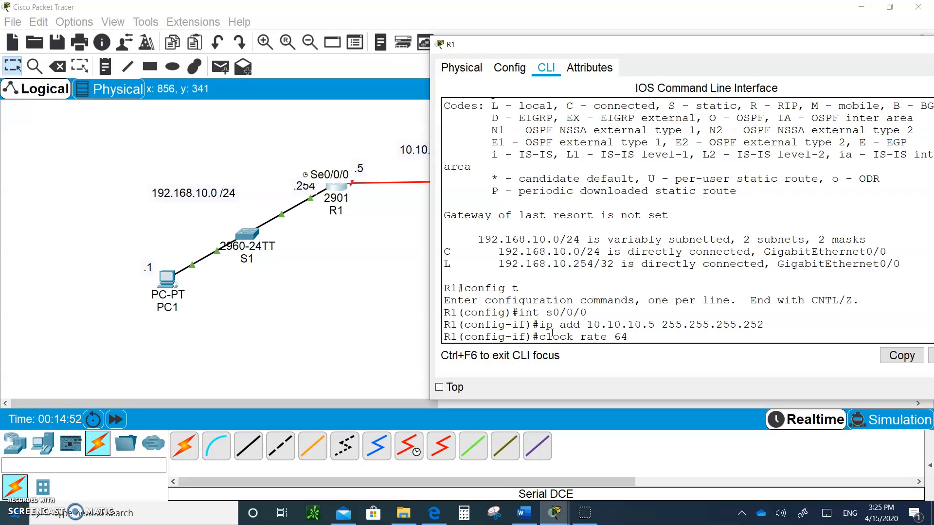
pyautogui.write('000')
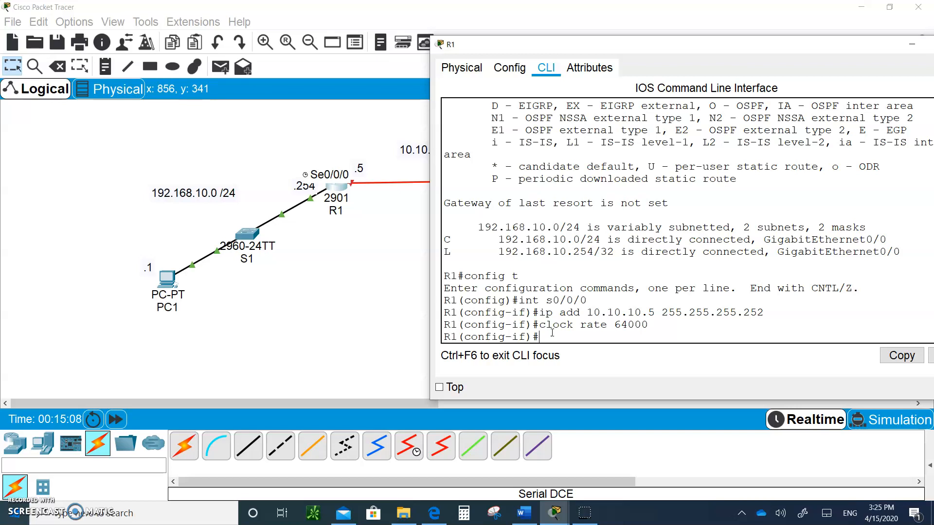
pyautogui.write('no shut')
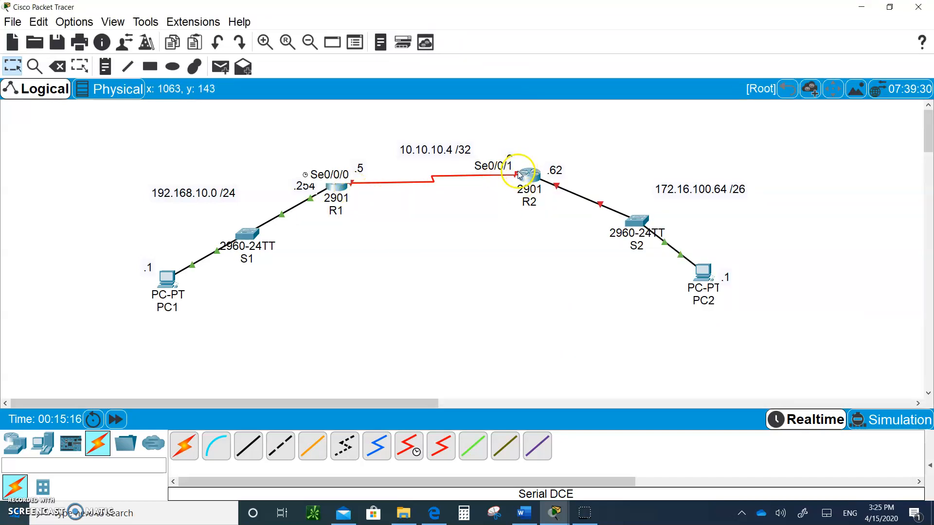
pyautogui.moveTo(529, 174)
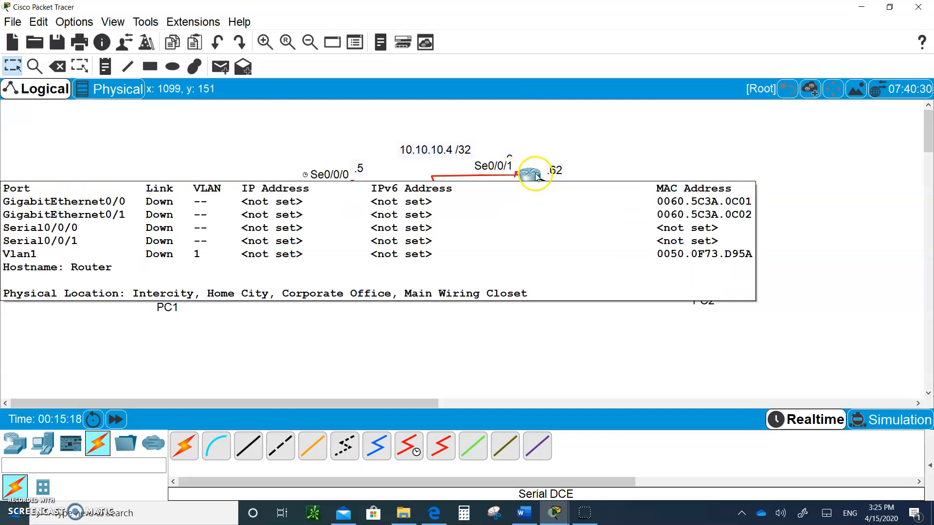
# Open R2's CLI, decline the setup dialog, and reach privileged mode
pyautogui.click(531, 173)
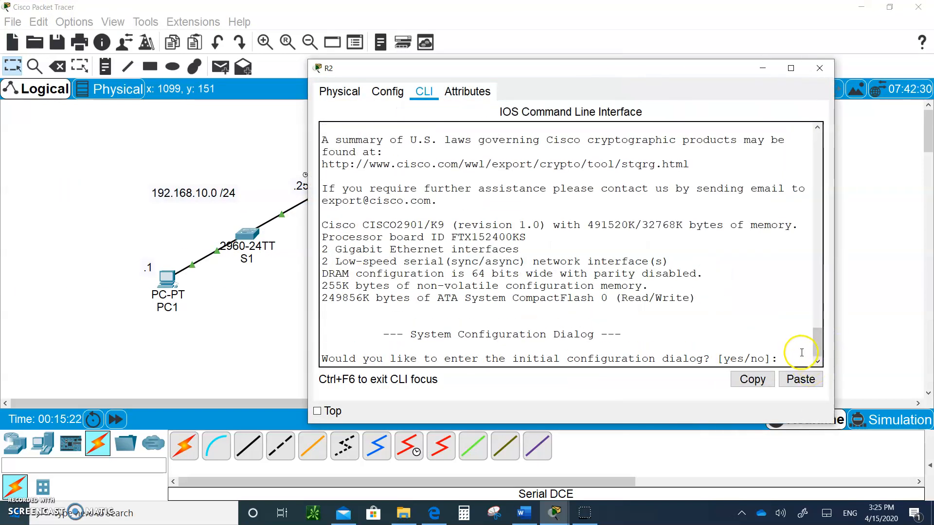
pyautogui.write('no')
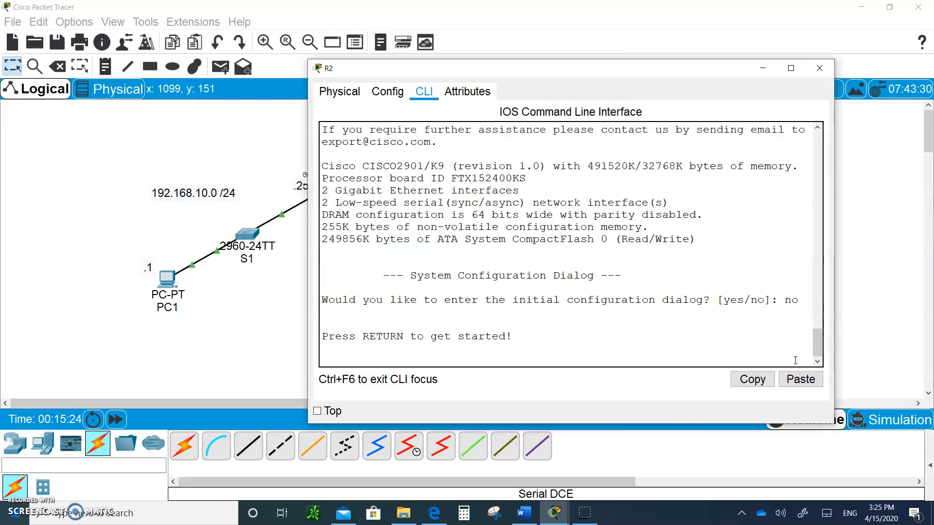
pyautogui.write('en')
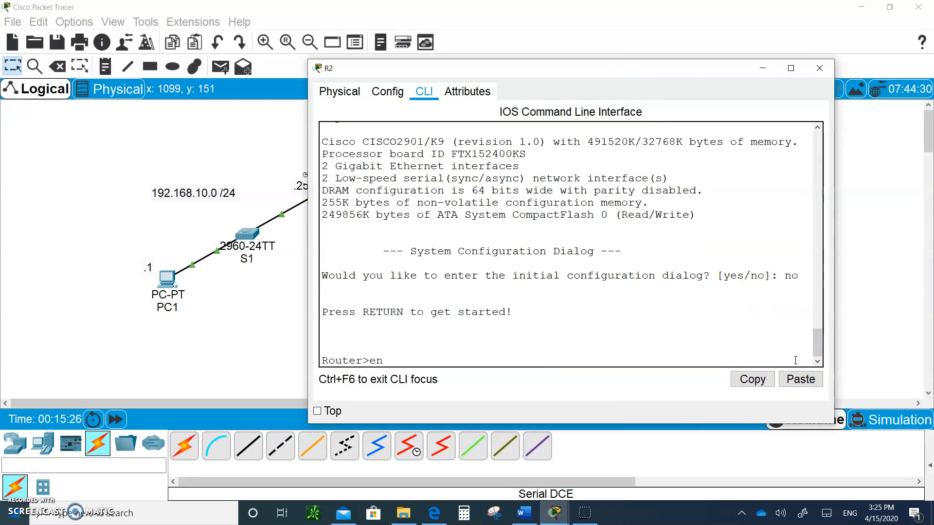
pyautogui.write('config')
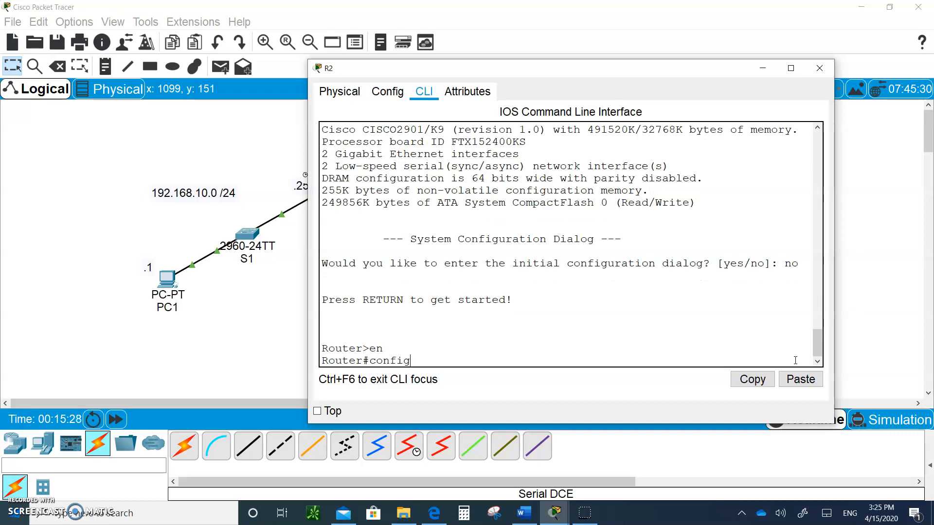
pyautogui.press('enter')
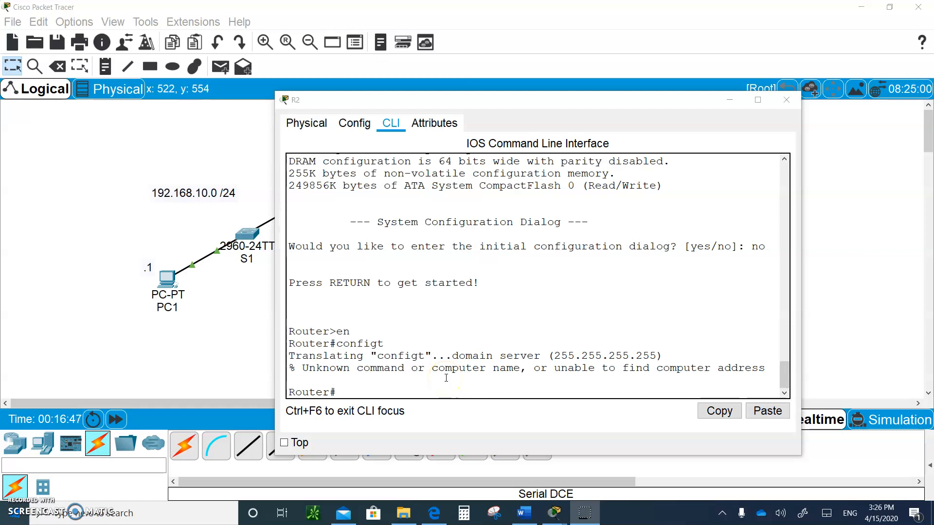
# Disable domain lookup on R2 and set its hostname to R1
pyautogui.write('config t')
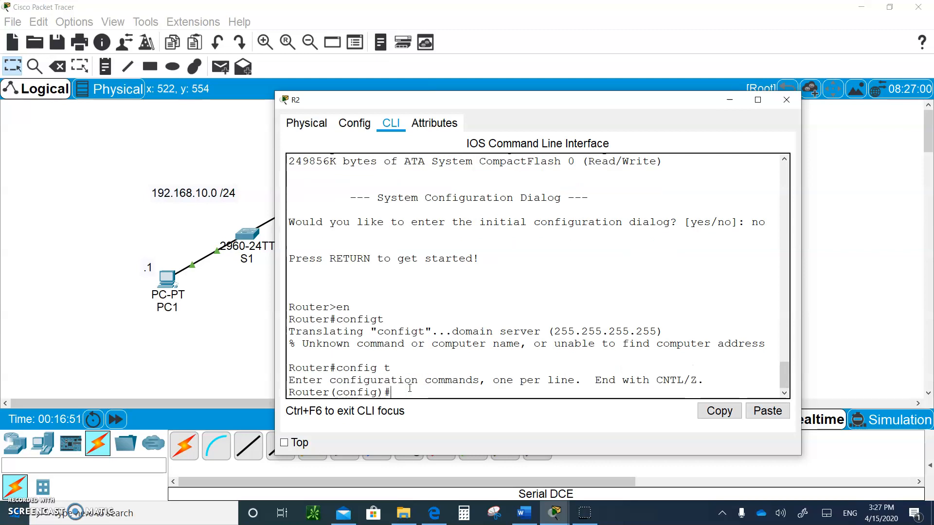
pyautogui.write('no ip')
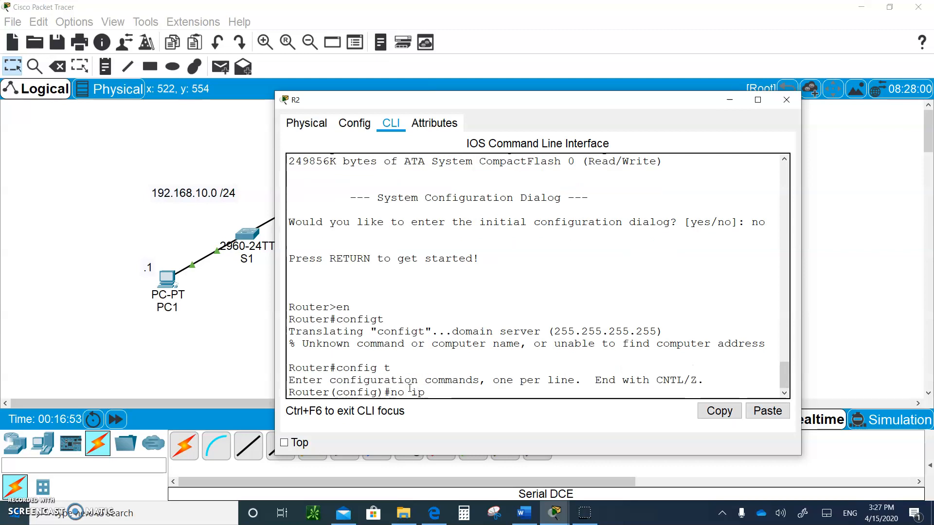
pyautogui.write('domain lookup')
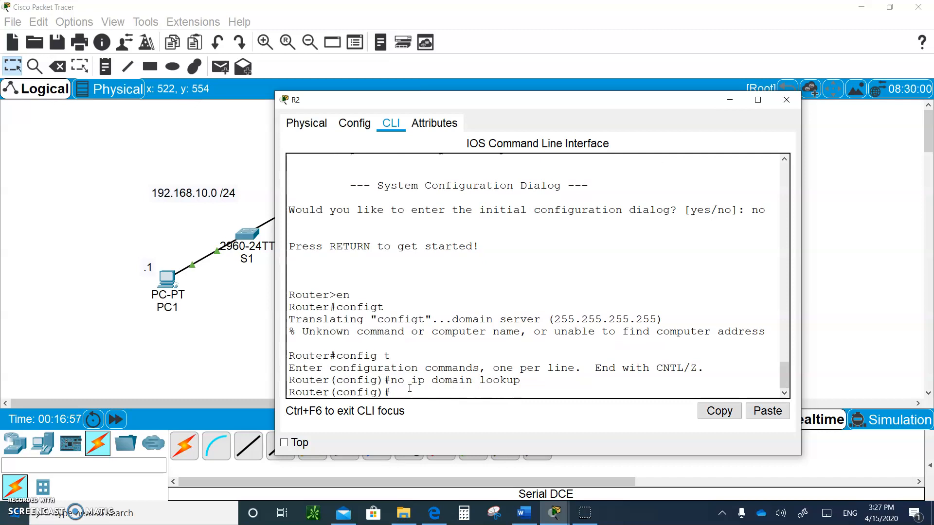
pyautogui.write('host')
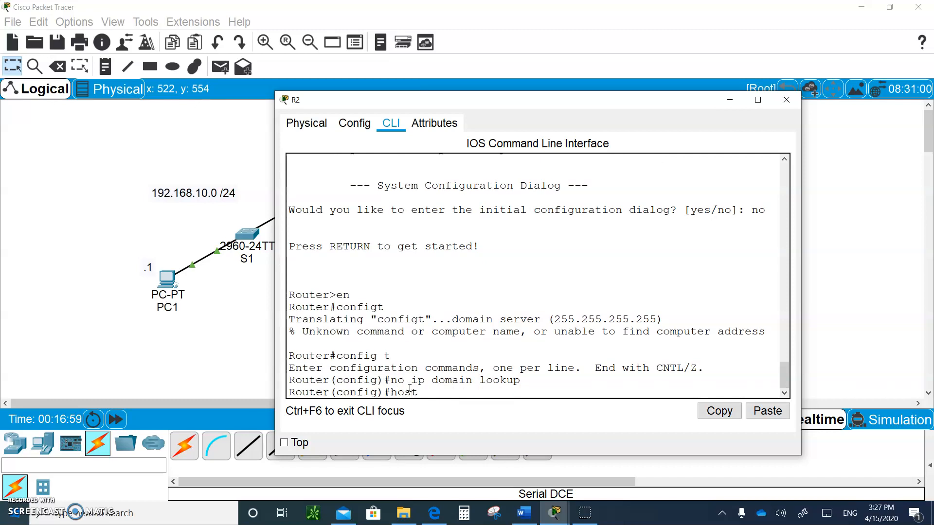
pyautogui.write('name R')
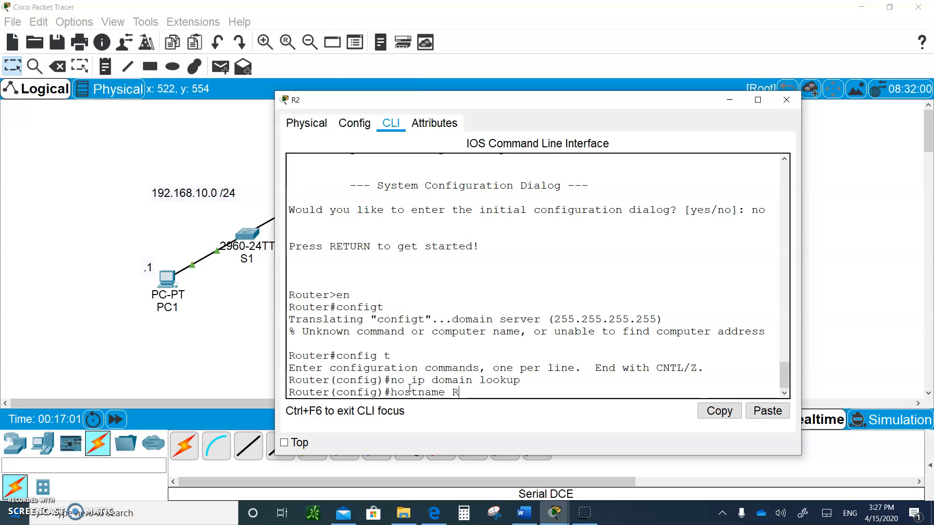
pyautogui.write('1')
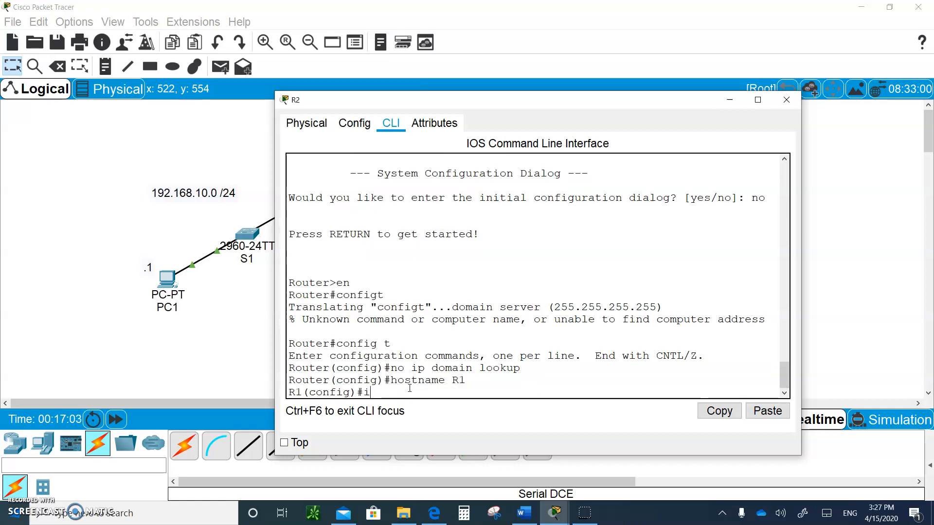
# Address R2's G0/0 as 172.16.100.62 255.255.255.192
pyautogui.write('nt g0/0')
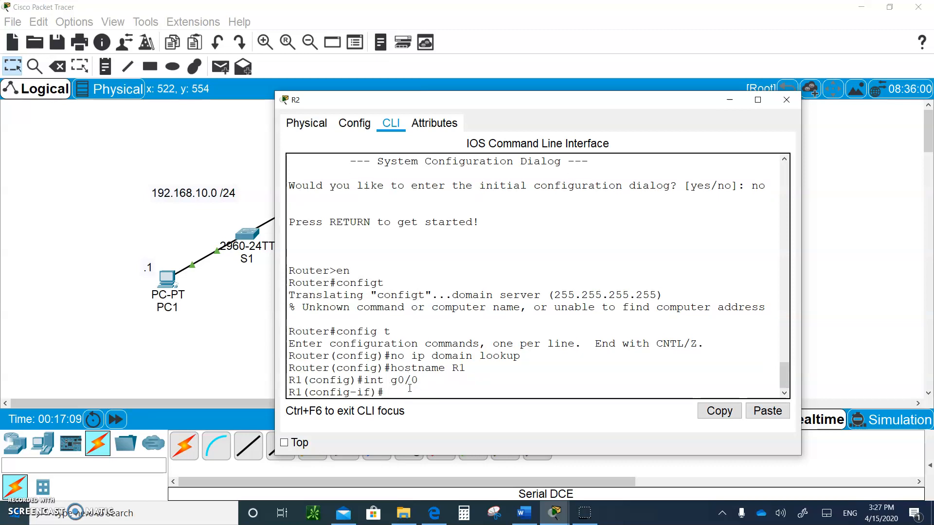
pyautogui.write('ip add 1')
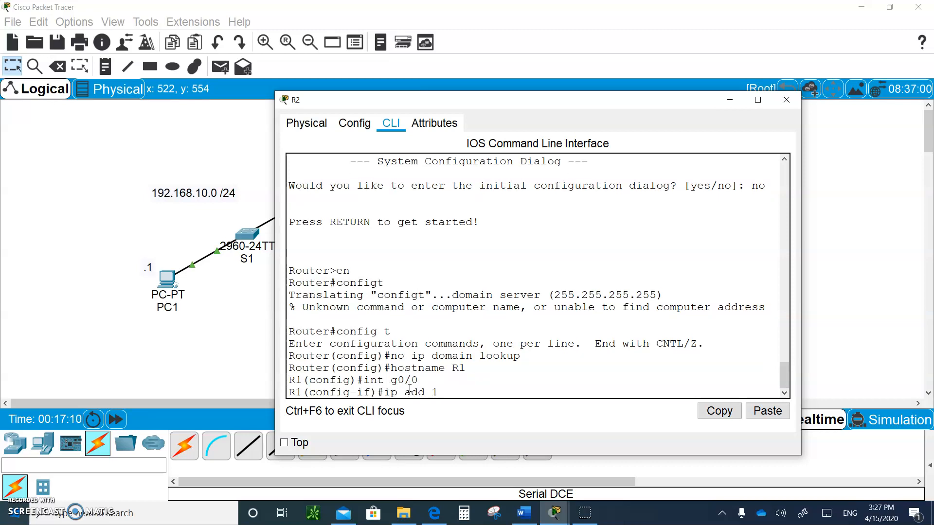
pyautogui.write('172.16.100.62 2')
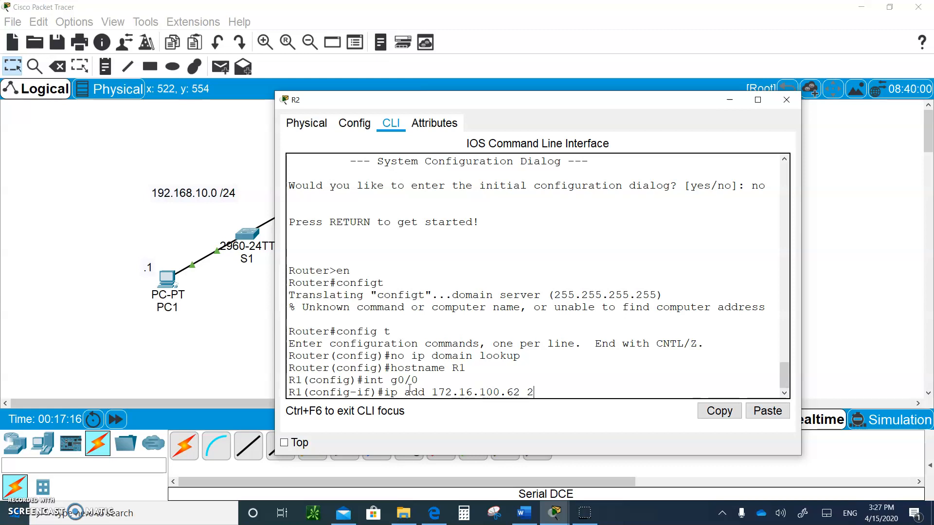
pyautogui.write('55.255.')
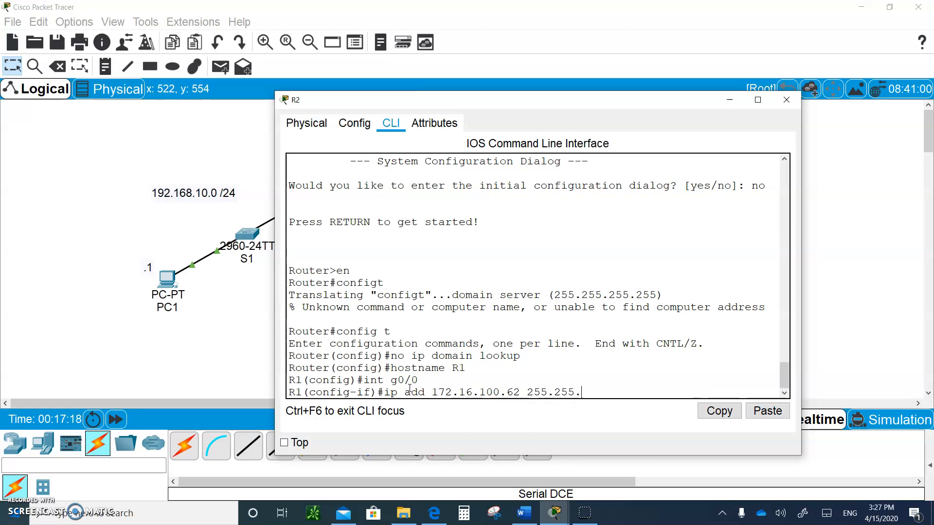
pyautogui.write('255.192')
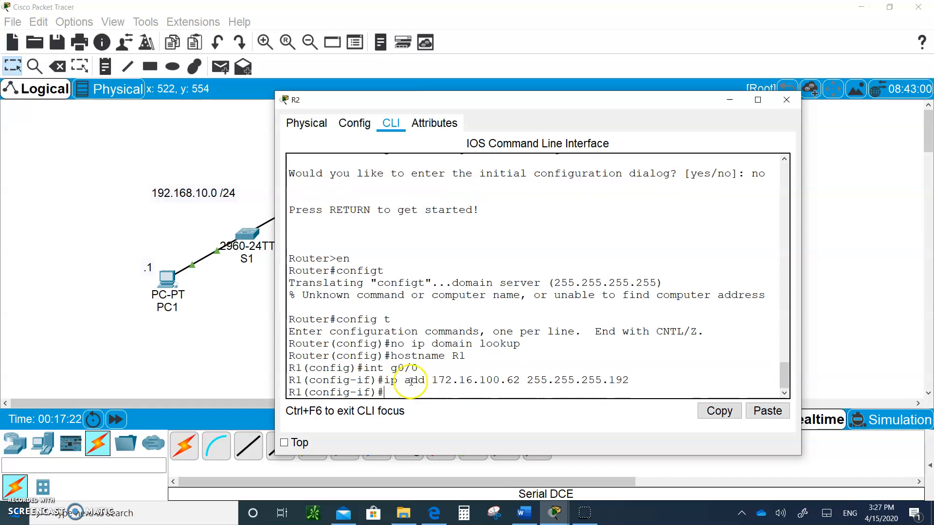
pyautogui.moveTo(566, 119)
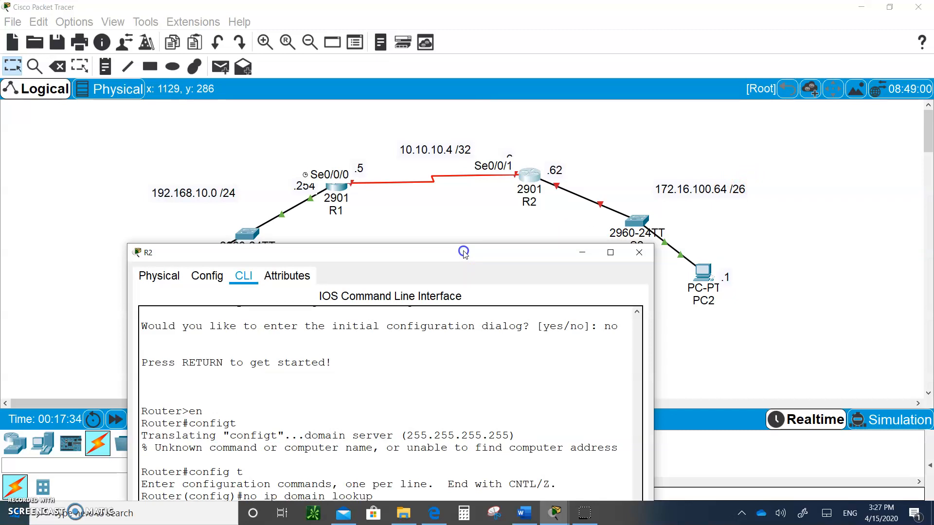
pyautogui.moveTo(725, 168)
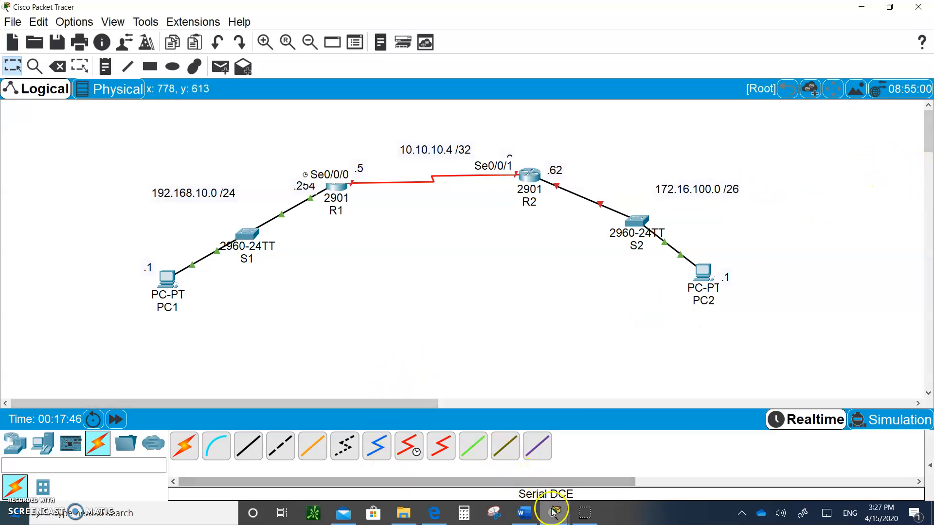
pyautogui.moveTo(527, 175)
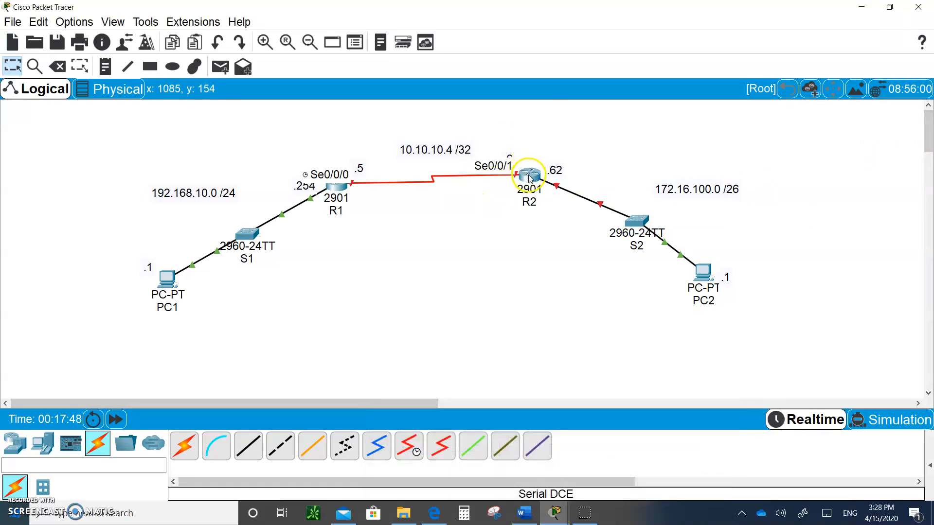
# Reopen R2's CLI and address Serial0/0/1 as 10.10.10.6 255.255.255.252
pyautogui.click(526, 175)
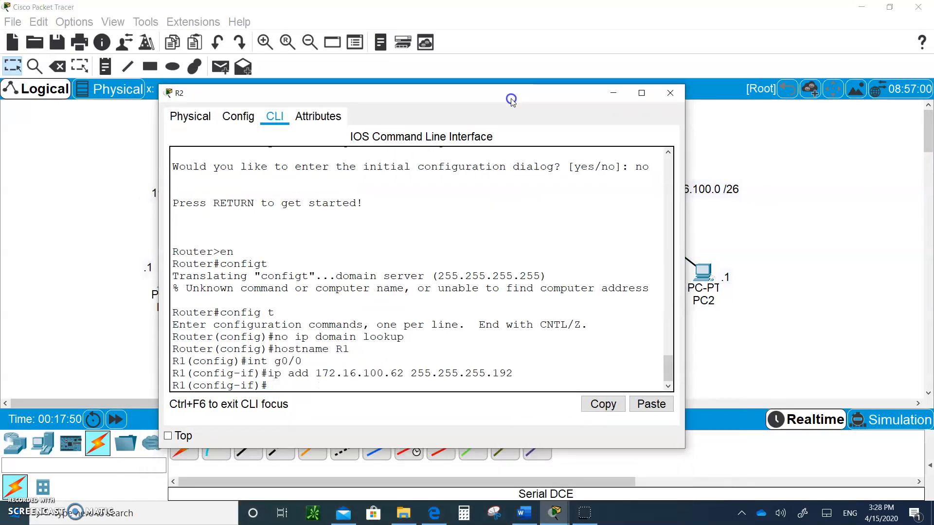
pyautogui.write('no shut')
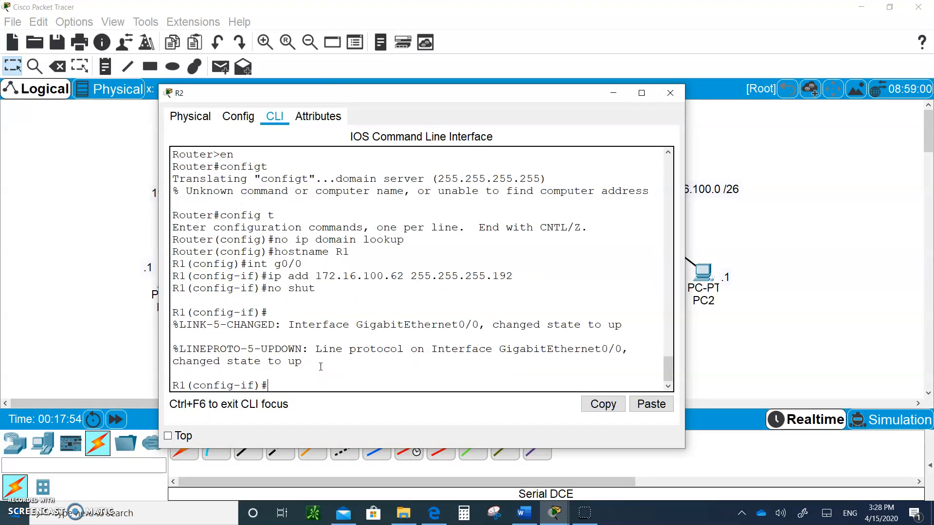
pyautogui.write('int s')
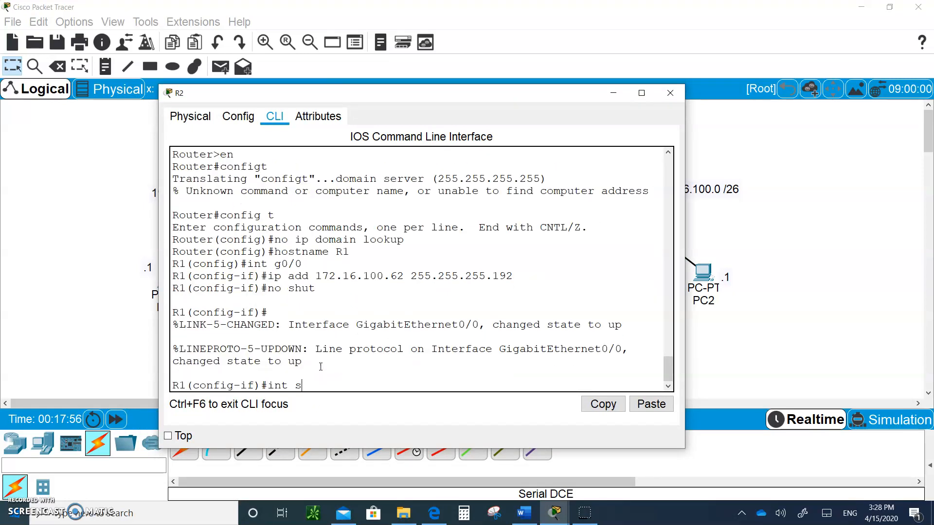
pyautogui.write('0/0/1')
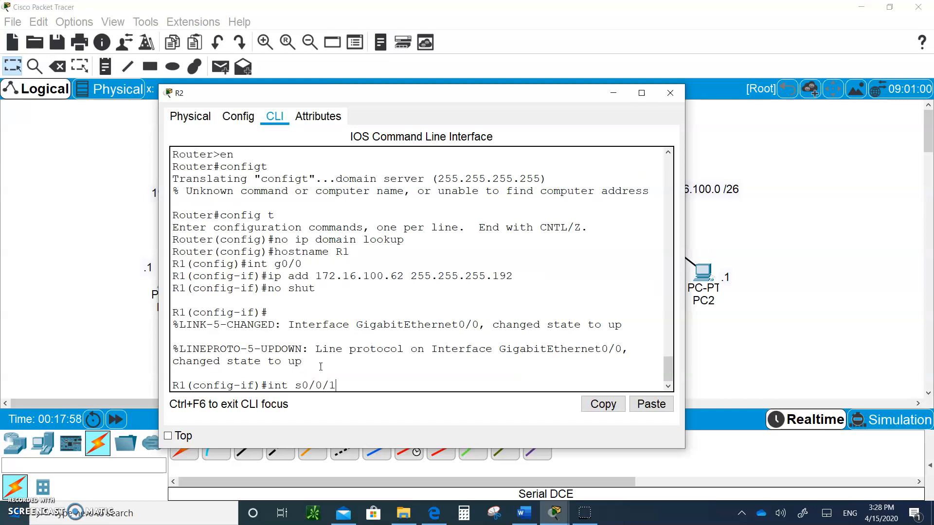
pyautogui.write('ip a')
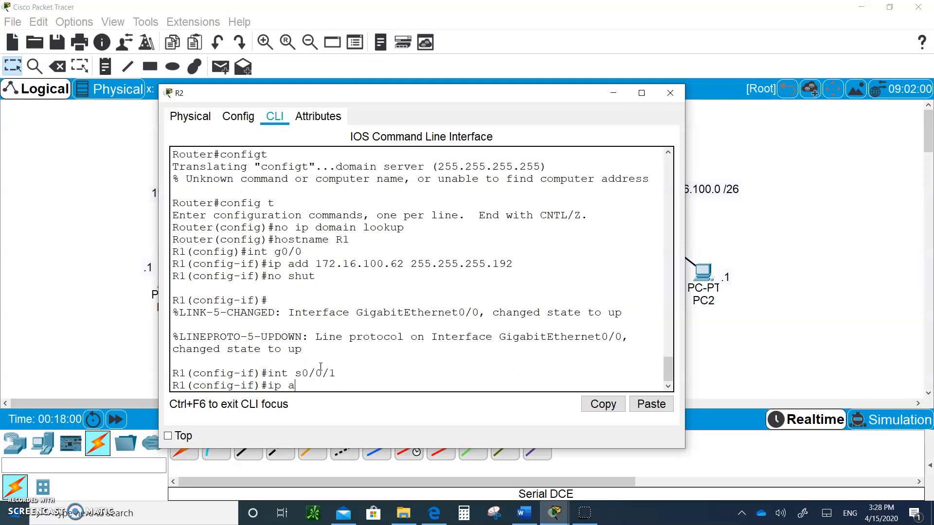
pyautogui.write('dd 19.')
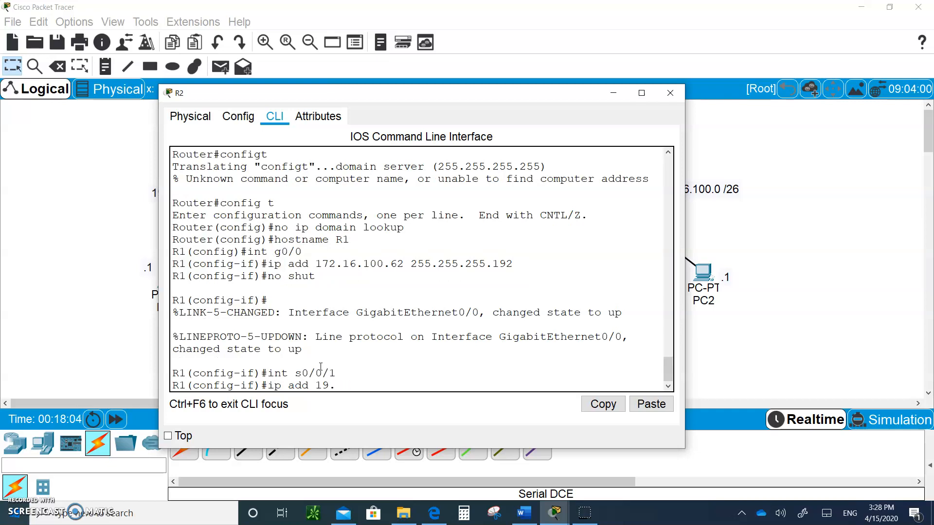
pyautogui.write('0')
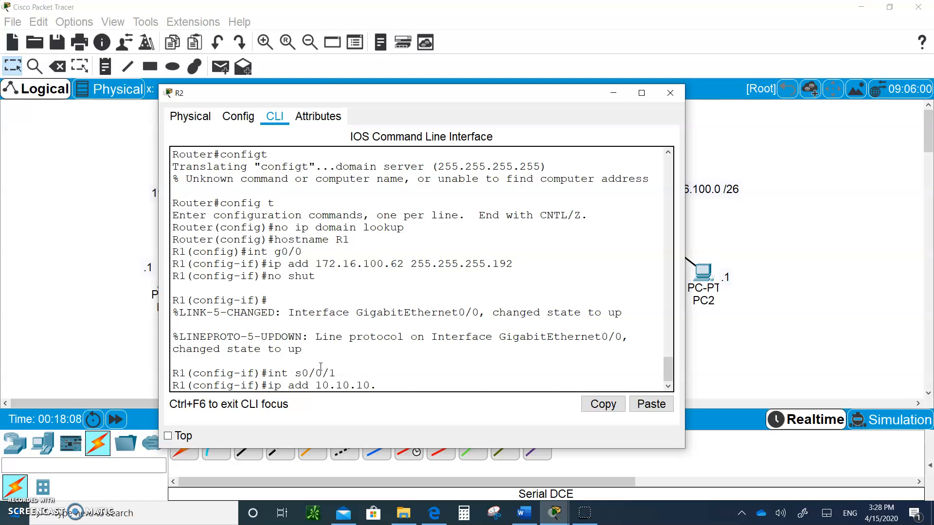
pyautogui.write('6 2')
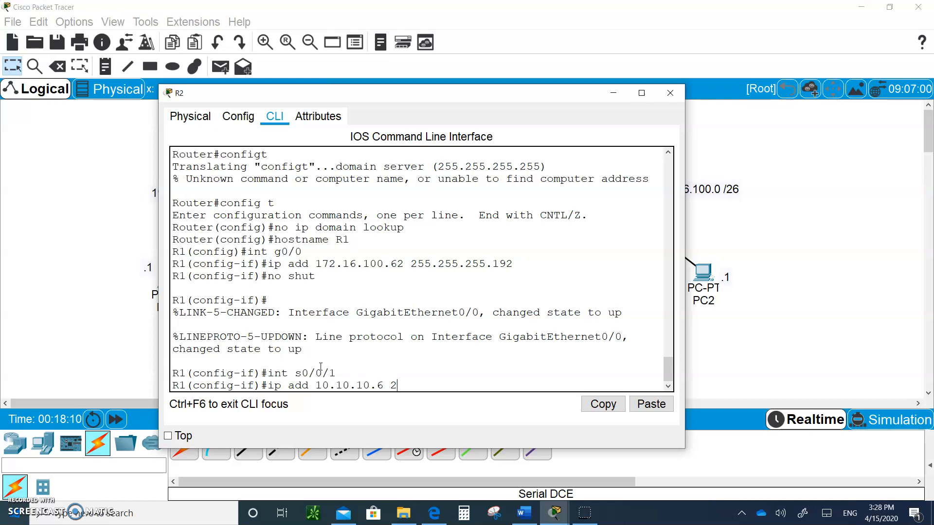
pyautogui.write('55.255.2')
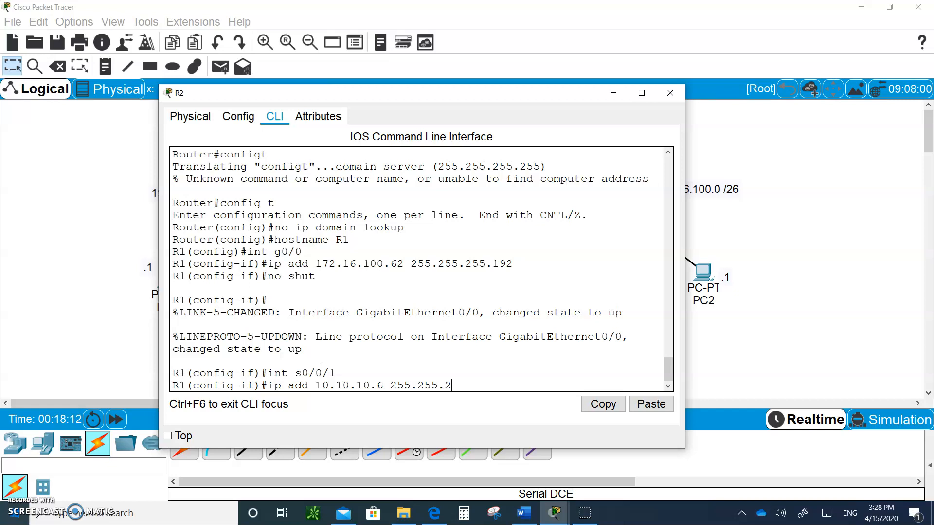
pyautogui.write('55.2')
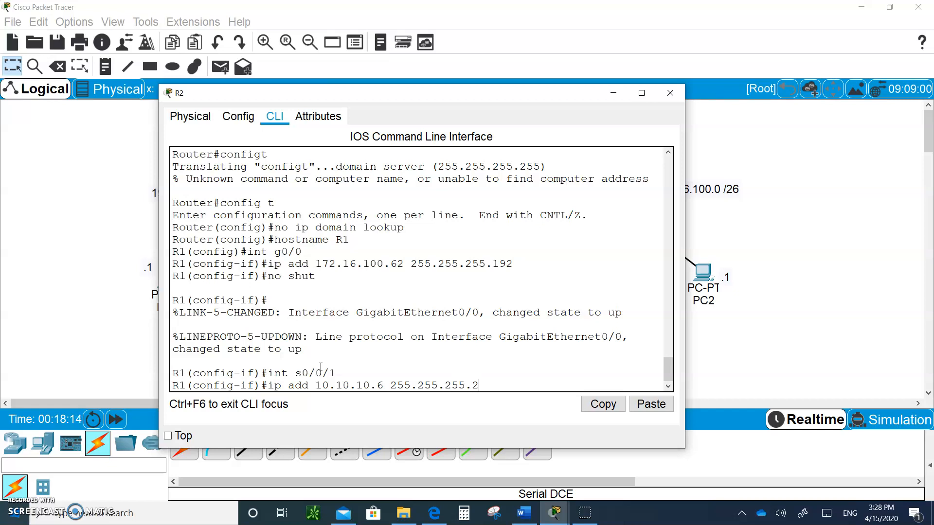
pyautogui.press('enter')
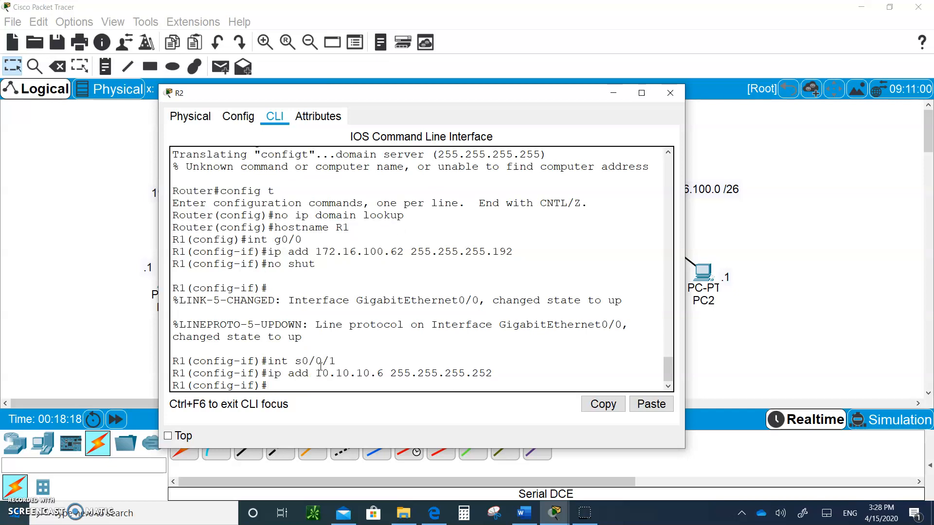
# Enable Serial0/0/1, exit configuration mode, and start a routing table display
pyautogui.write('nos hut')
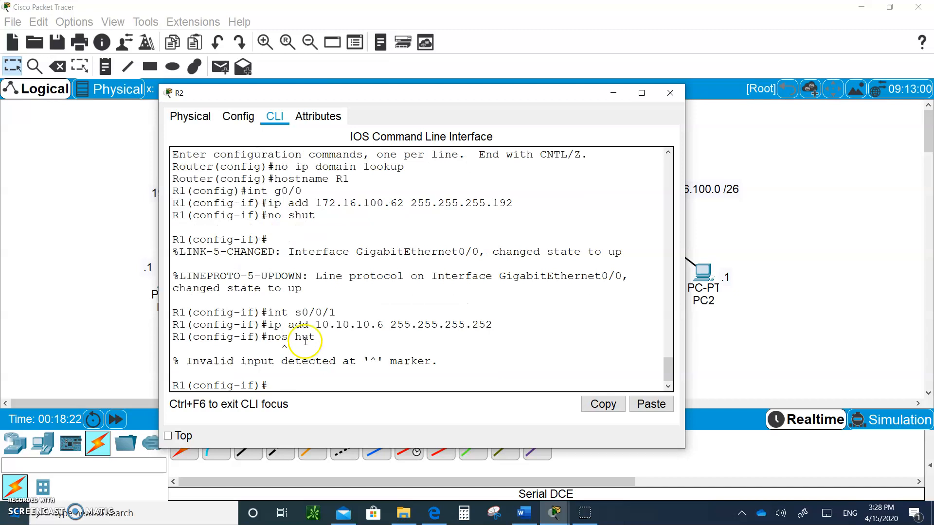
pyautogui.write('no shut')
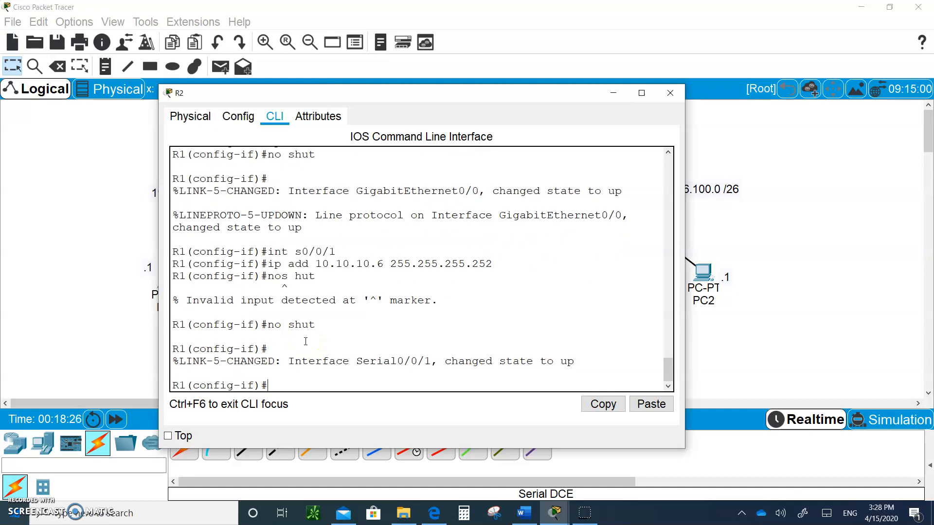
pyautogui.press('ctrl+z')
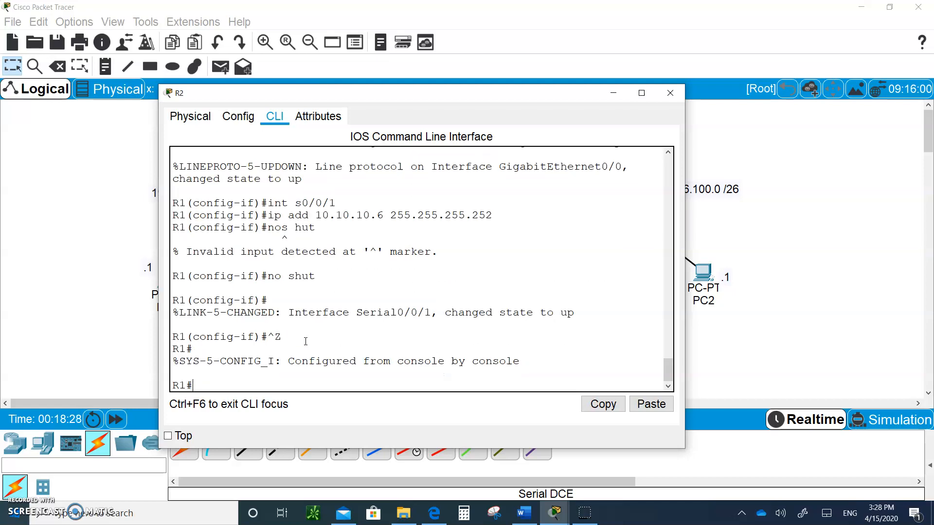
pyautogui.write('sh ip')
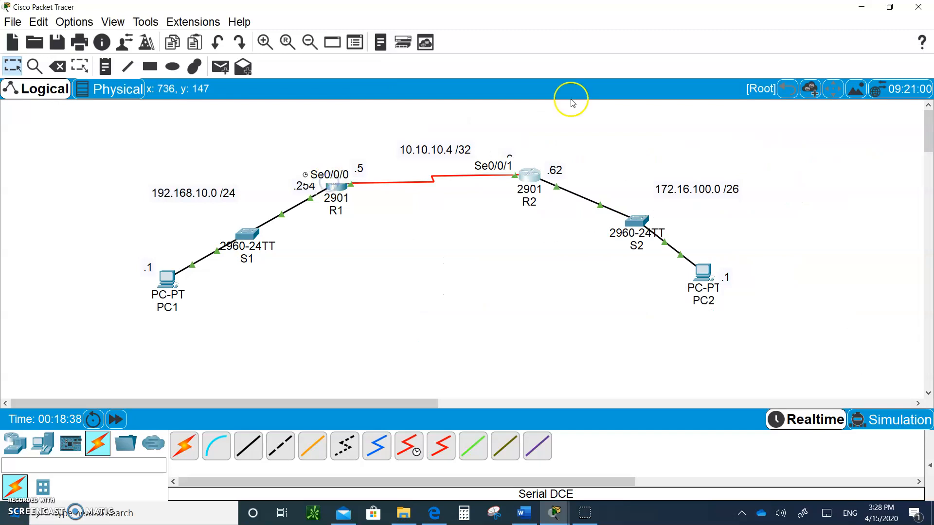
pyautogui.moveTo(336, 191)
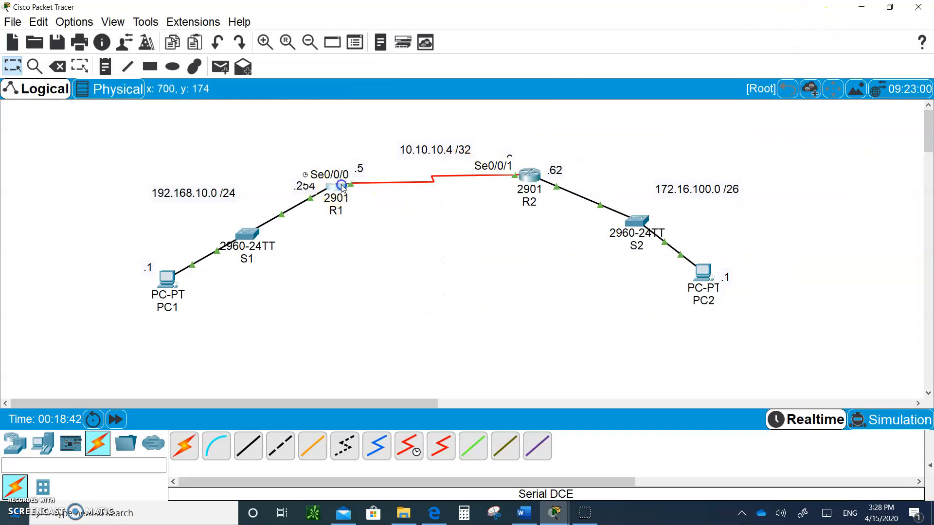
# Show R1's routing table with connected 10.10.10.4/30 and 192.168.10.0/24, then bring up R2's console
pyautogui.click(341, 183)
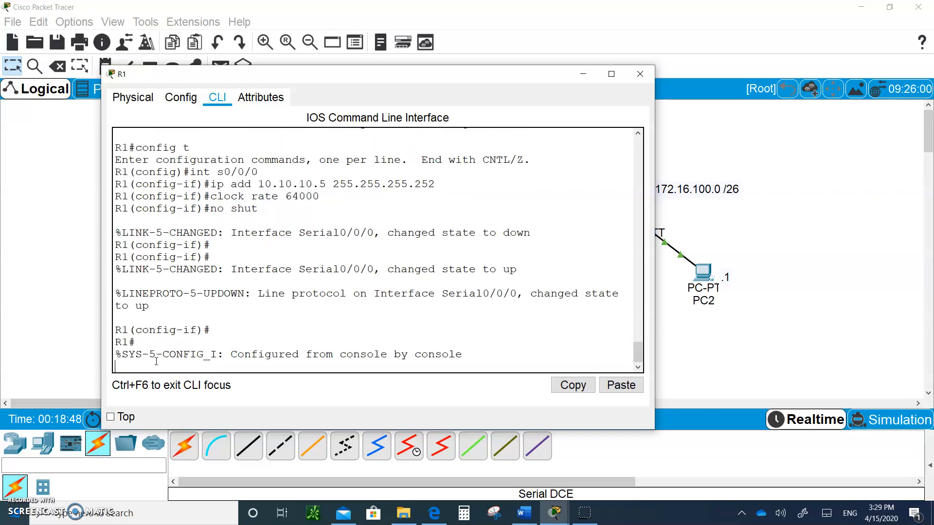
pyautogui.press('ctrl+z')
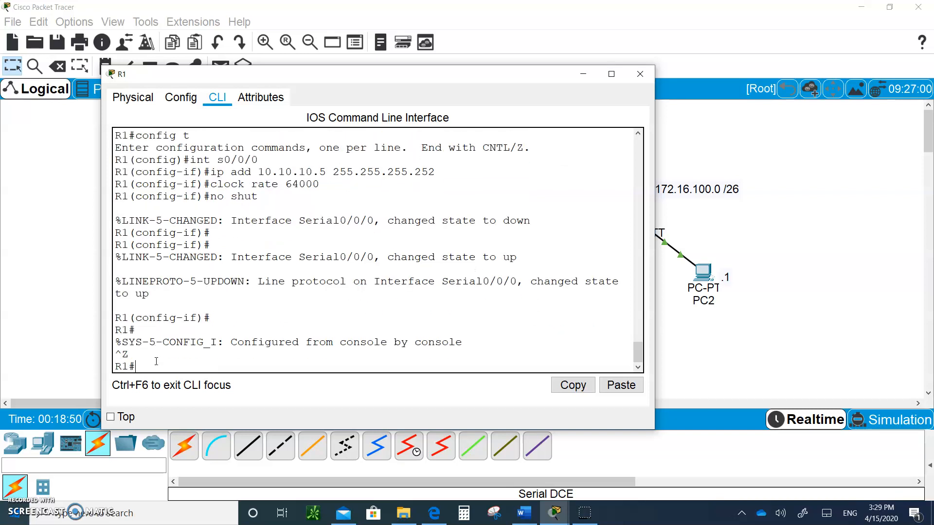
pyautogui.write('sh ip route')
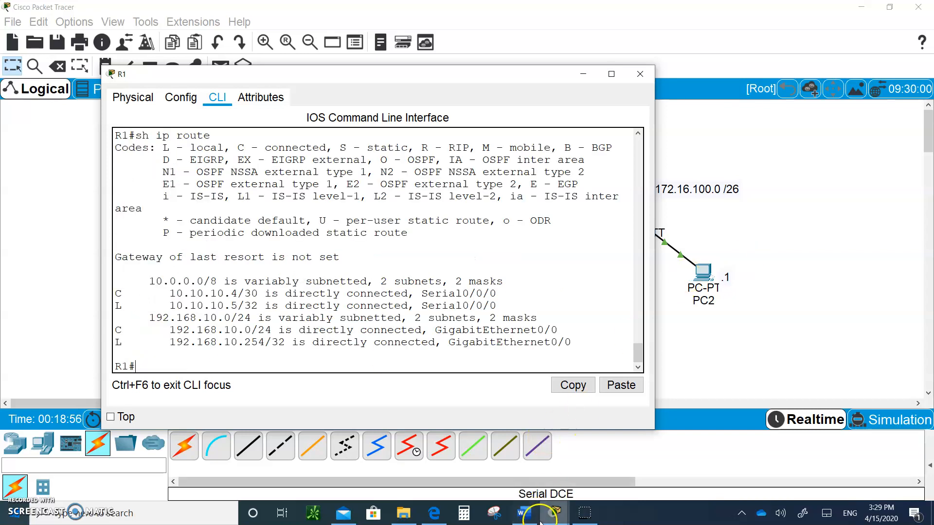
pyautogui.click(640, 74)
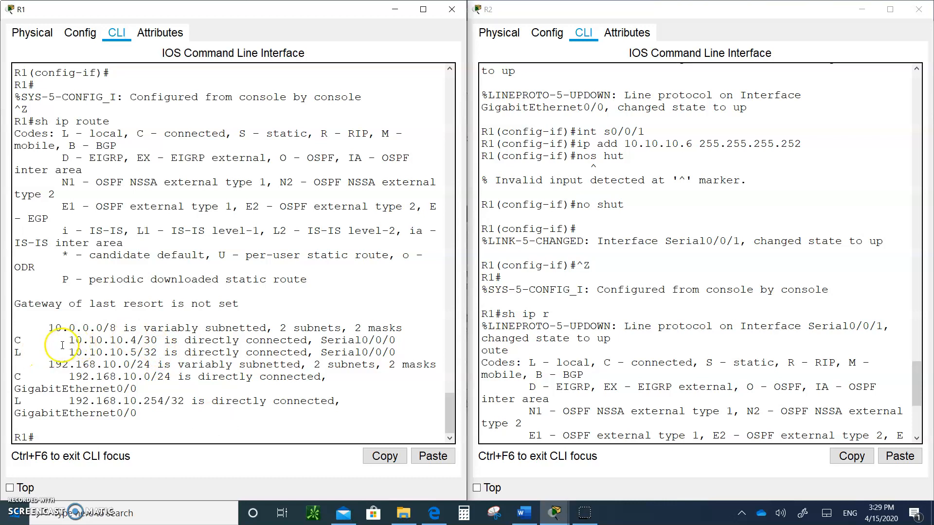
# Highlight R1's connected 192.168.10.0/24 route line while comparing both routing tables
pyautogui.doubleClick(96, 340)
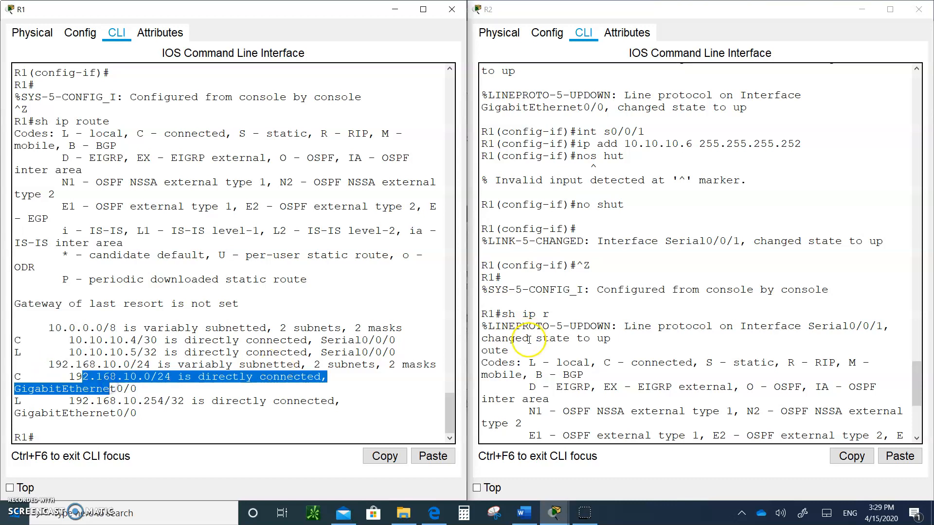
pyautogui.moveTo(573, 13)
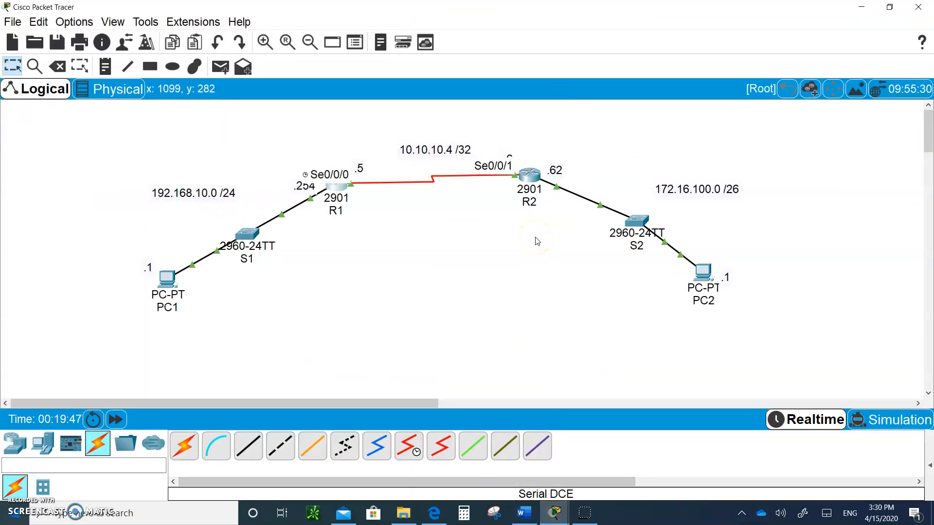
pyautogui.moveTo(168, 283)
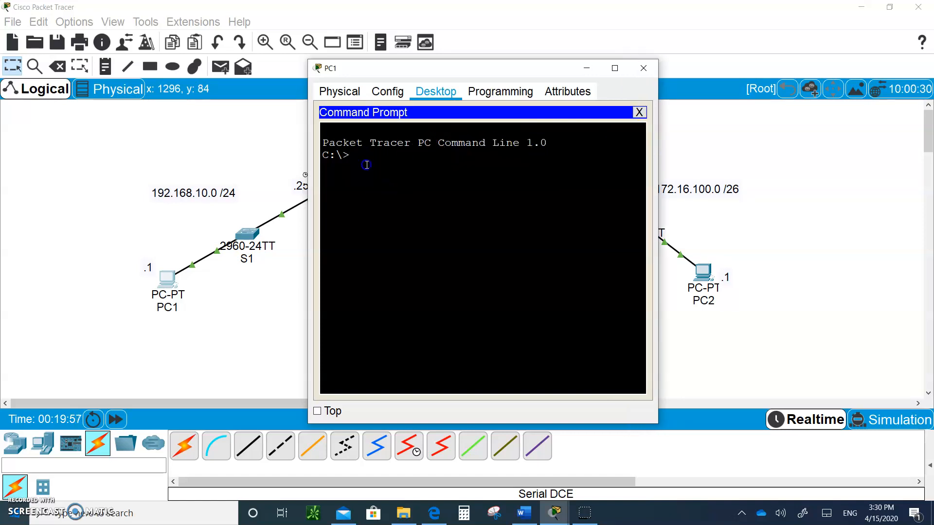
# Confirm PC1's 192.168.10.1/24 settings with ipconfig and ping PC2 at 172.16.100.1
pyautogui.write('ipconfig')
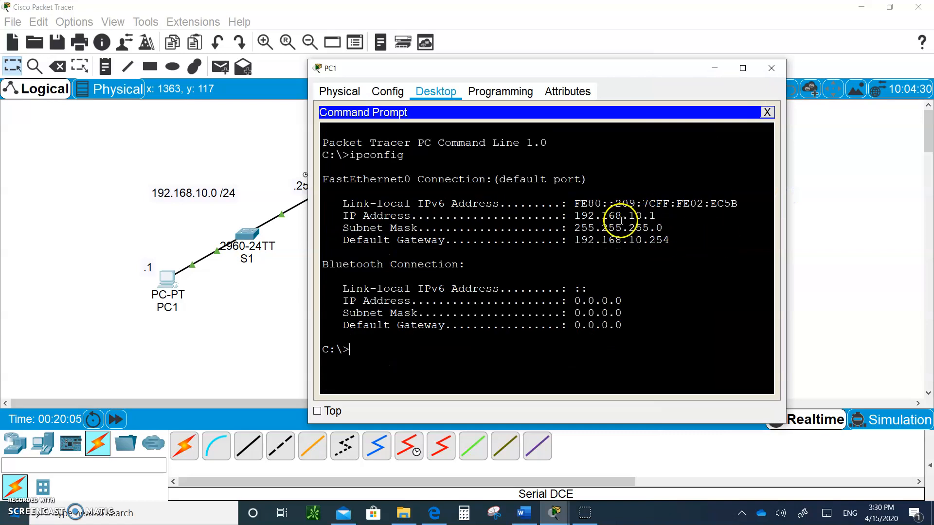
pyautogui.write('ping')
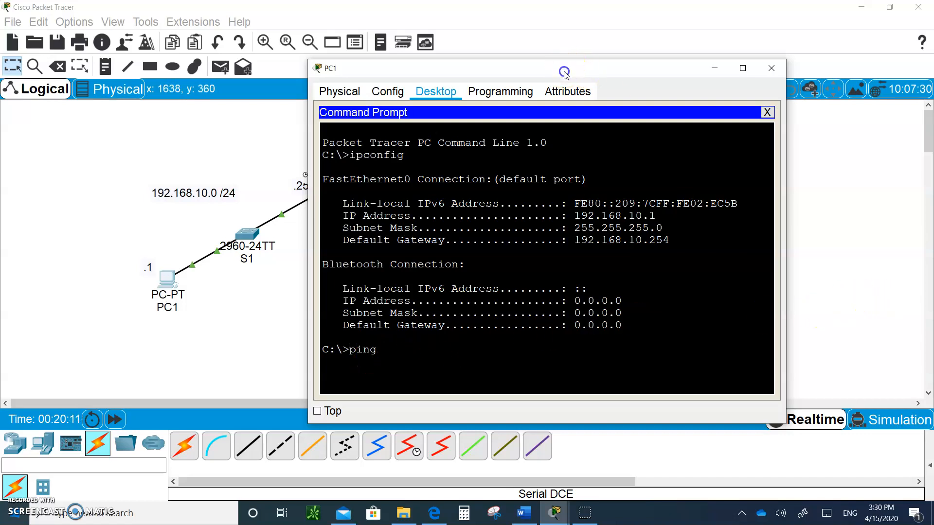
pyautogui.write('192')
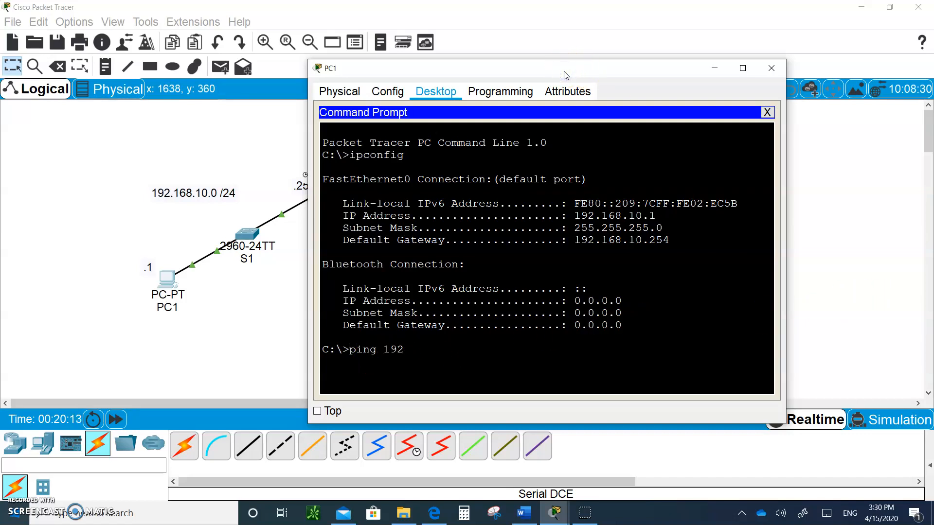
pyautogui.write('.16')
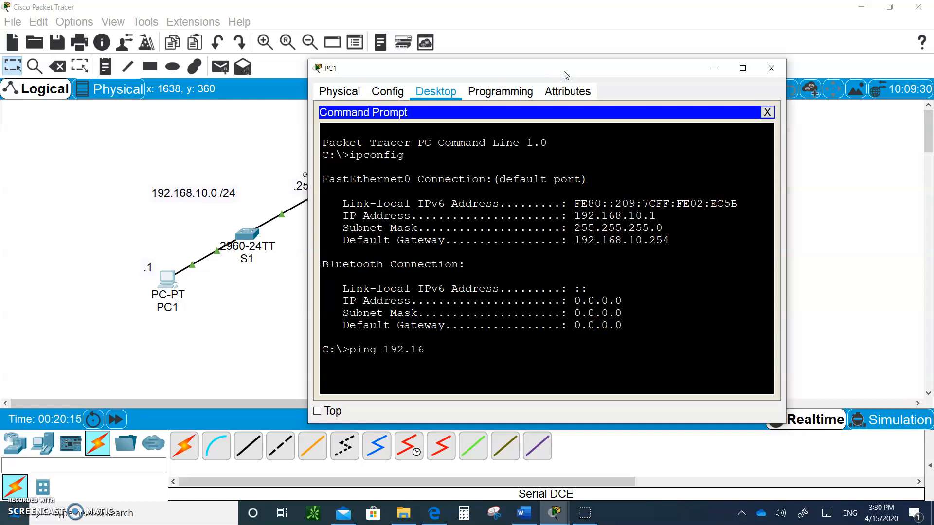
pyautogui.write('172')
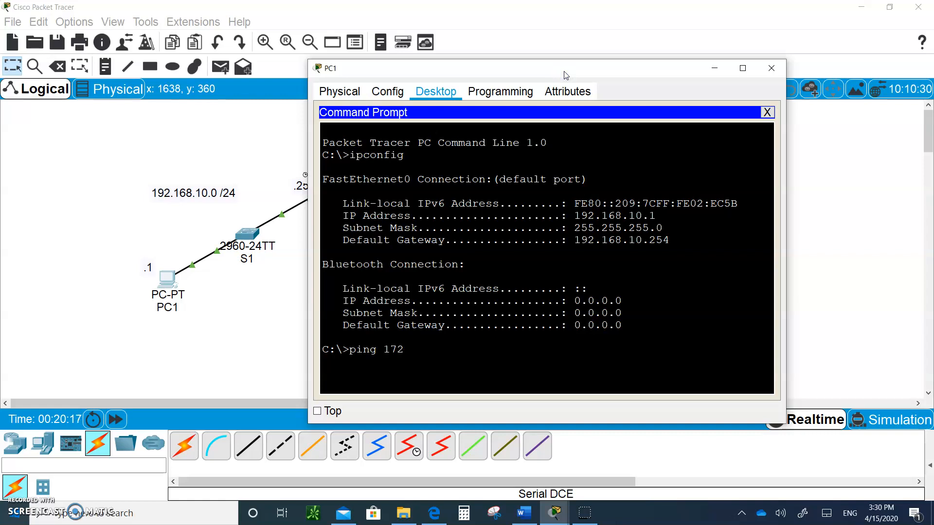
pyautogui.write('.16.100.')
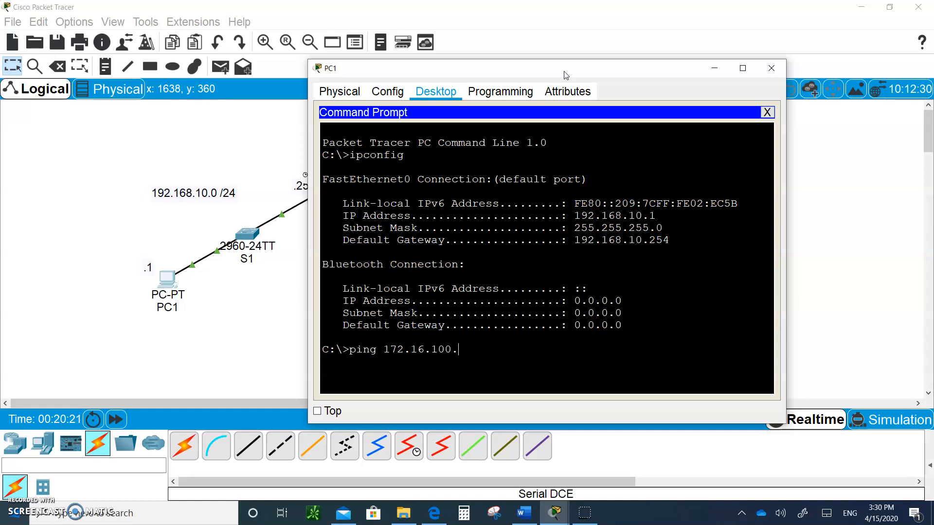
pyautogui.write('1')
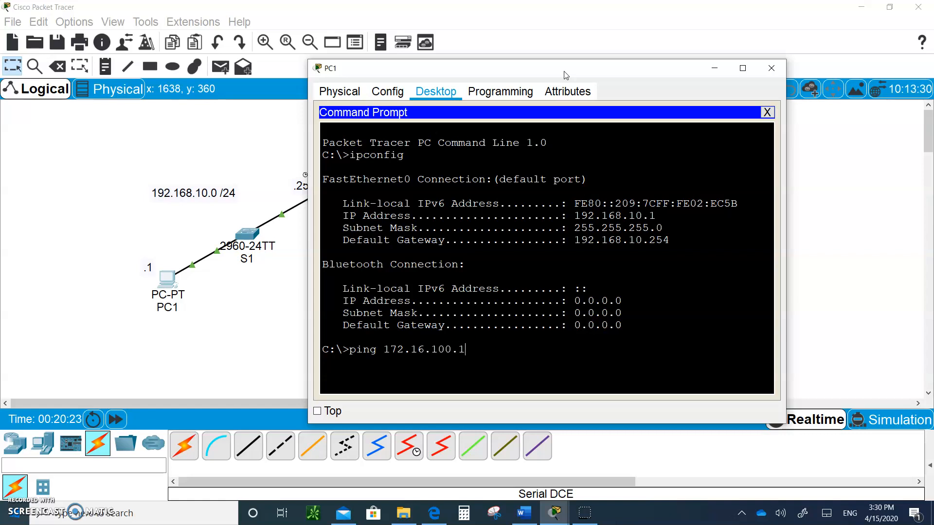
pyautogui.press('enter')
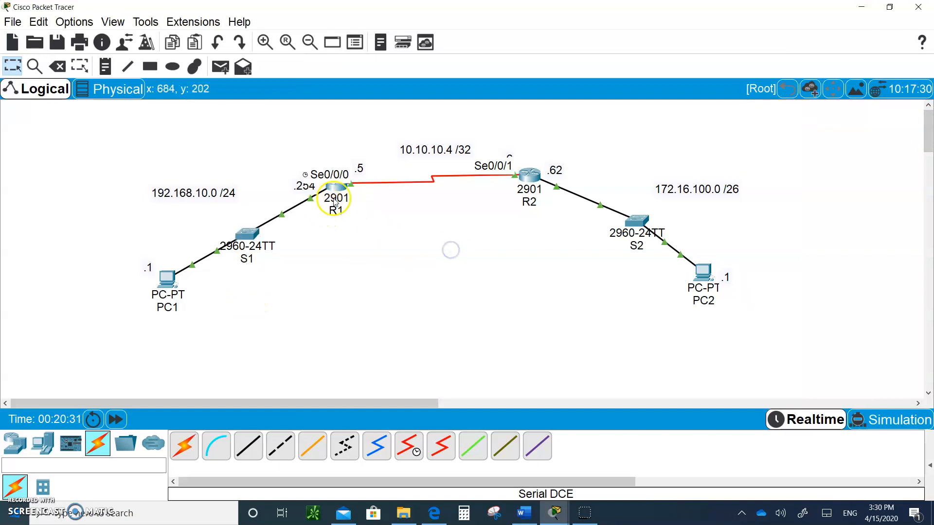
pyautogui.click(335, 197)
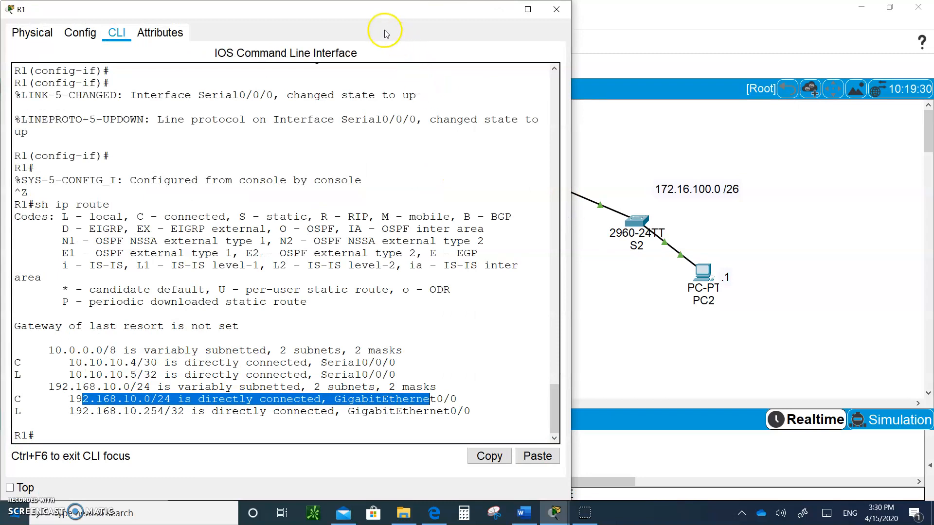
pyautogui.moveTo(486, 10)
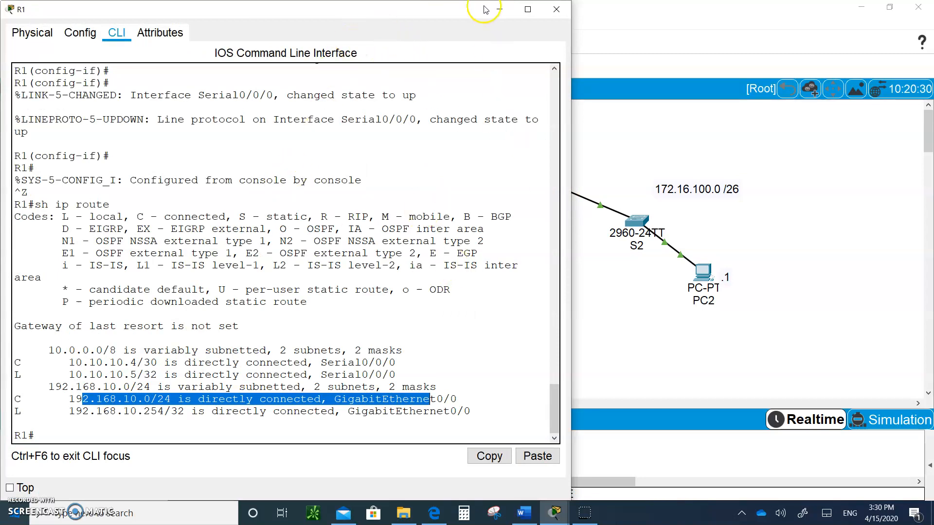
pyautogui.moveTo(381, 11)
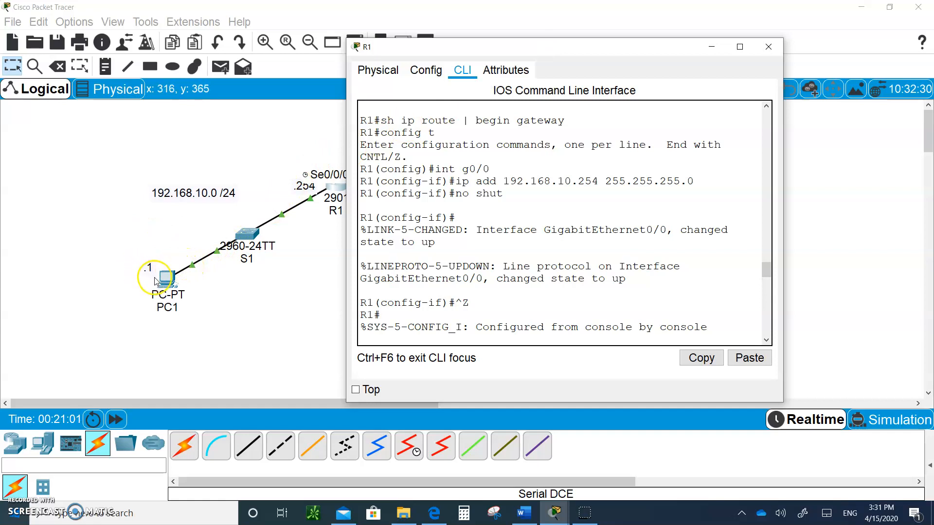
pyautogui.moveTo(241, 206)
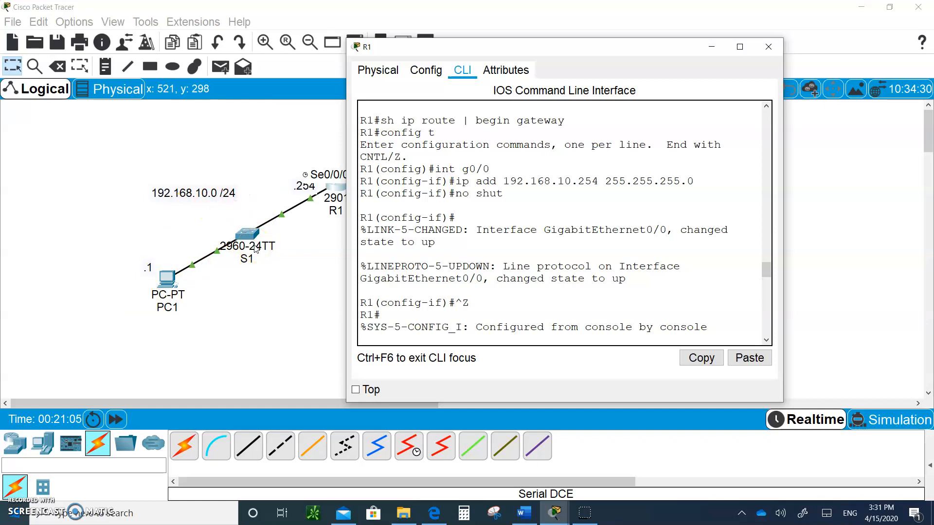
pyautogui.moveTo(209, 250)
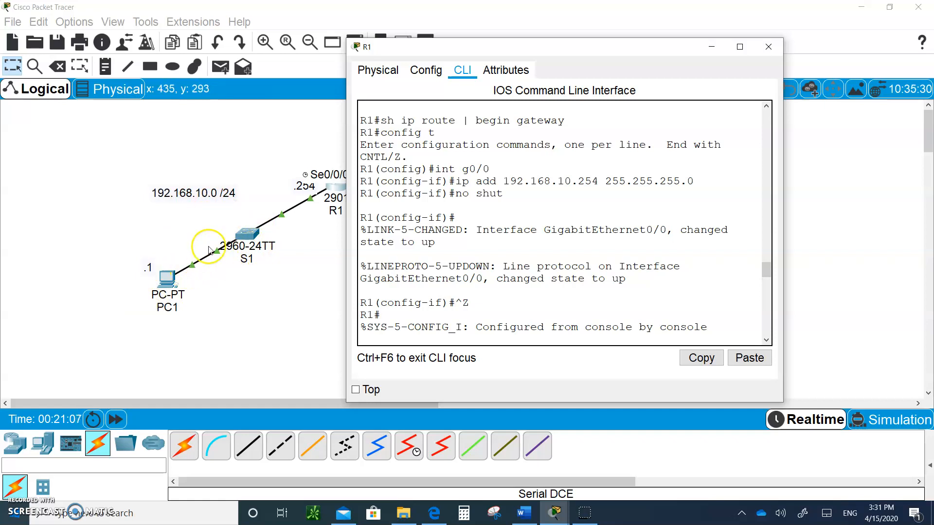
pyautogui.moveTo(311, 199)
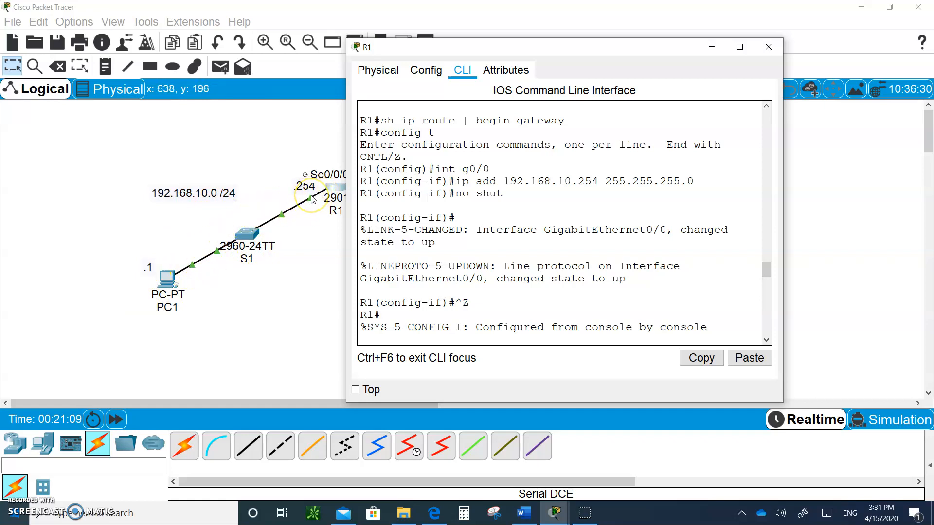
pyautogui.moveTo(237, 209)
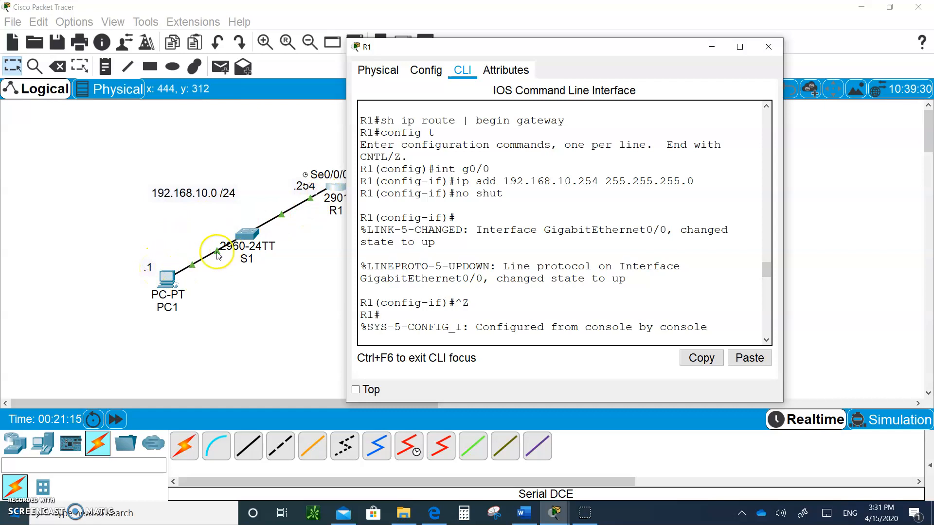
pyautogui.moveTo(321, 196)
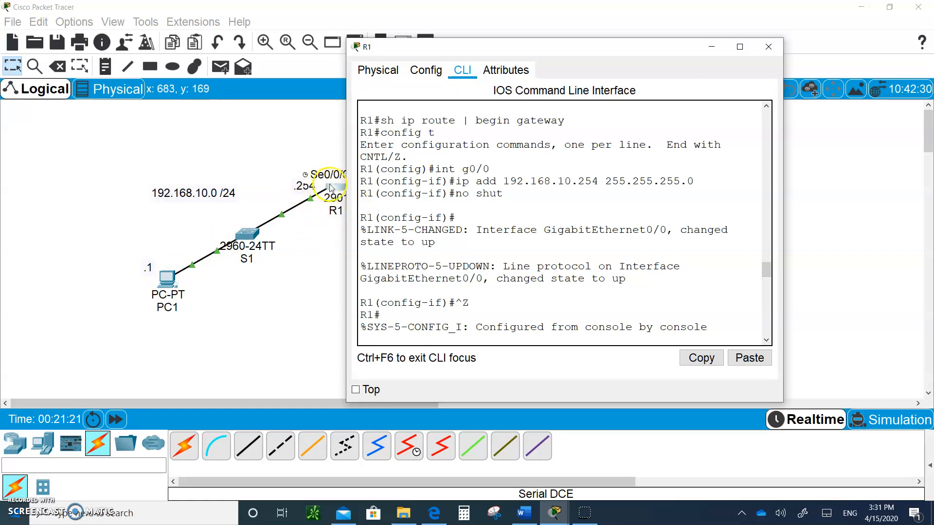
pyautogui.moveTo(320, 183)
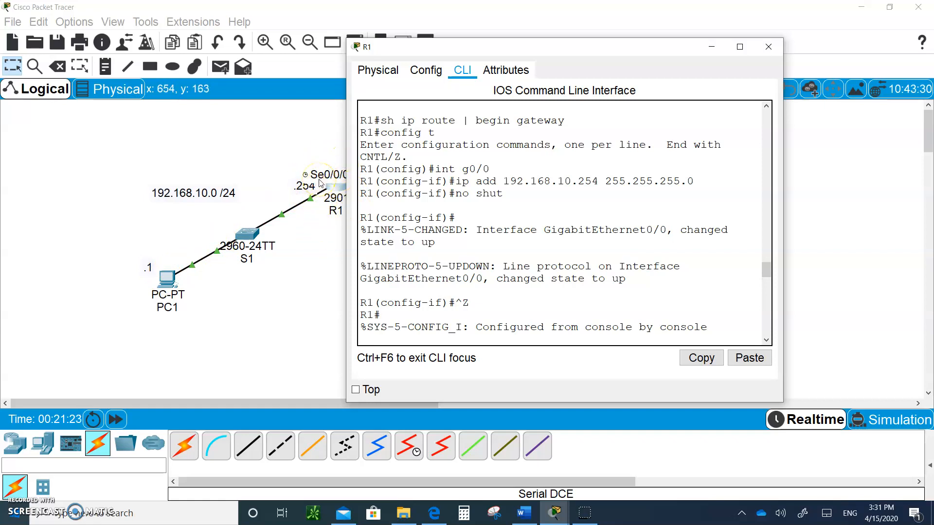
pyautogui.moveTo(731, 316)
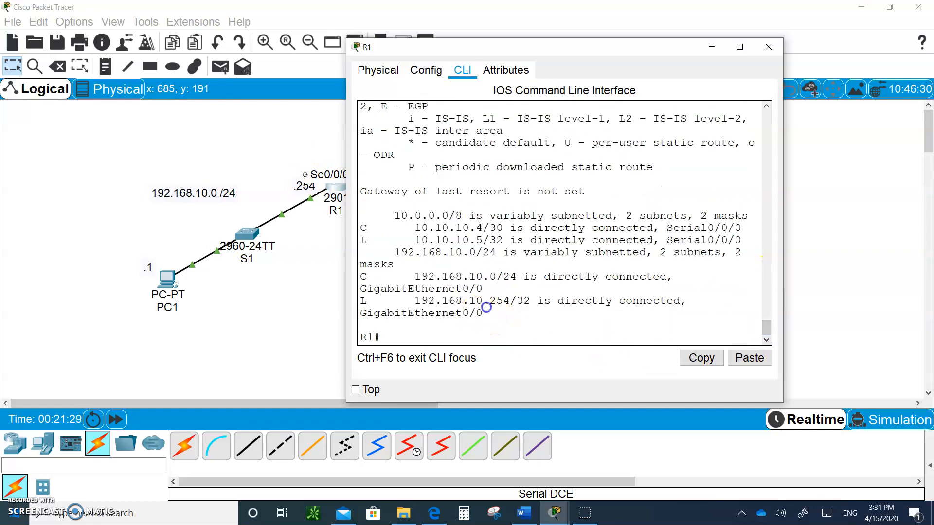
pyautogui.moveTo(346, 265)
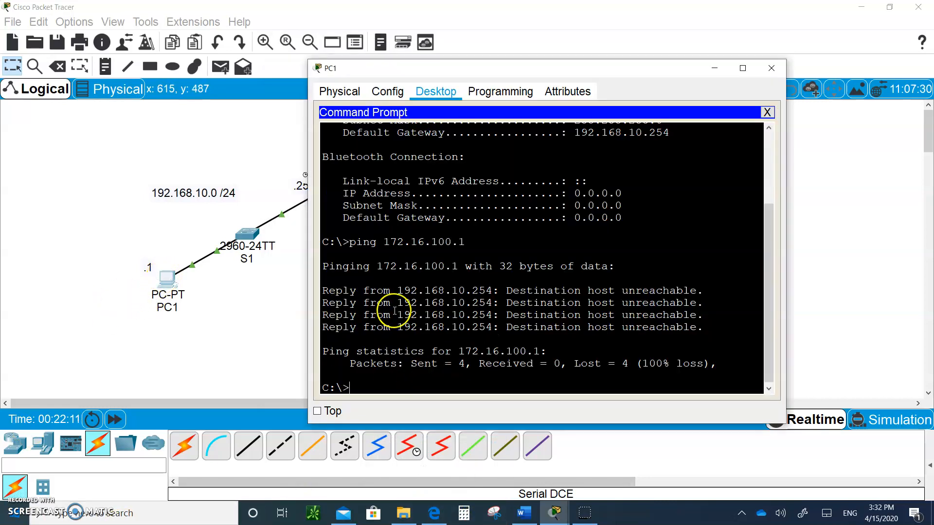
pyautogui.moveTo(450, 292)
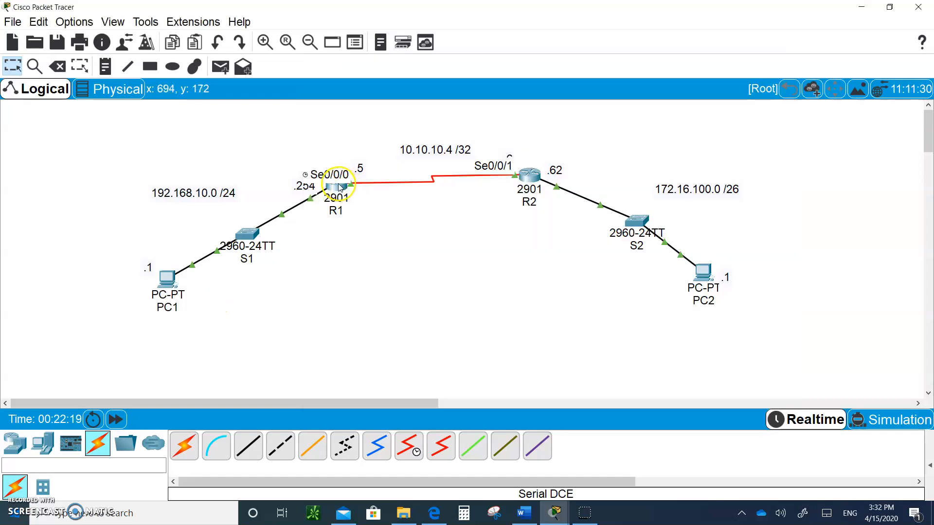
# On R1, add static route 172.16.100.0 255.255.255.192 out Serial0/0/0 in config mode
pyautogui.click(335, 182)
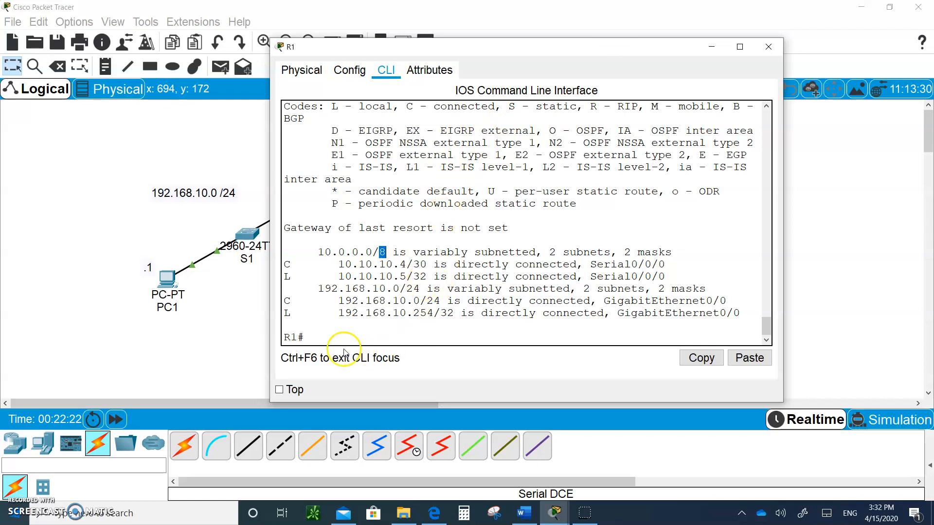
pyautogui.write('Icon')
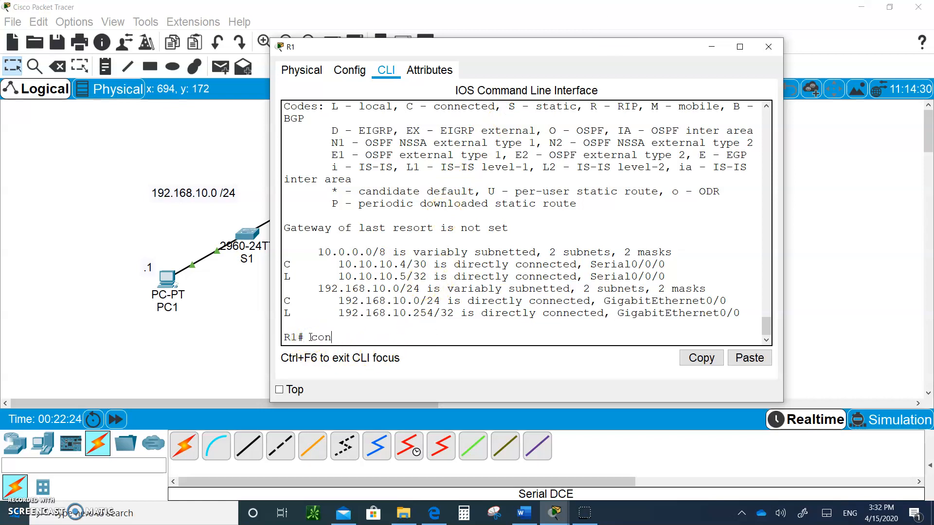
pyautogui.write('config t')
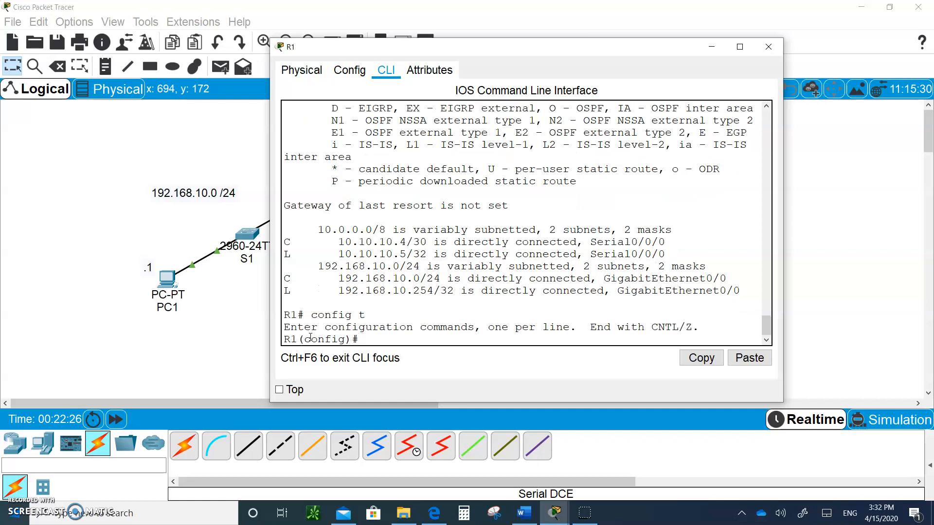
pyautogui.write('ip')
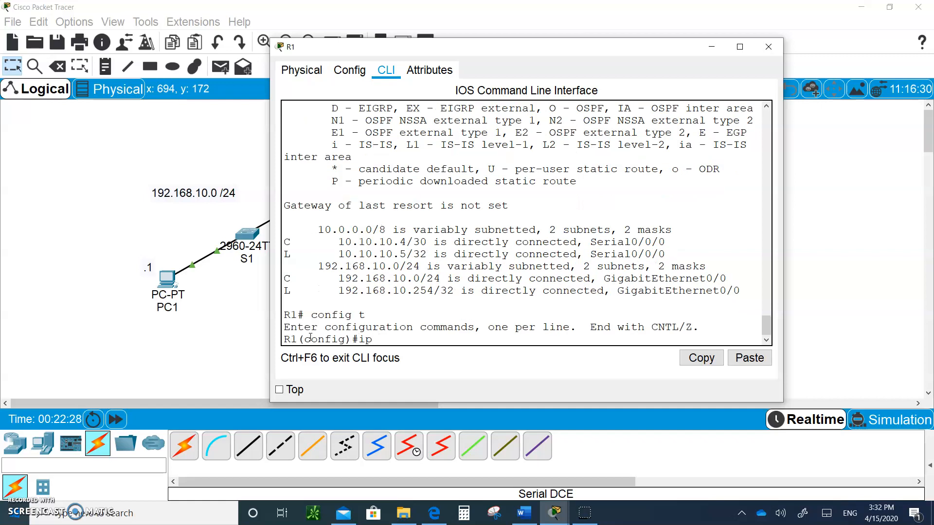
pyautogui.write('route')
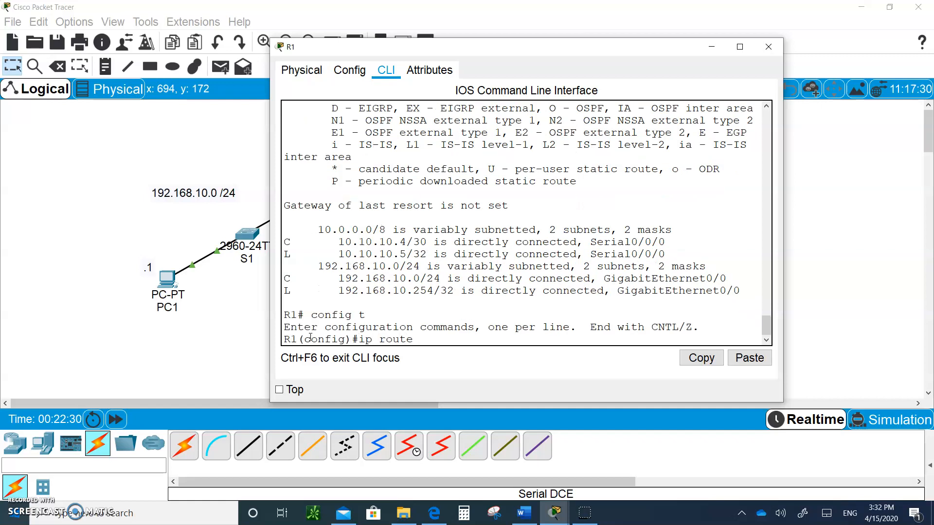
pyautogui.write('172.16')
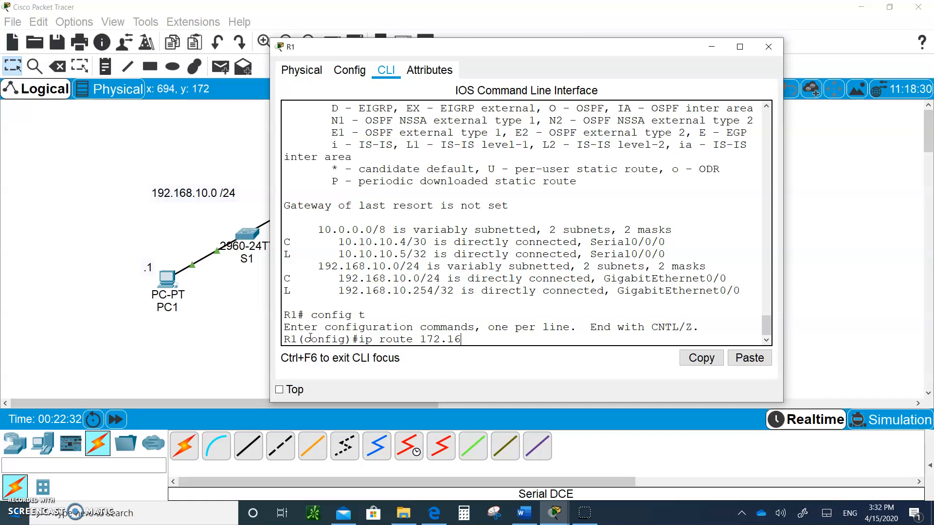
pyautogui.write('.100.0')
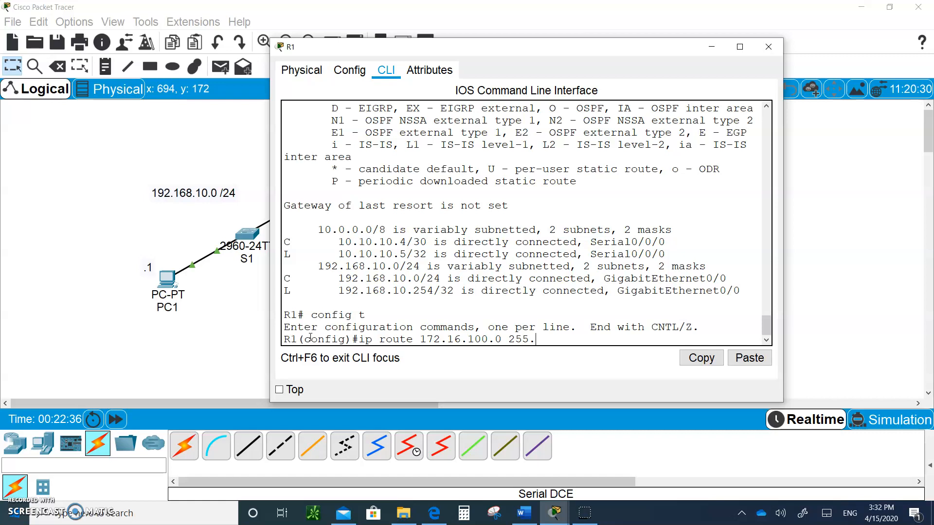
pyautogui.write('255.255.')
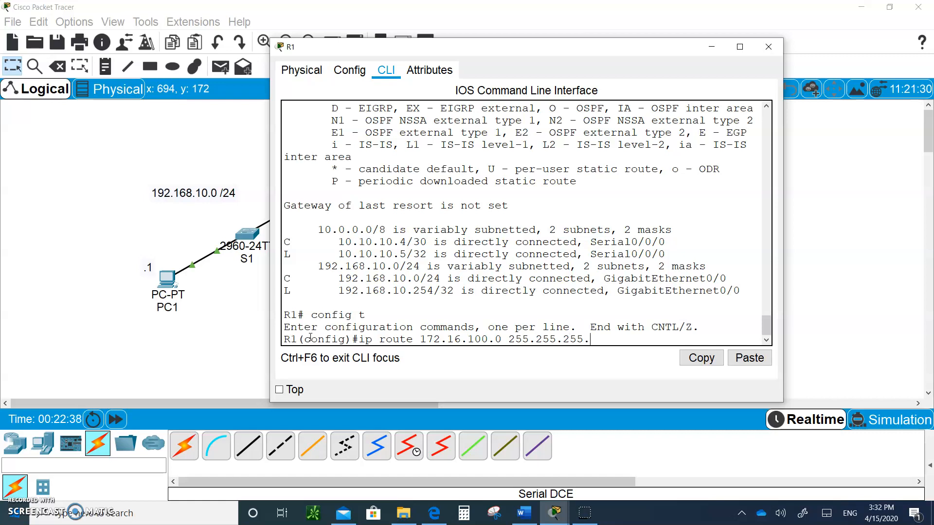
pyautogui.write('192')
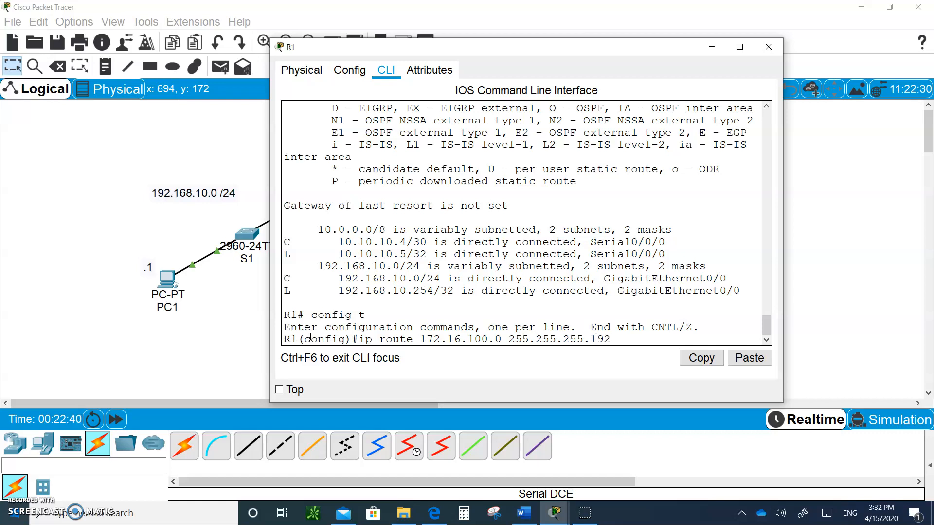
pyautogui.write('s0')
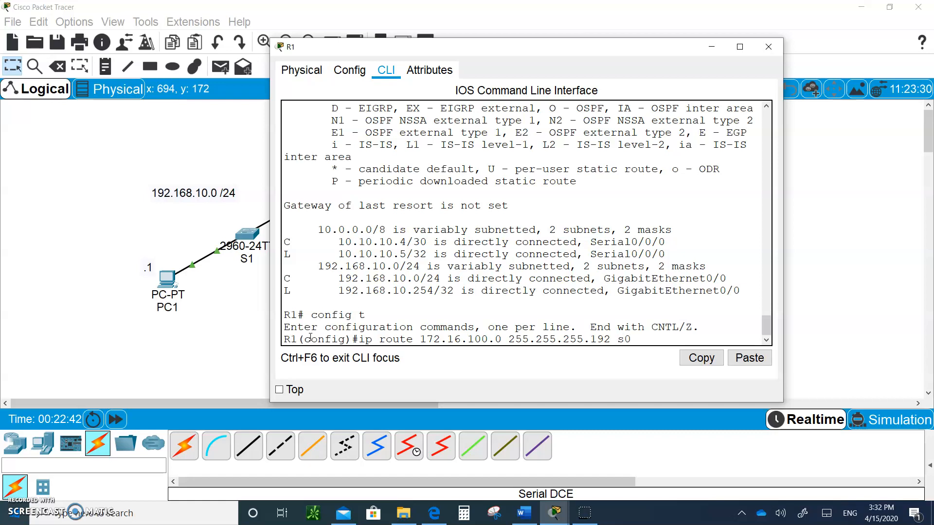
pyautogui.write('/0/0')
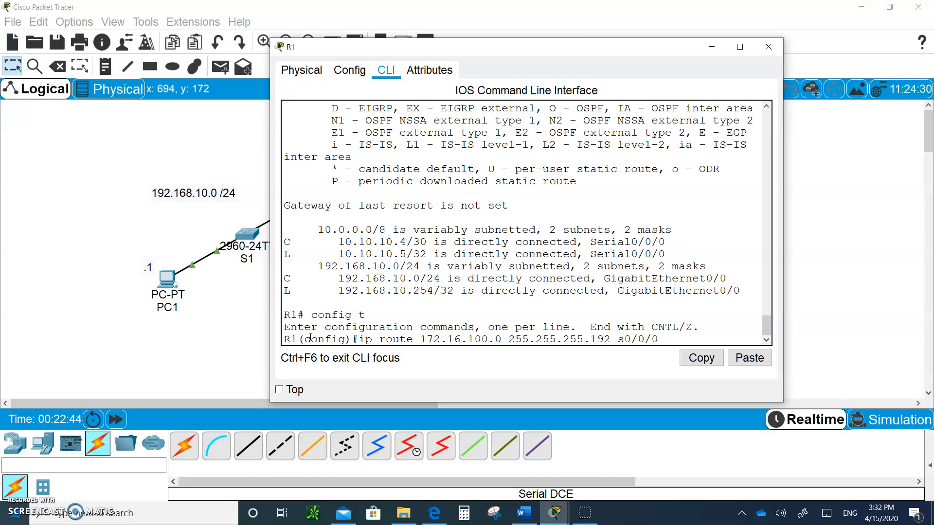
pyautogui.moveTo(637, 363)
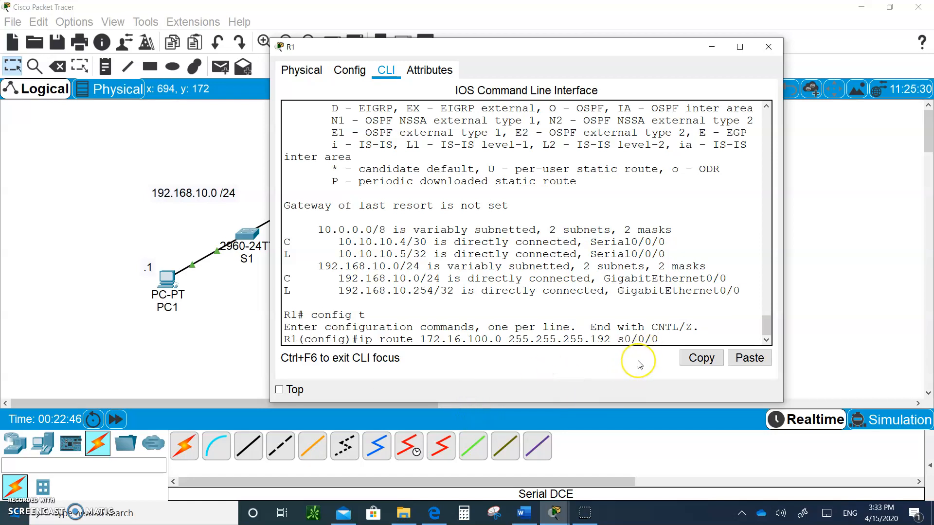
pyautogui.press('Return')
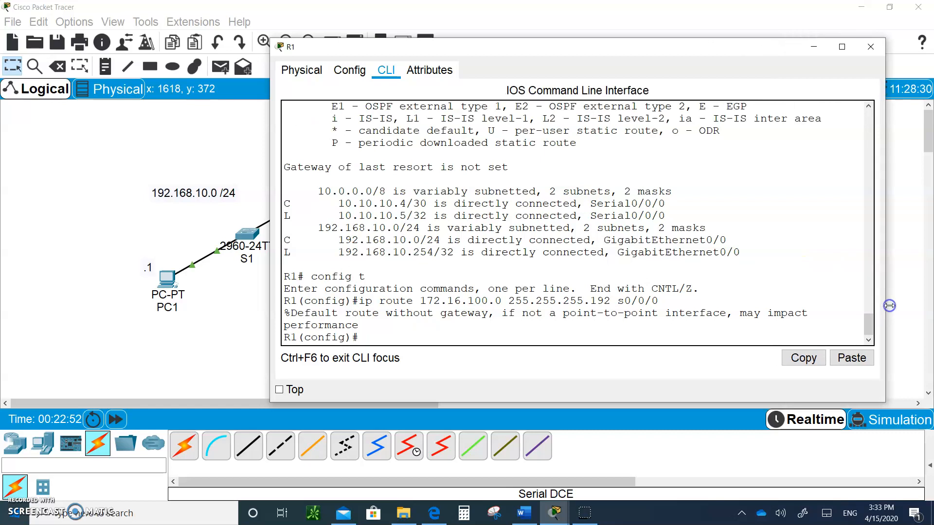
# Exit config mode with Ctrl+Z and view R1's routing table with 'sh ip route'
pyautogui.press('ctrl+z')
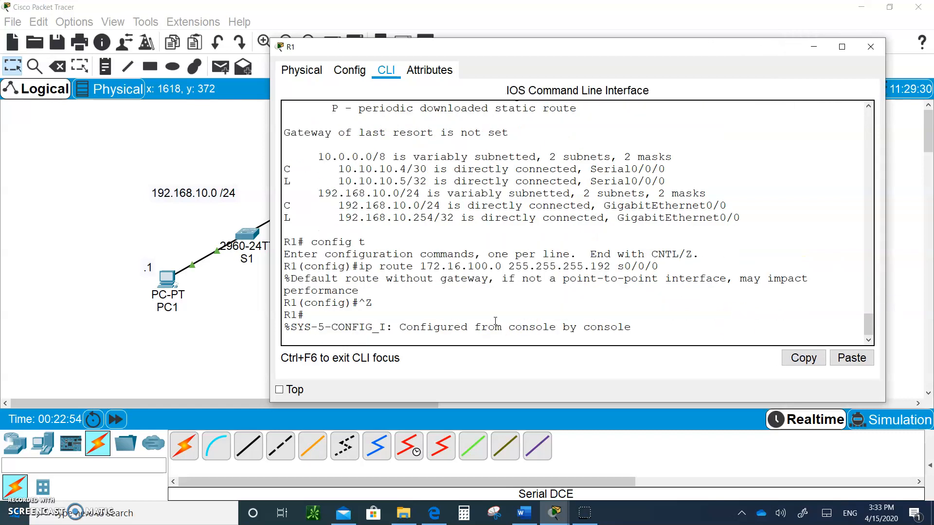
pyautogui.write('sh')
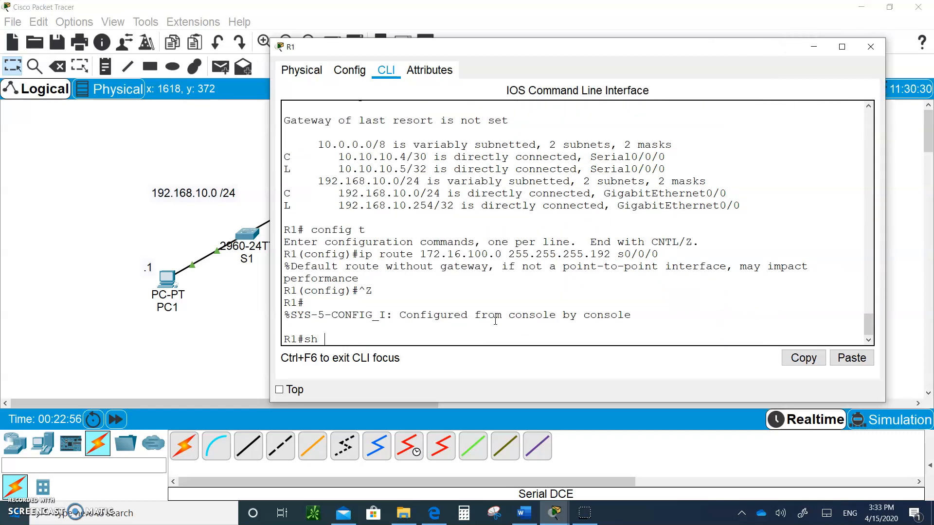
pyautogui.write('ip rout')
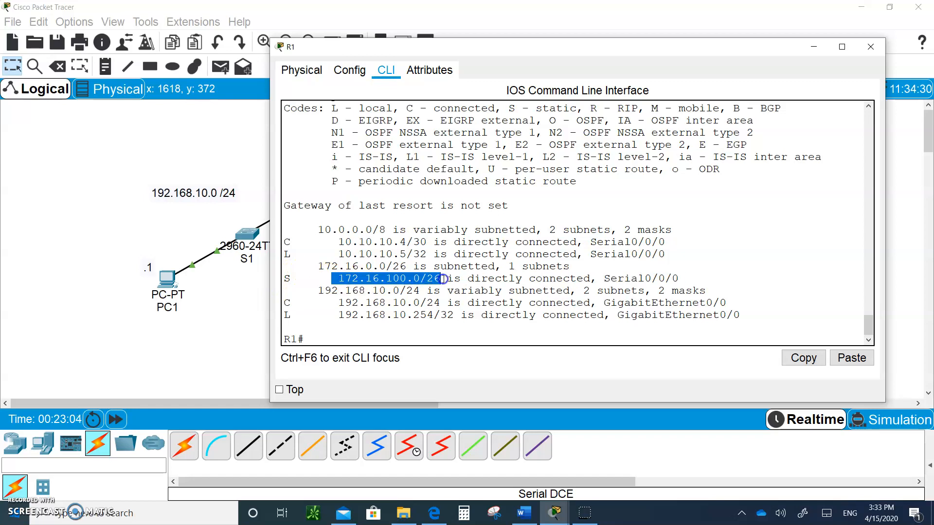
pyautogui.moveTo(386, 290)
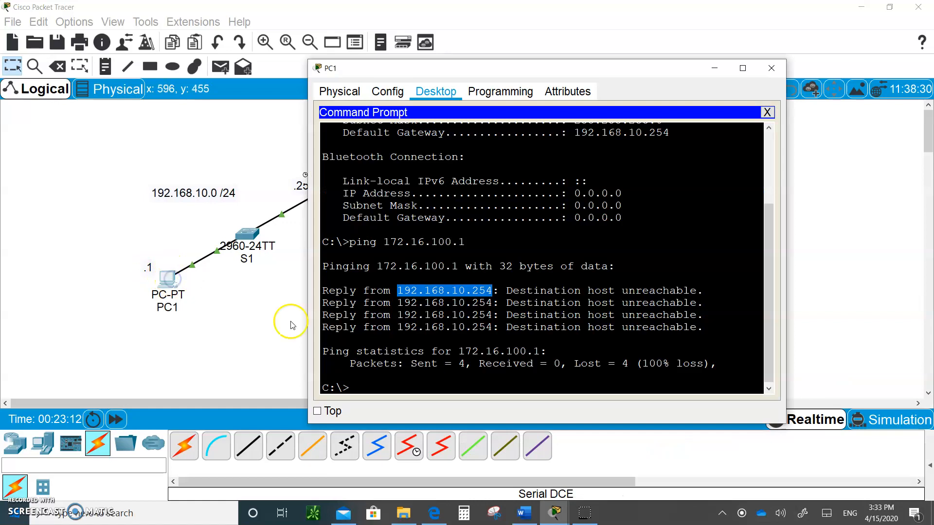
# Ping 172.16.100.1 from PC1's Command Prompt
pyautogui.write('ping 172.16.100.1')
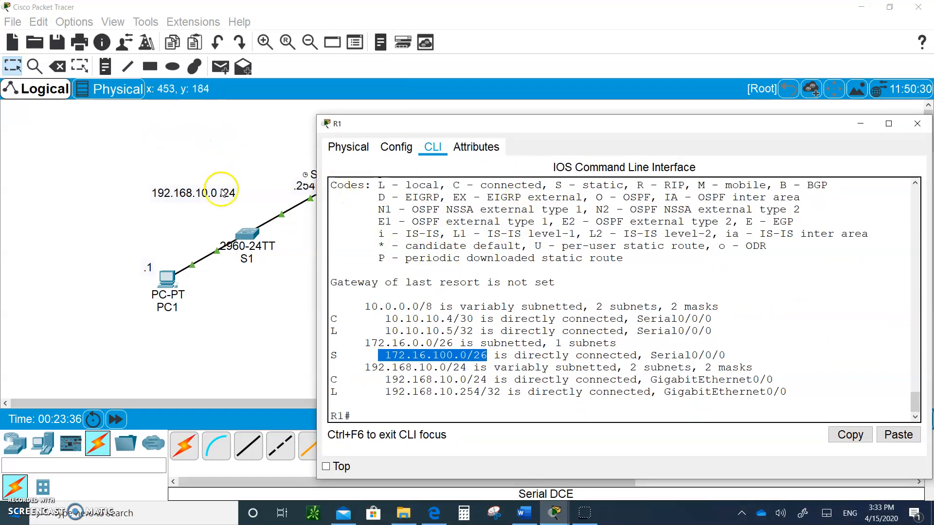
pyautogui.moveTo(194, 220)
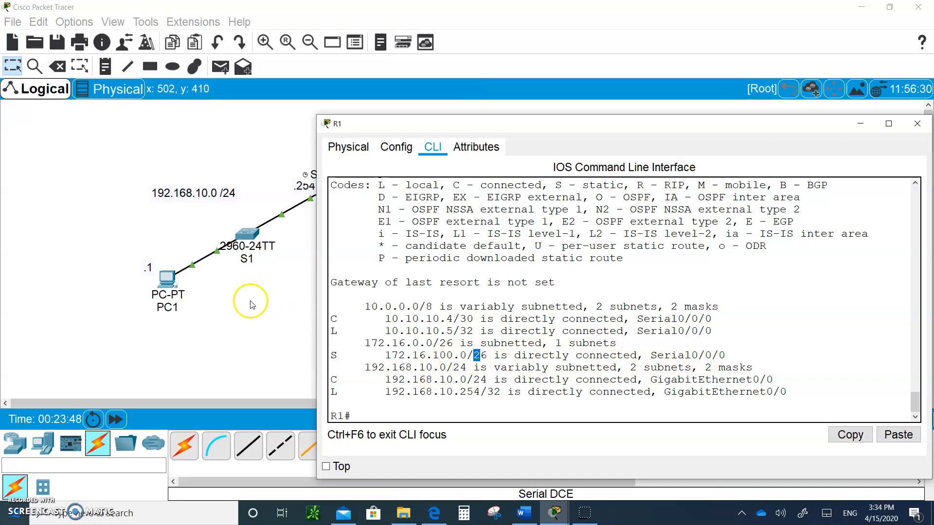
# Close R1's device window to return to the topology view
pyautogui.click(916, 123)
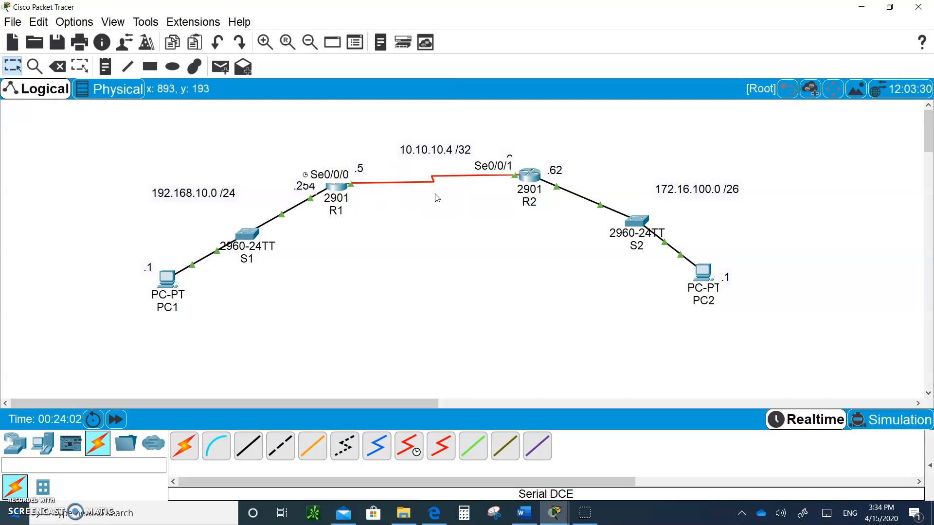
pyautogui.moveTo(523, 154)
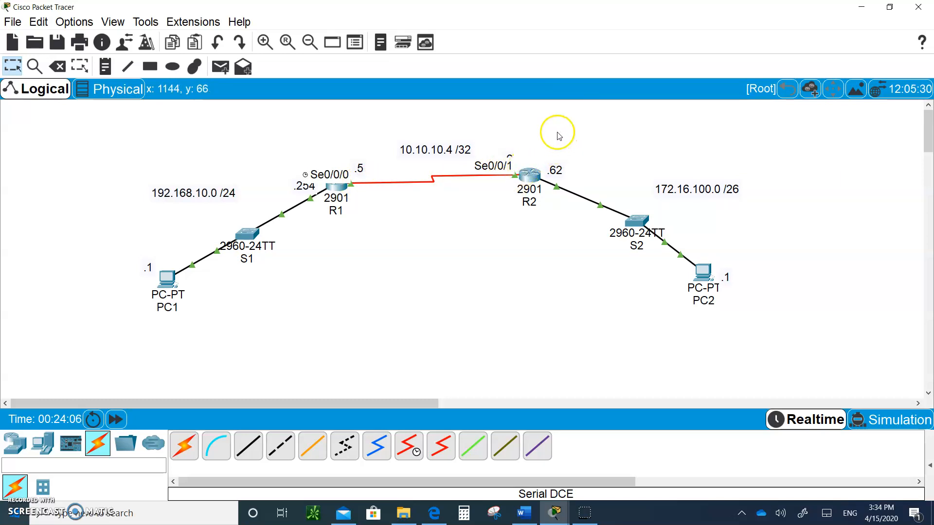
pyautogui.moveTo(544, 171)
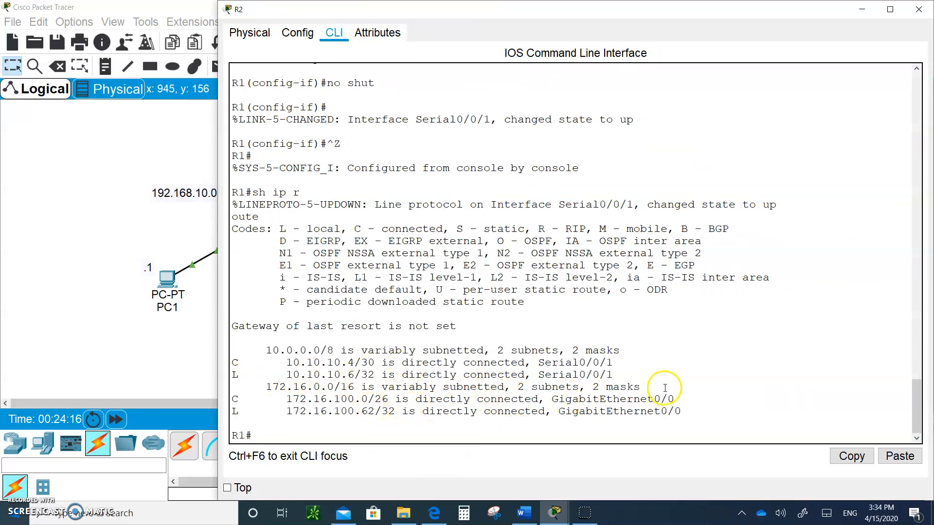
pyautogui.moveTo(280, 405)
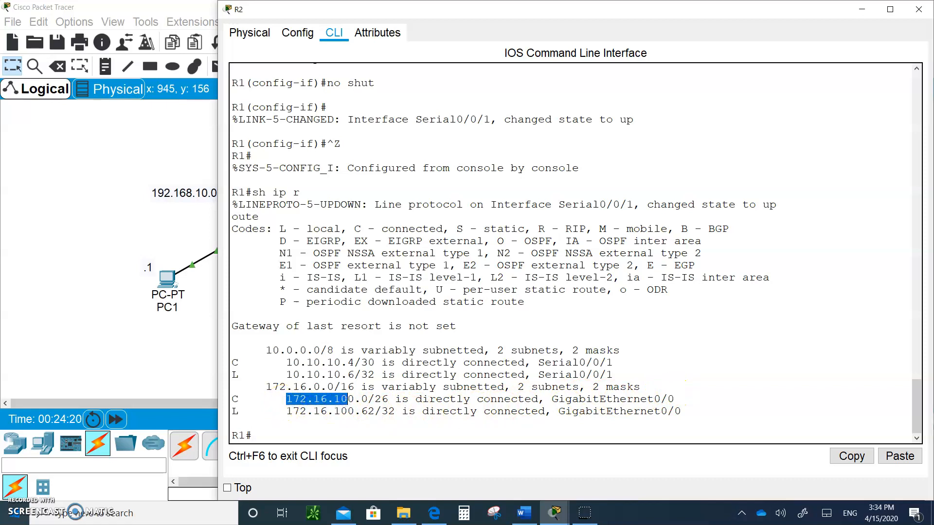
pyautogui.click(919, 9)
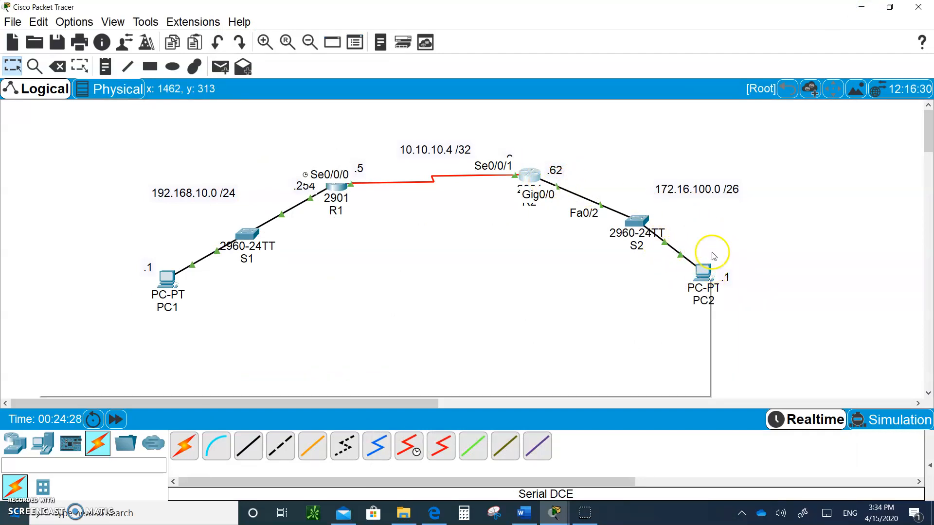
pyautogui.moveTo(553, 177)
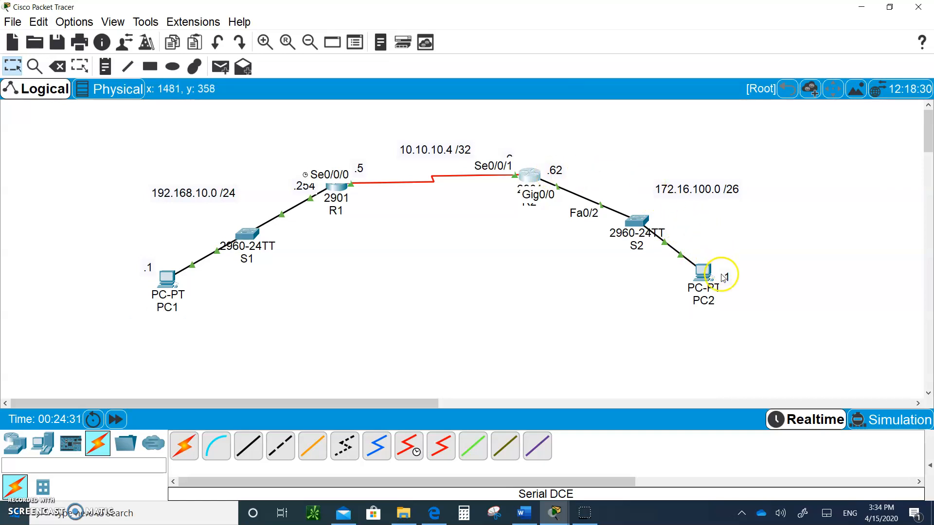
pyautogui.moveTo(703, 274)
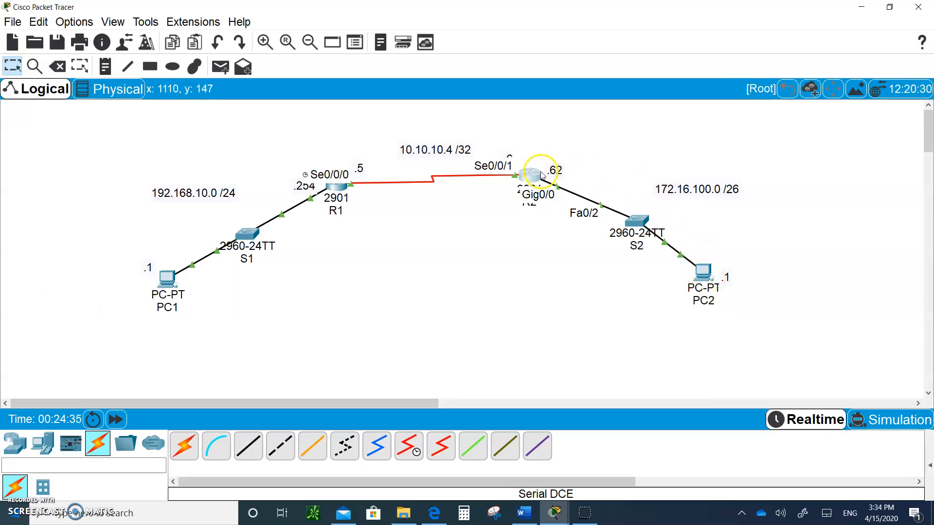
pyautogui.moveTo(533, 175)
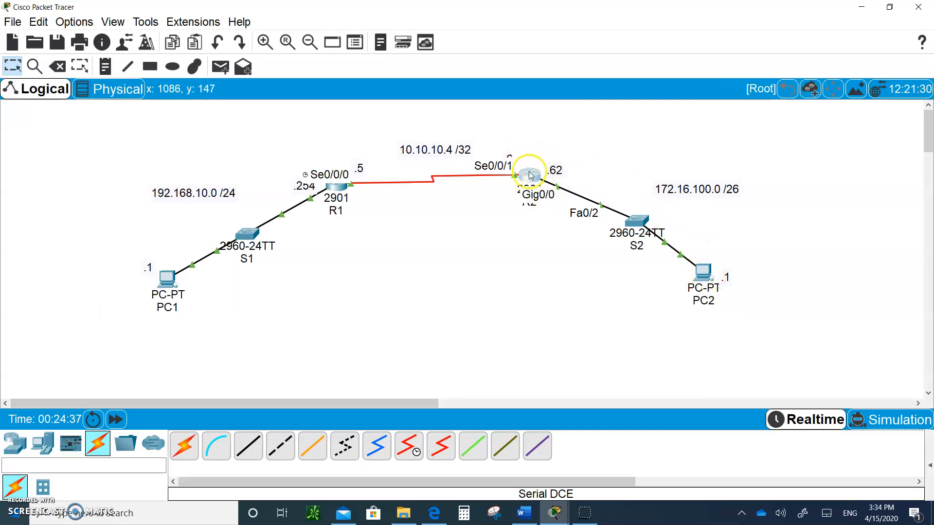
pyautogui.click(528, 170)
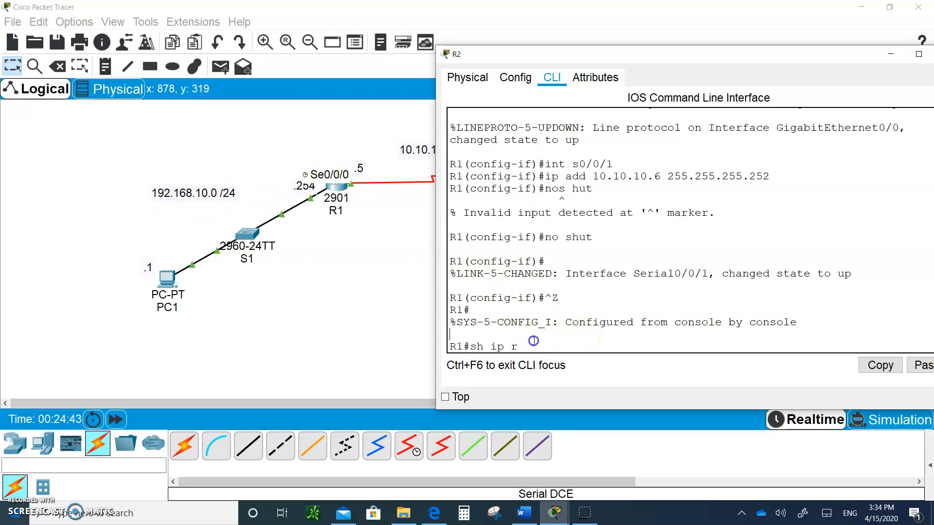
pyautogui.press('enter')
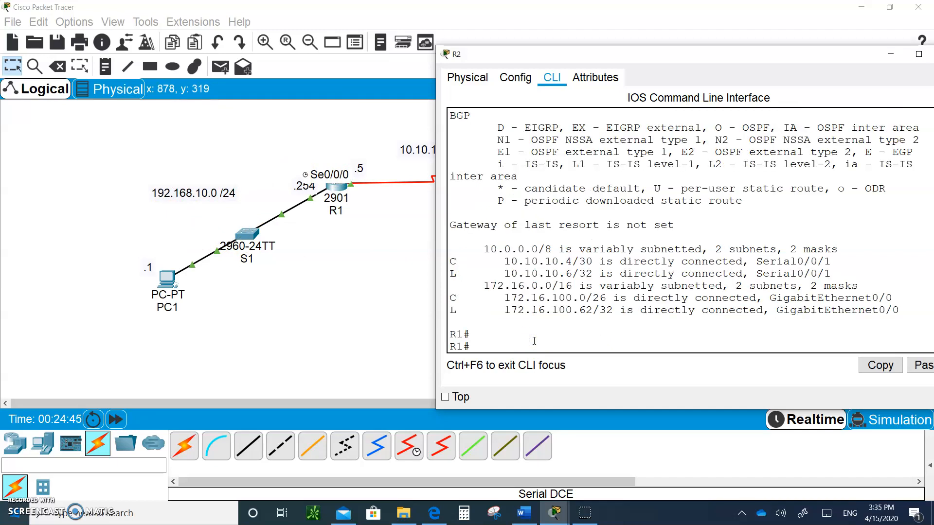
pyautogui.moveTo(426, 241)
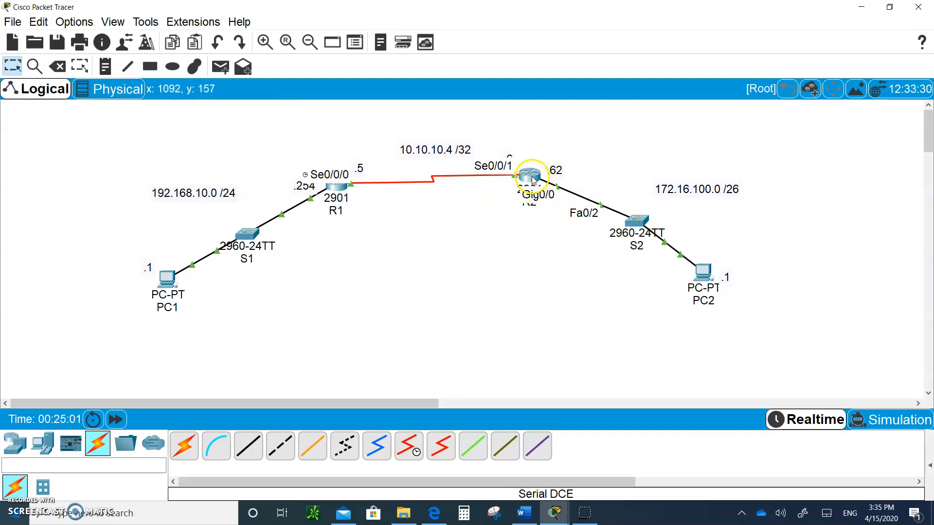
# On R2, add static route 192.168.10.0 255.255.255.0 via next hop 10.10.10.5
pyautogui.click(528, 179)
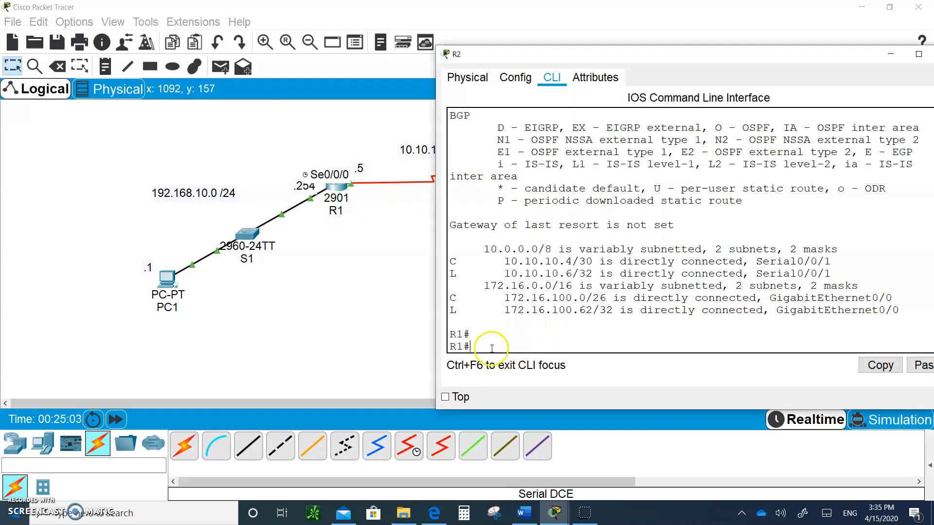
pyautogui.write('con')
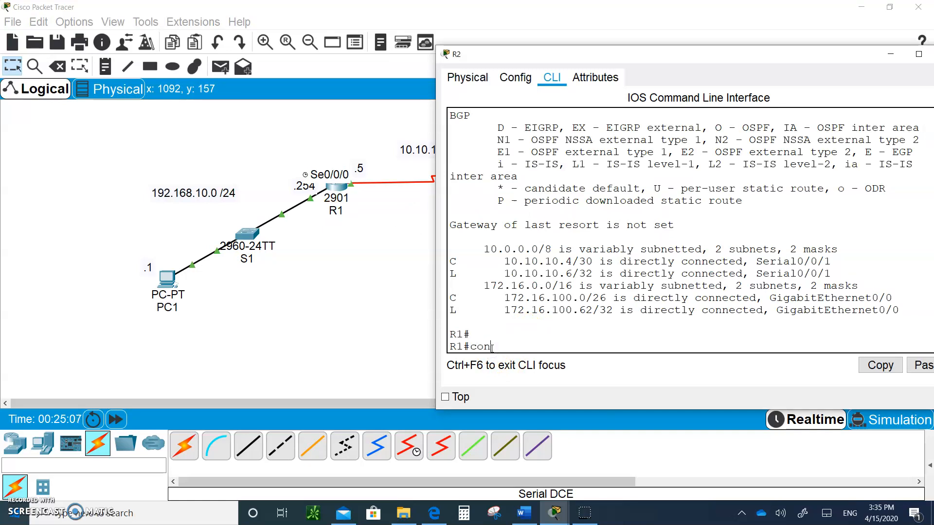
pyautogui.write('fig t')
pyautogui.write('ip route 1')
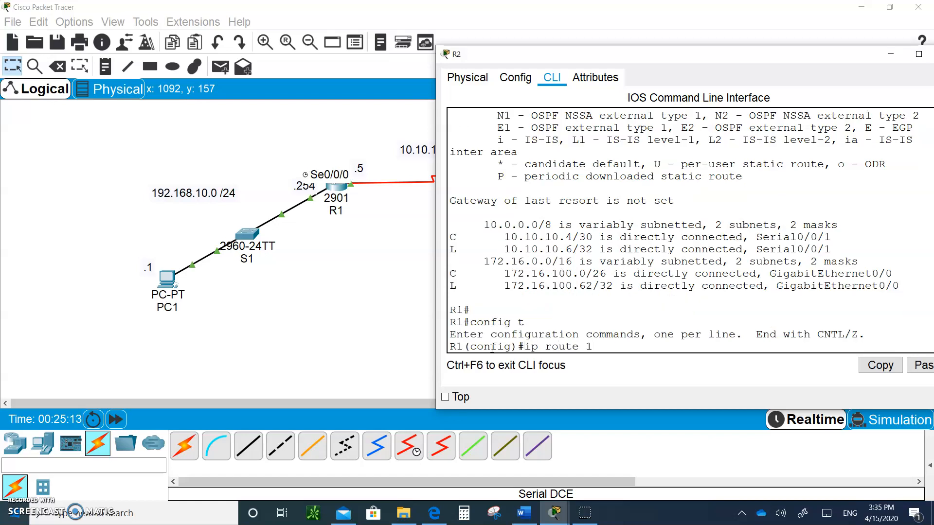
pyautogui.write('92.16')
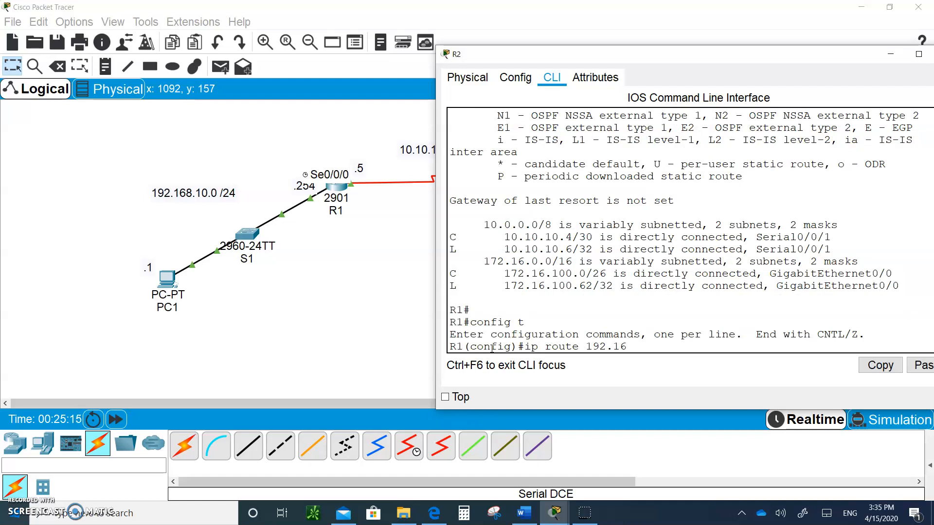
pyautogui.write('8.10.')
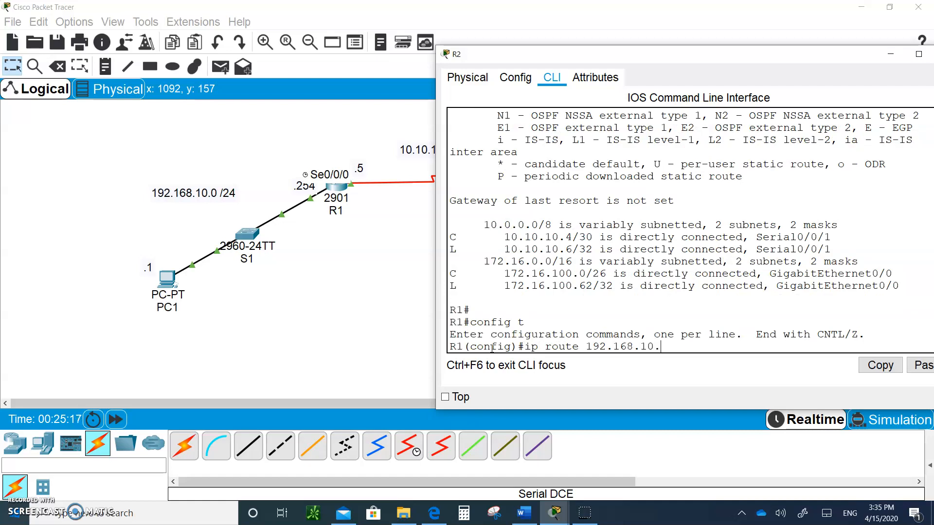
pyautogui.write('0 255')
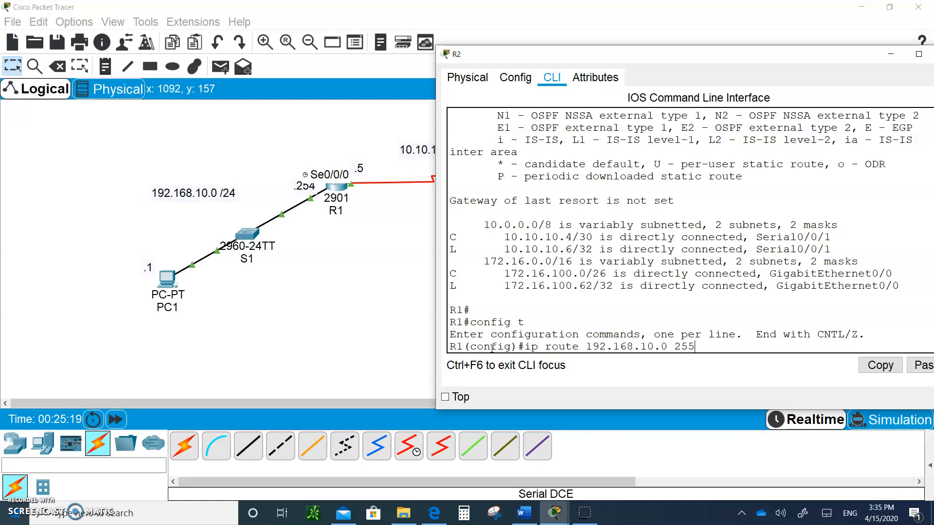
pyautogui.write('.255.255')
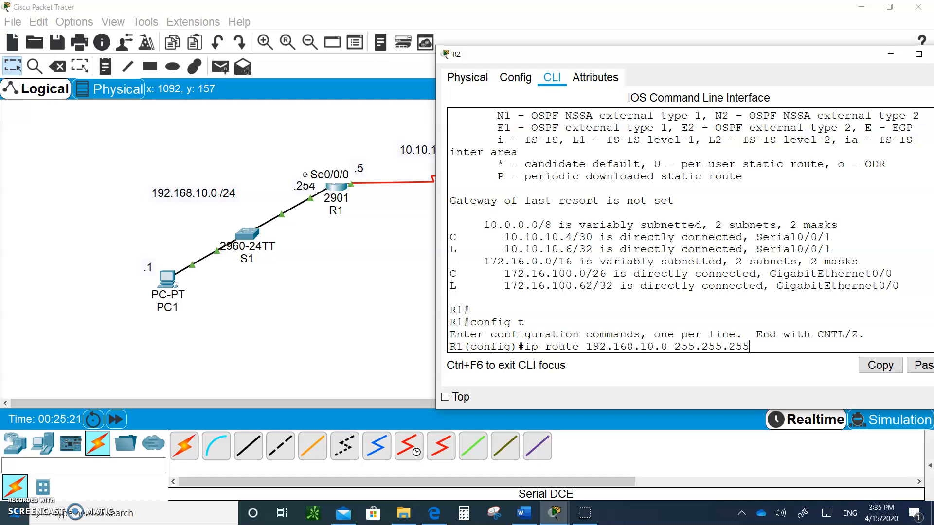
pyautogui.write('0')
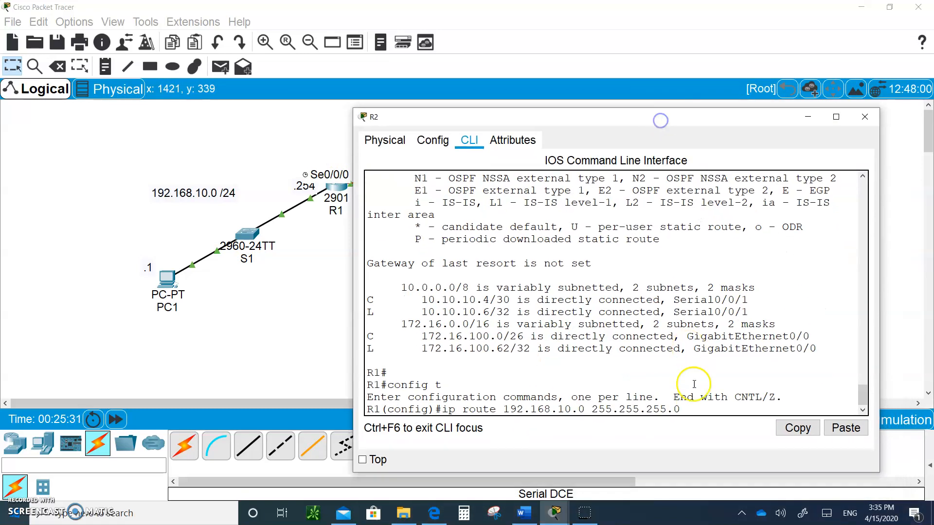
pyautogui.write('10.10.10.5')
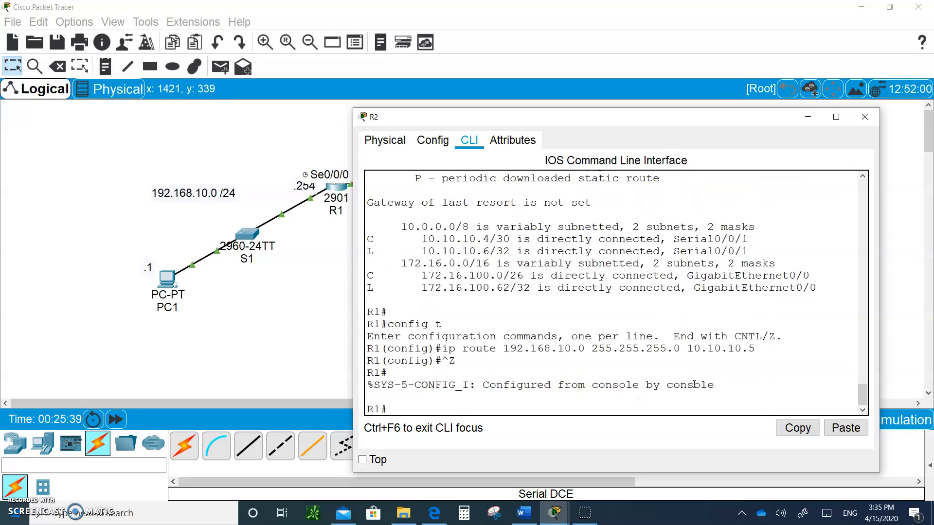
# Check R2's routing table for 192.168.10.0/24 via 10.10.10.5, then switch to PC1
pyautogui.write('sh')
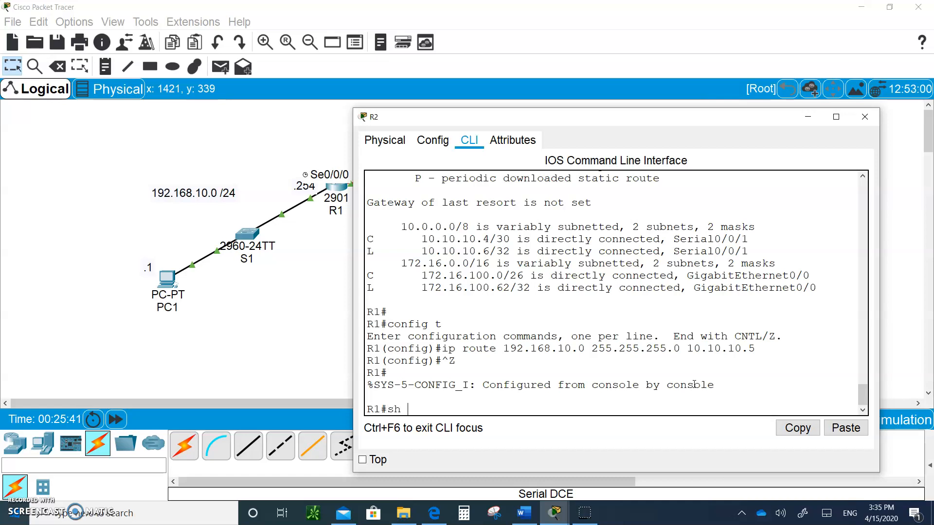
pyautogui.write('ip rou')
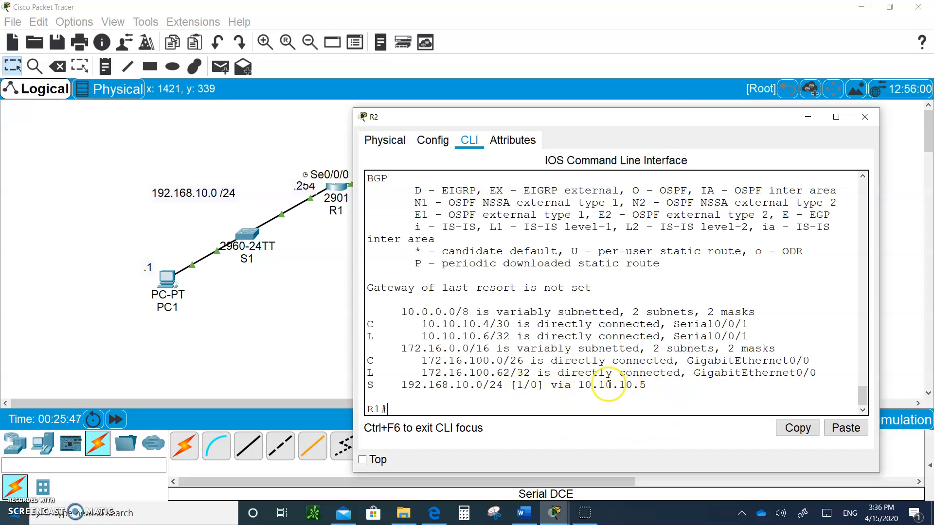
pyautogui.click(864, 116)
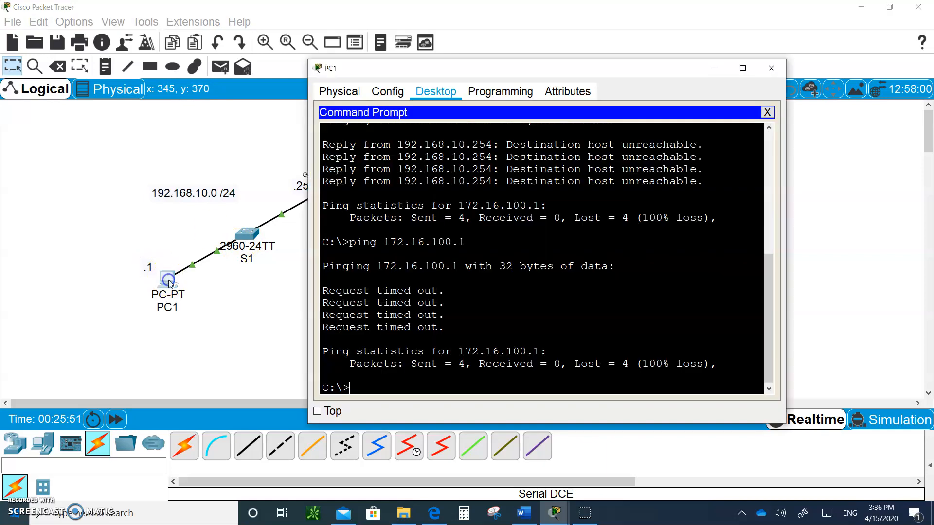
# Ping 172.16.100.1 from PC1 again, getting four replies with 0% loss
pyautogui.write('ping 172.16.100.1')
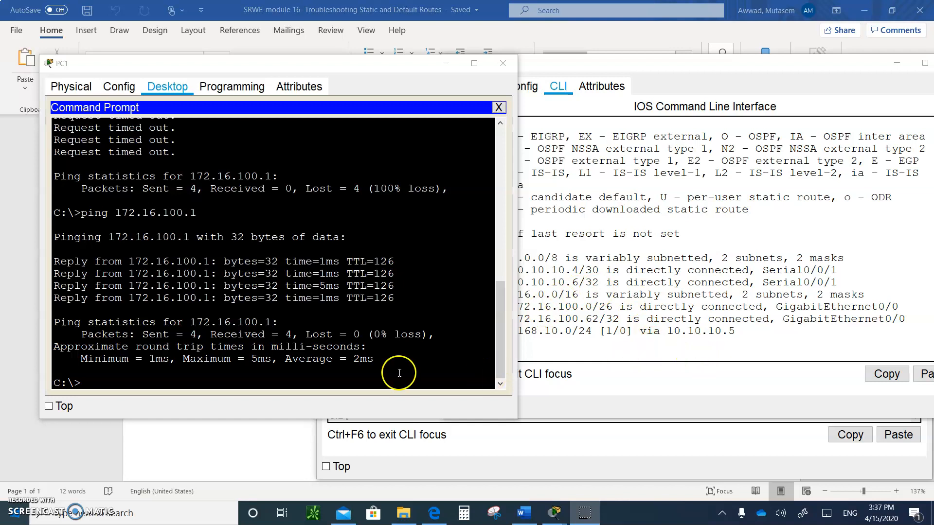
pyautogui.moveTo(735, 201)
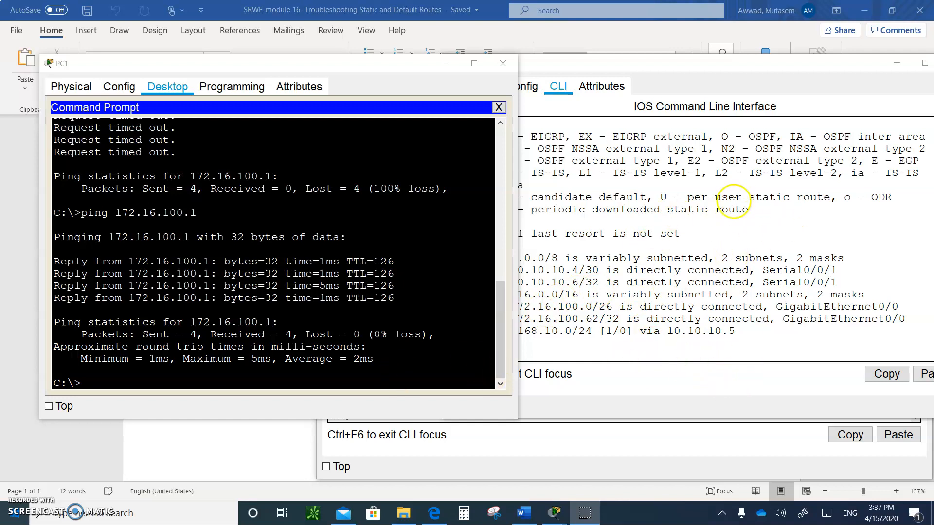